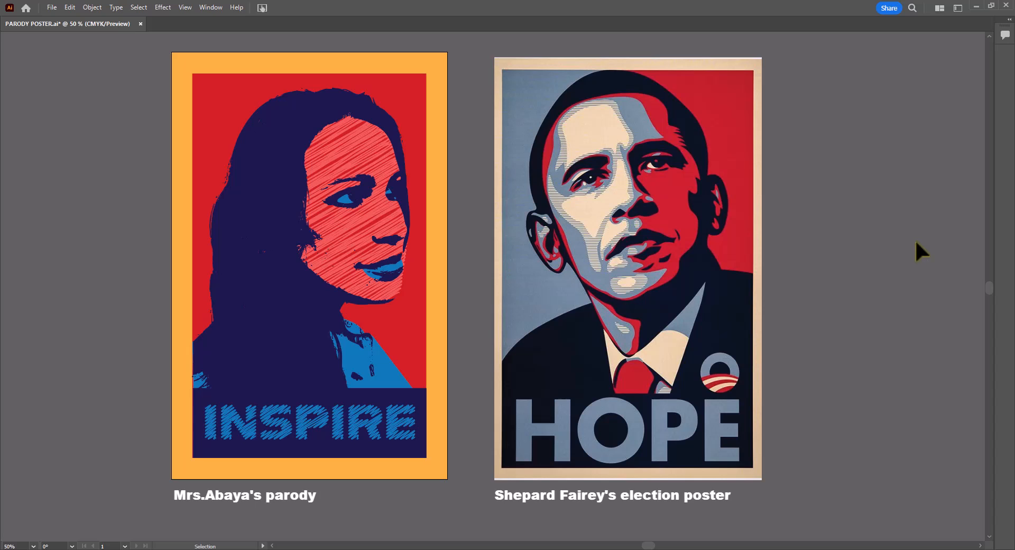
# Step: Review the HOPE poster beside the parody, then leave the canvas with nothing selected
pyautogui.click(616, 341)
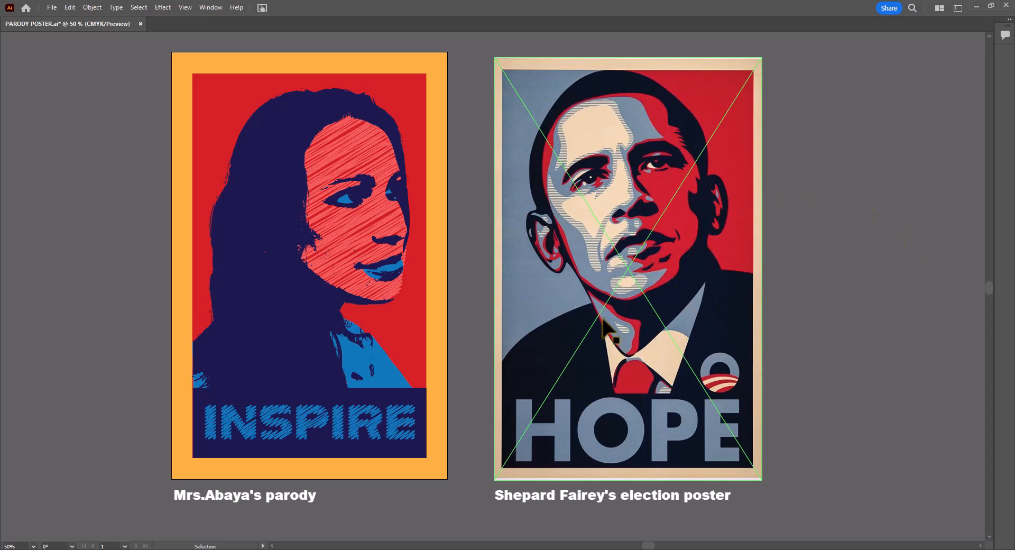
pyautogui.moveTo(758, 428)
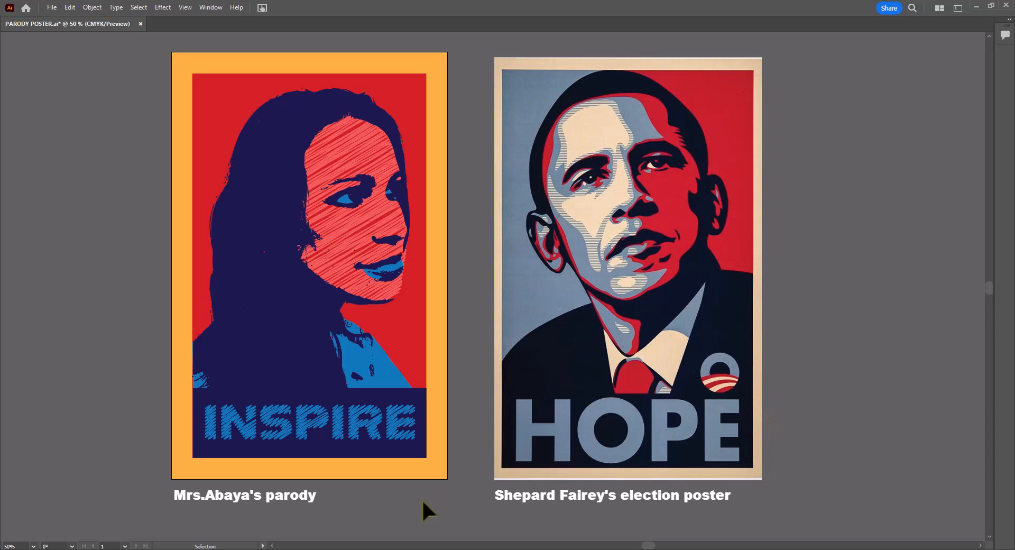
pyautogui.click(366, 300)
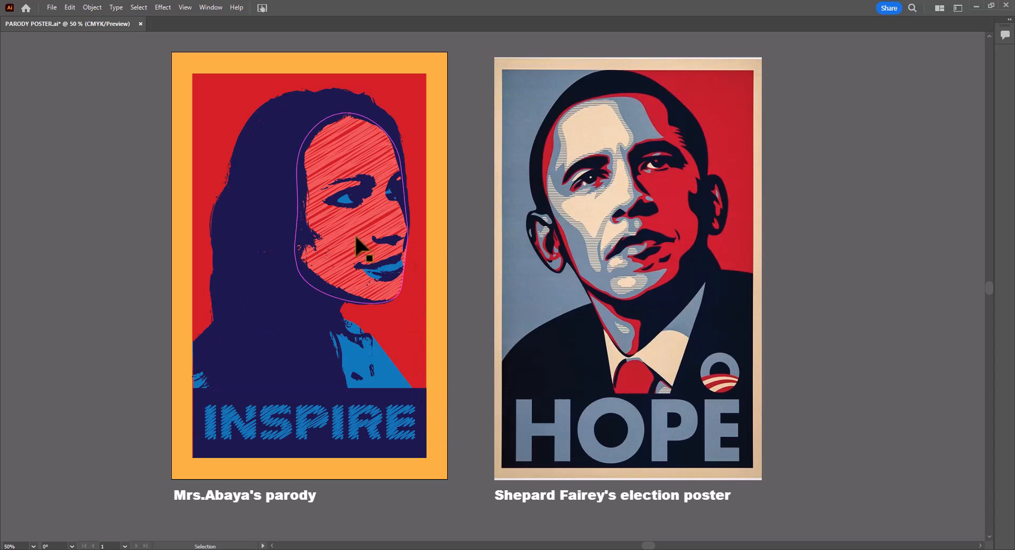
pyautogui.moveTo(319, 172)
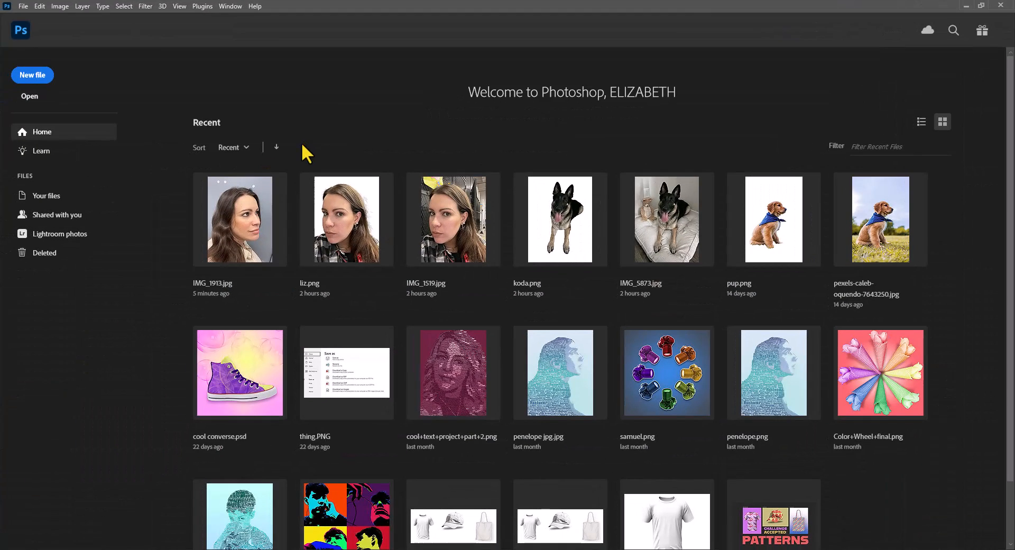
# Step: Open the recent portrait IMG_1913.jpg and unlock its Background into editable Layer 0
pyautogui.doubleClick(239, 220)
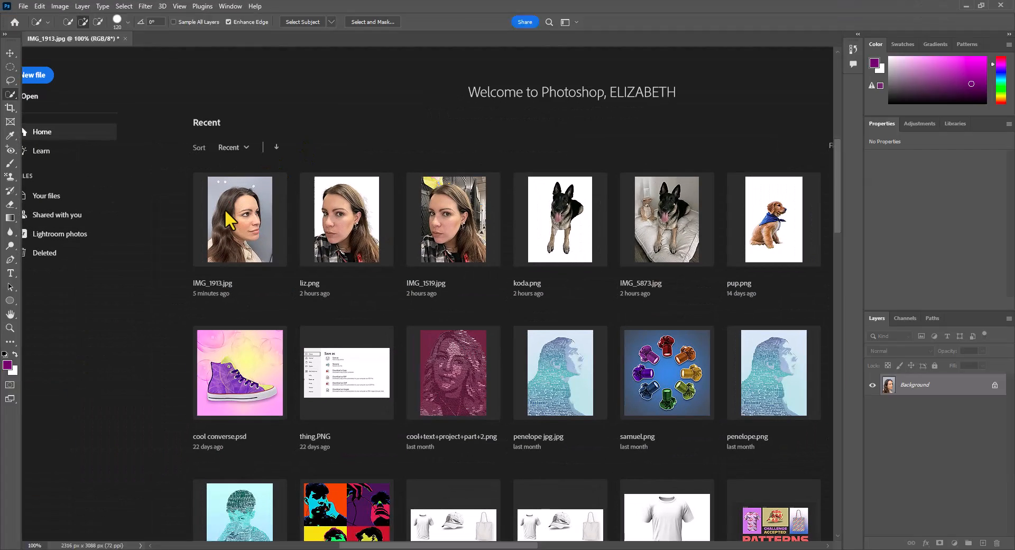
pyautogui.doubleClick(240, 220)
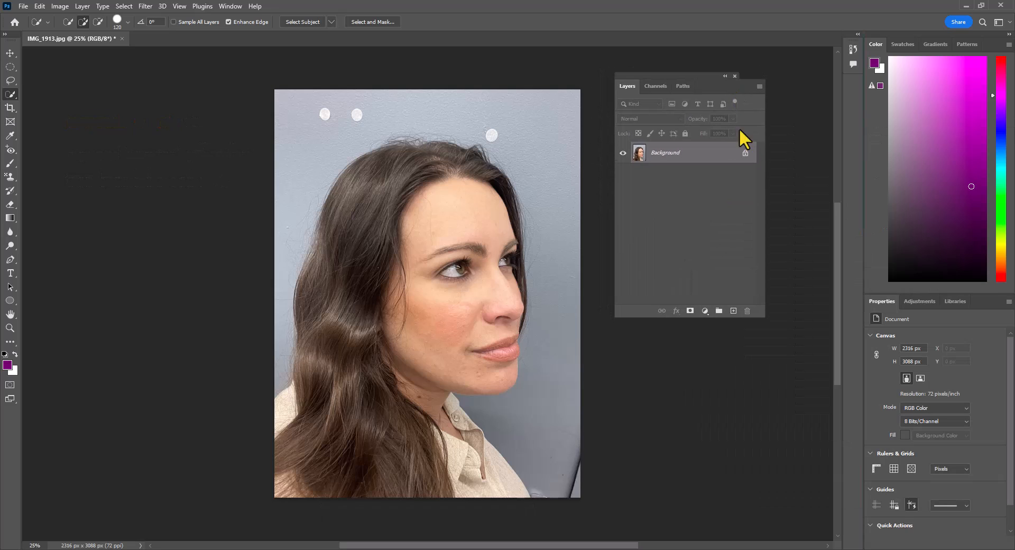
pyautogui.click(685, 152)
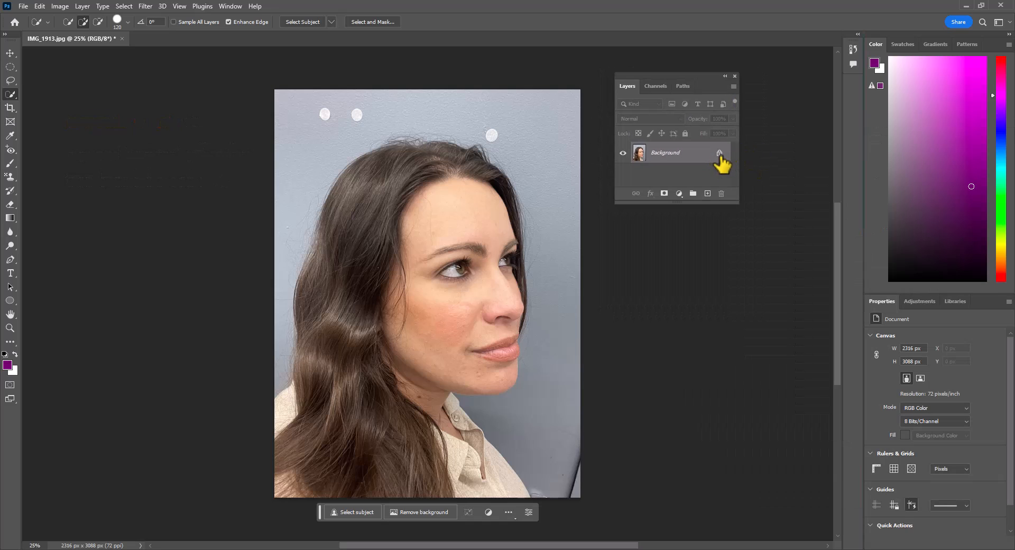
pyautogui.doubleClick(719, 153)
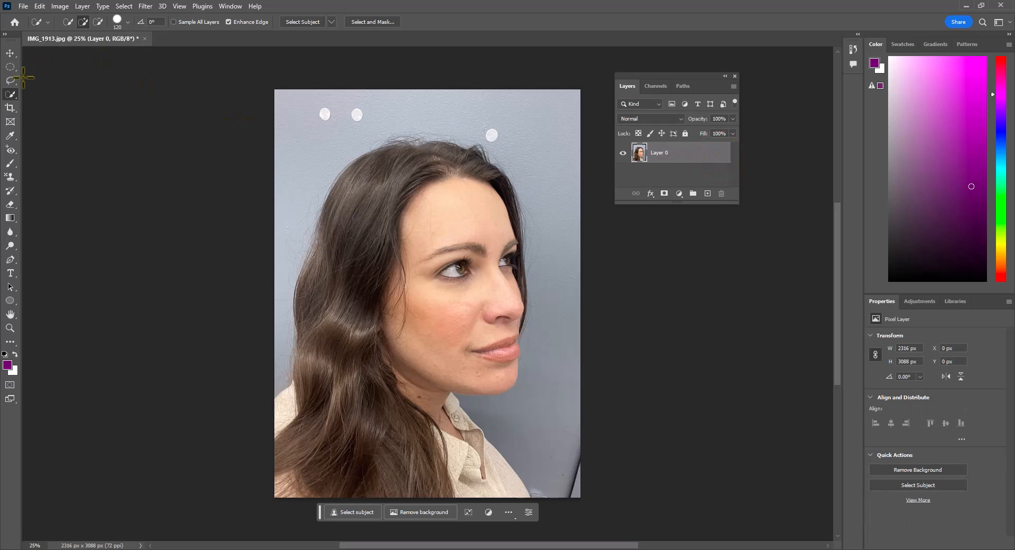
pyautogui.moveTo(362, 518)
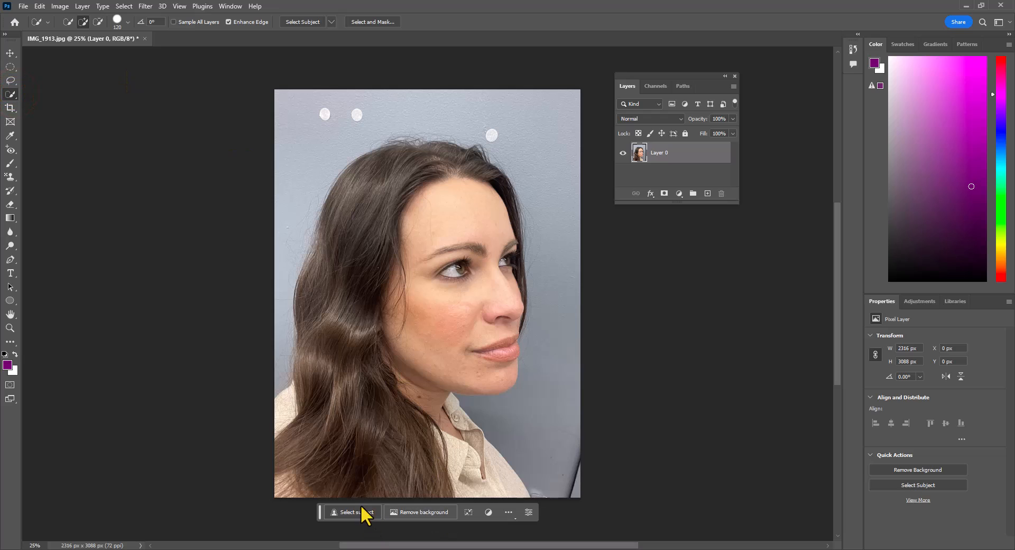
# Step: Select the woman automatically with Select Subject
pyautogui.click(353, 512)
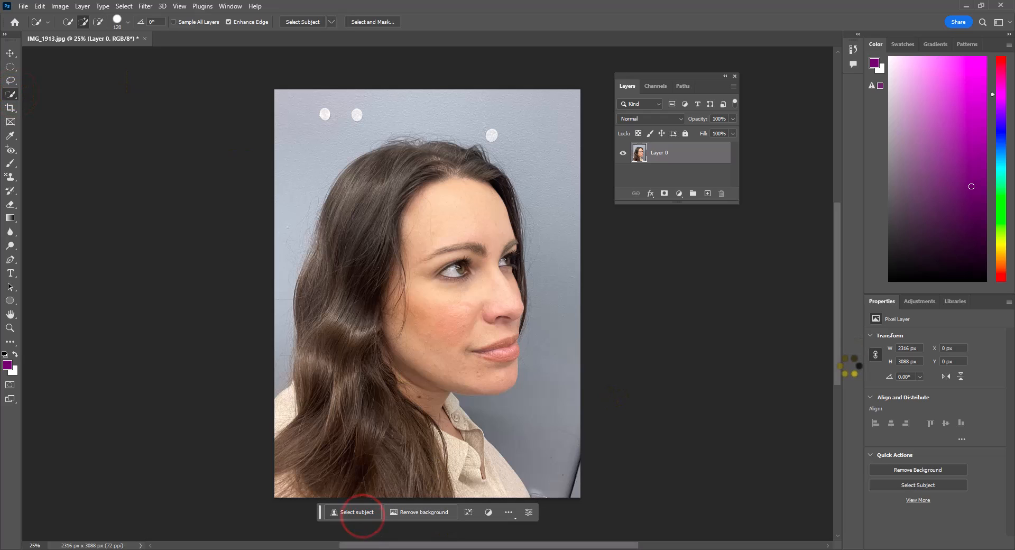
pyautogui.click(357, 512)
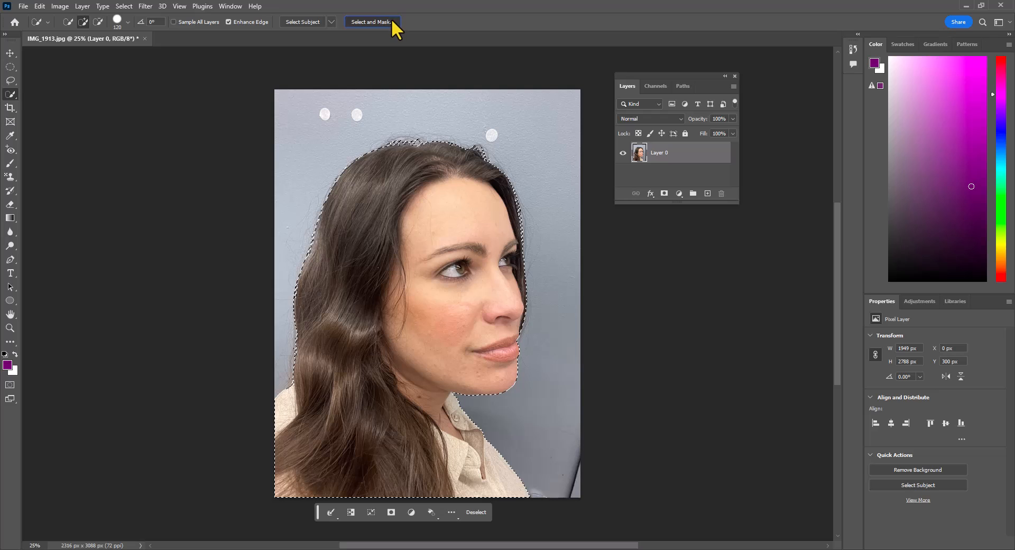
# Step: Refine the selection edge in Select and Mask with Smooth at 100
pyautogui.click(375, 22)
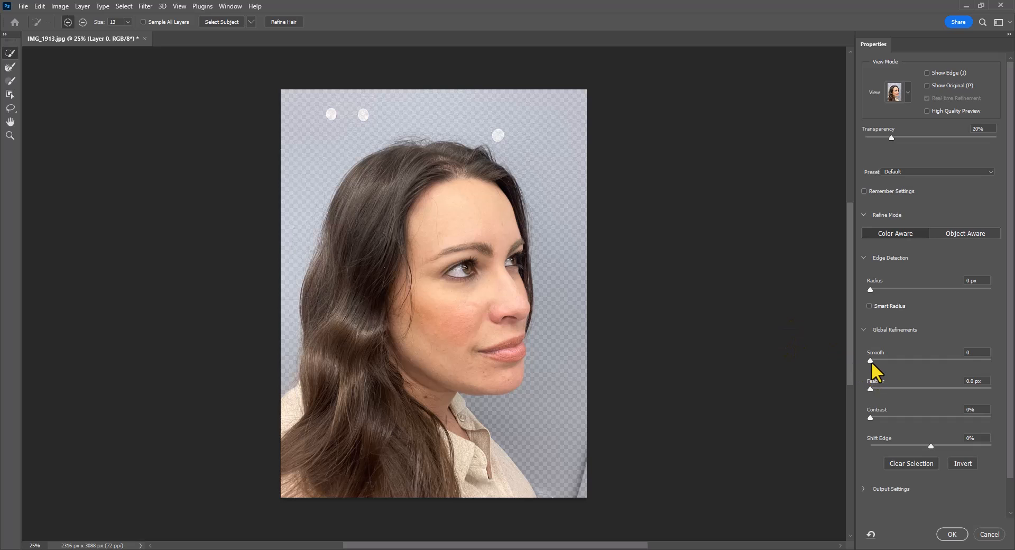
pyautogui.moveTo(870, 361); pyautogui.dragTo(990, 361)
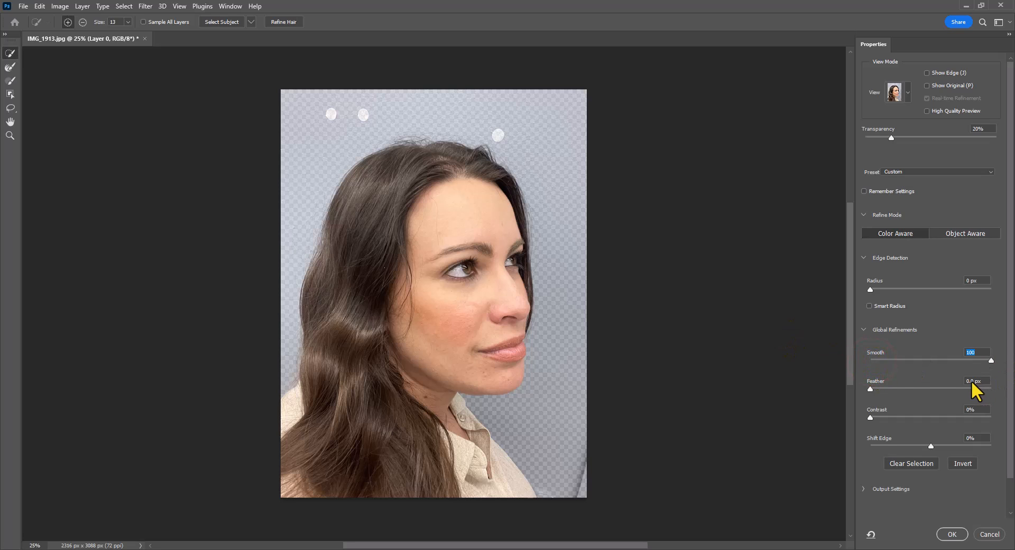
pyautogui.click(952, 534)
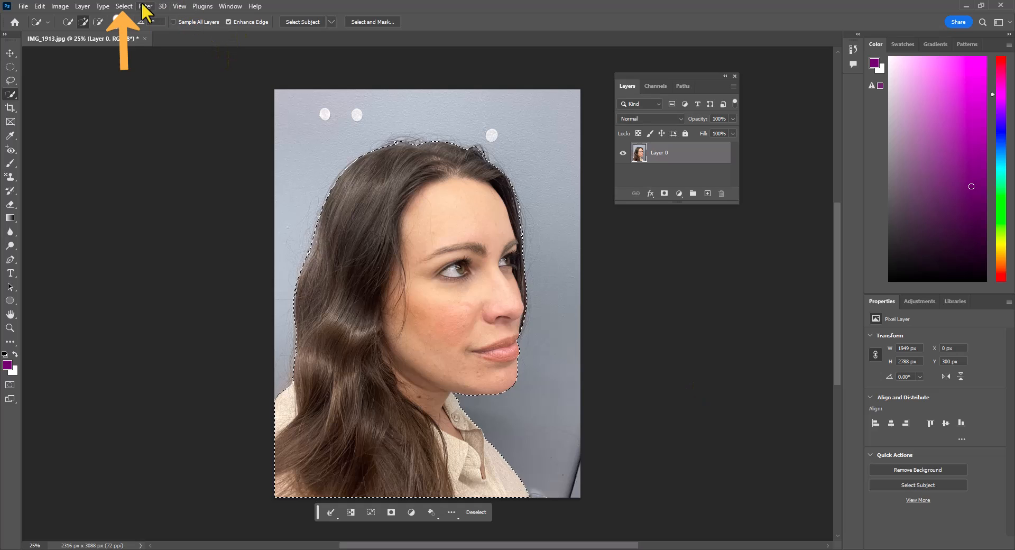
# Step: Invert the selection and delete the grey wall background
pyautogui.click(123, 7)
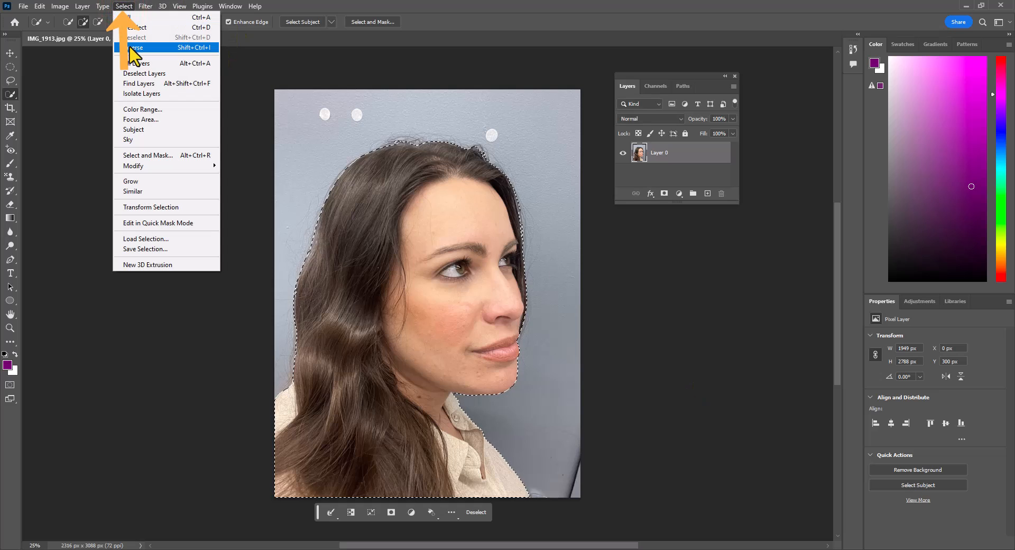
pyautogui.click(135, 47)
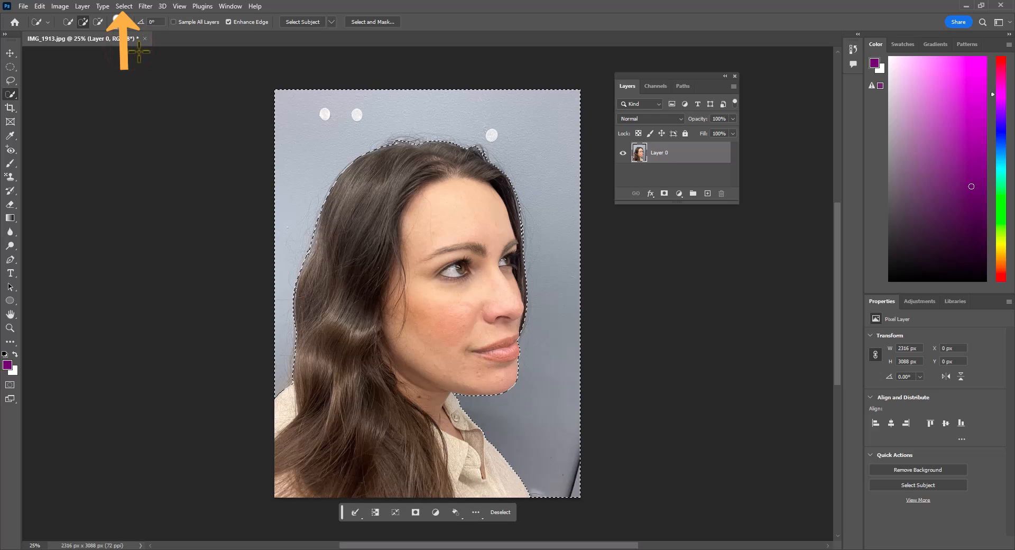
pyautogui.press('Delete')
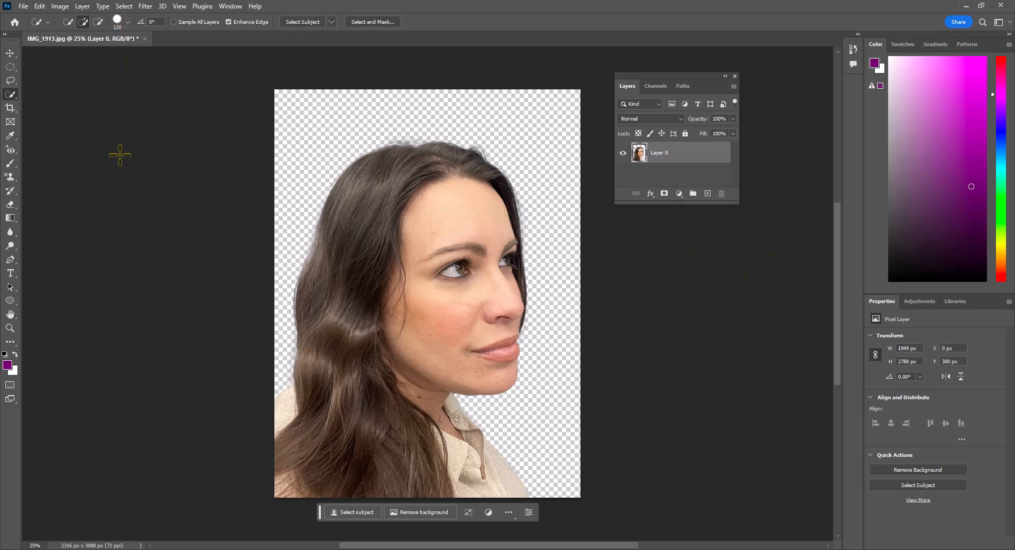
# Step: Export the cut-out as a transparent PNG named PART 1 on the Desktop
pyautogui.click(35, 10)
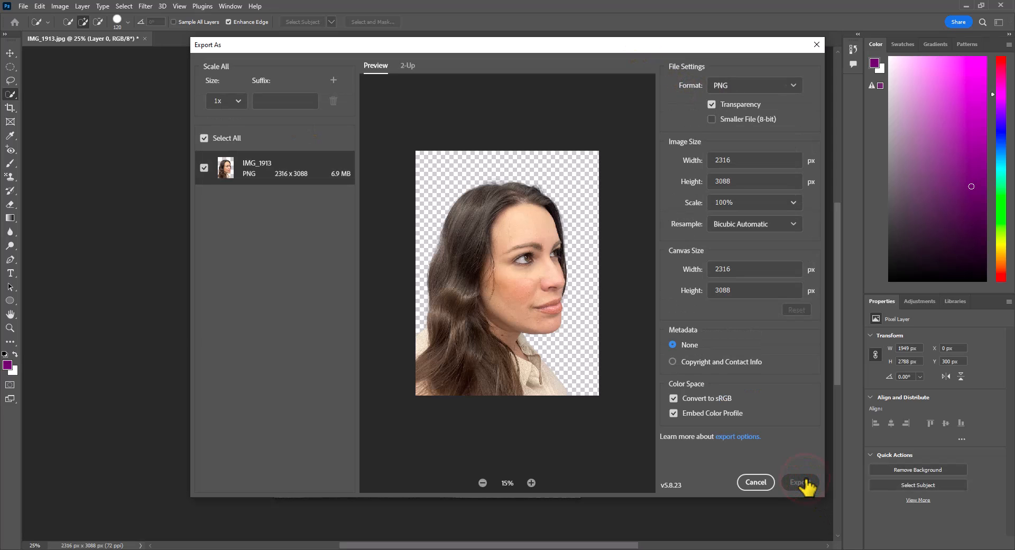
pyautogui.click(799, 482)
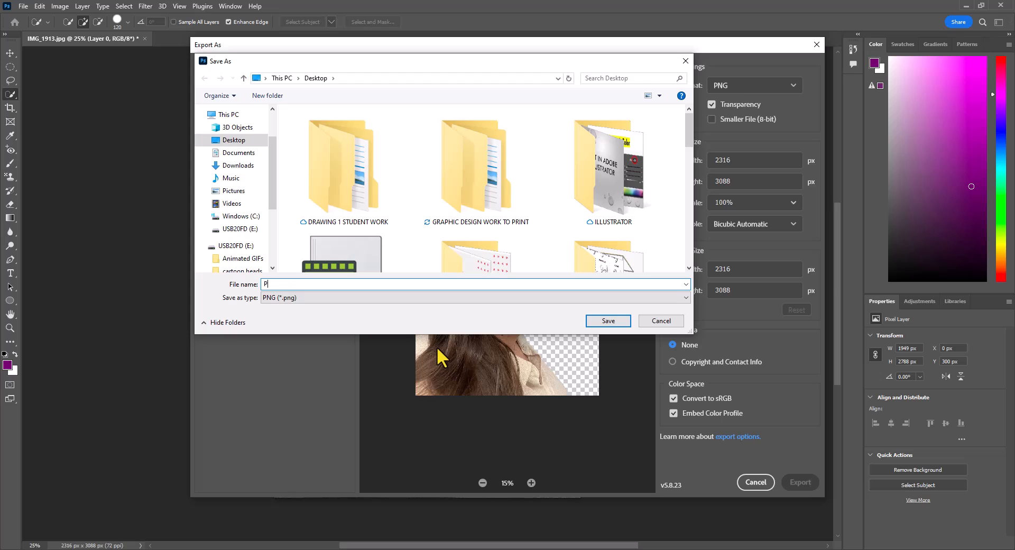
pyautogui.write('ART 1')
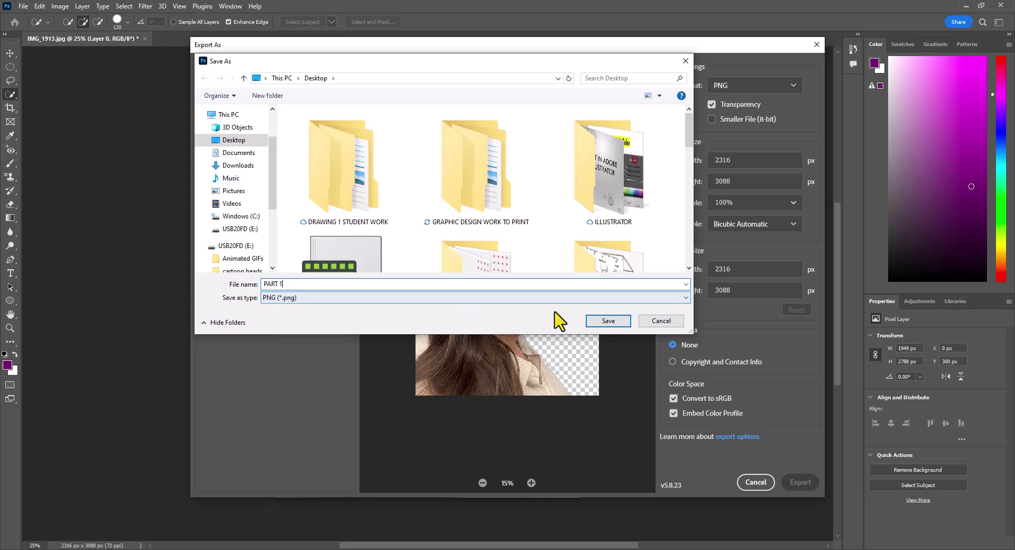
pyautogui.click(608, 322)
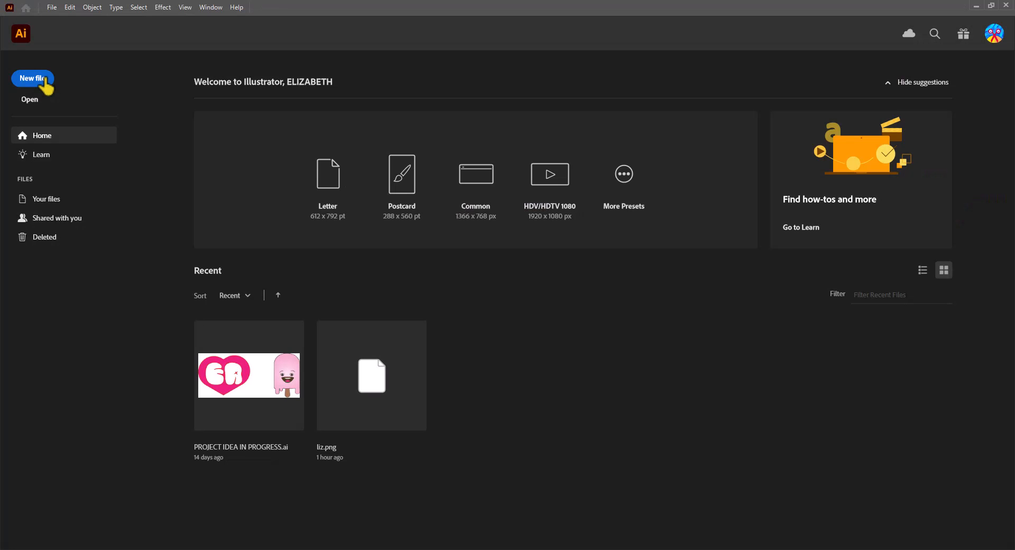
# Step: Start a new Print document at Tabloid 11 x 17 size measured in inches
pyautogui.click(31, 79)
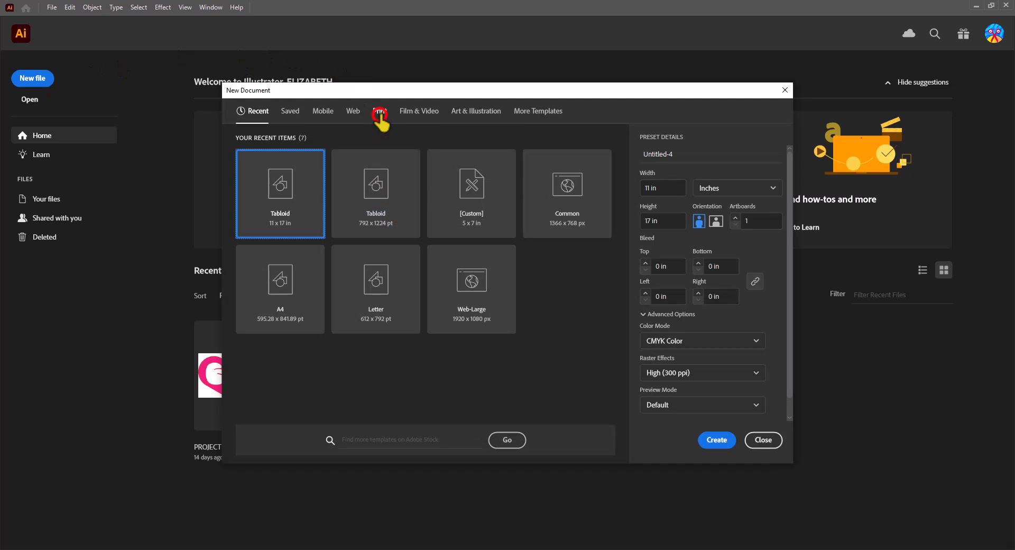
pyautogui.click(380, 111)
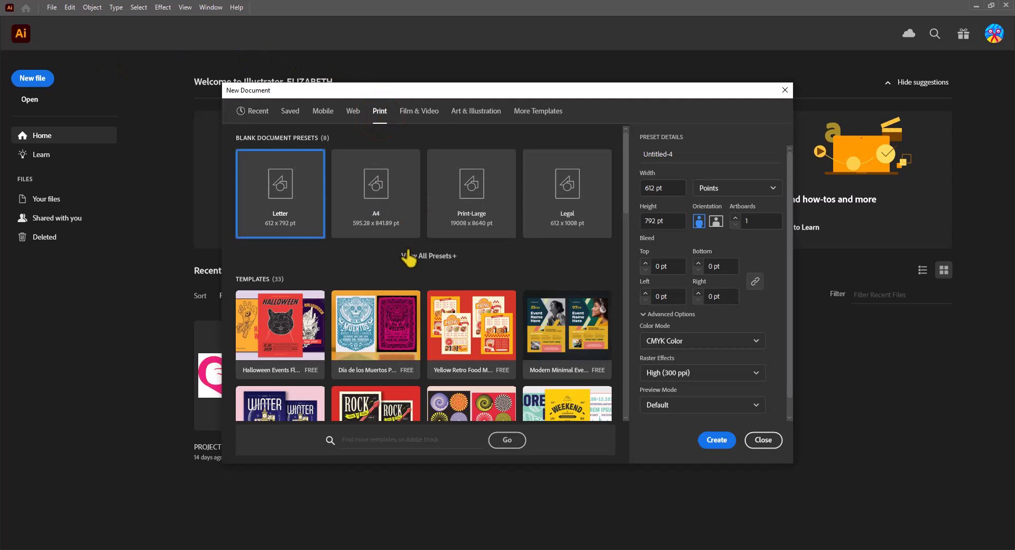
pyautogui.click(428, 256)
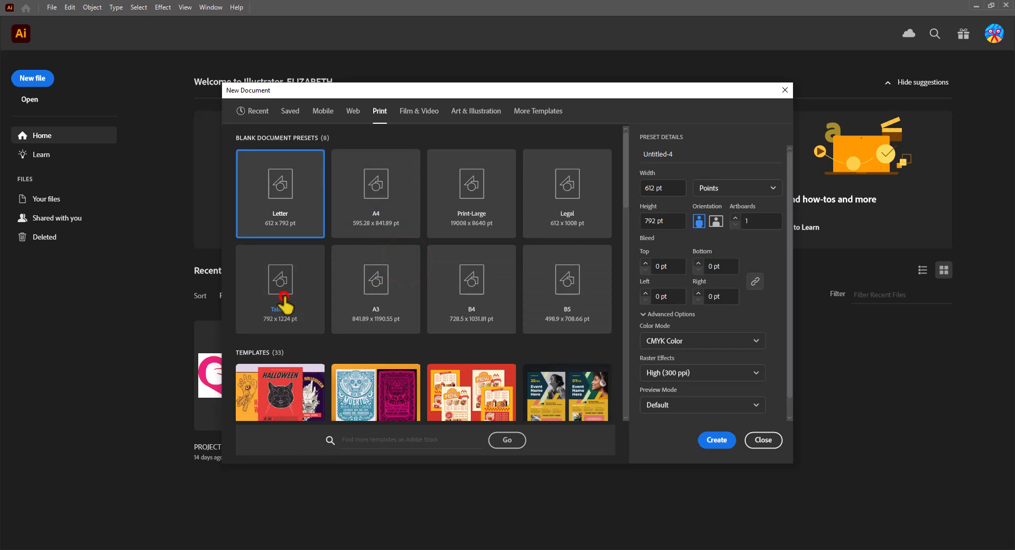
pyautogui.click(280, 289)
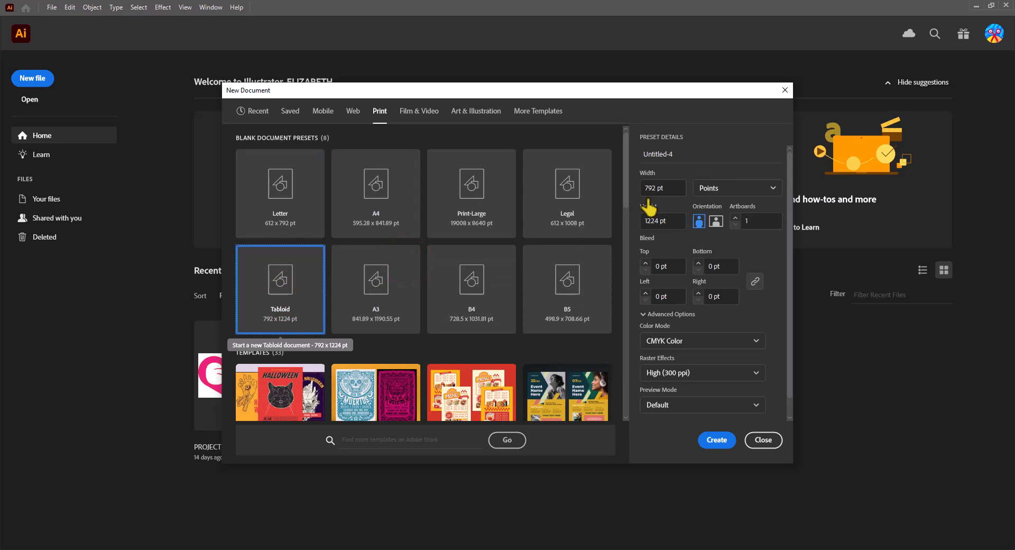
pyautogui.click(738, 188)
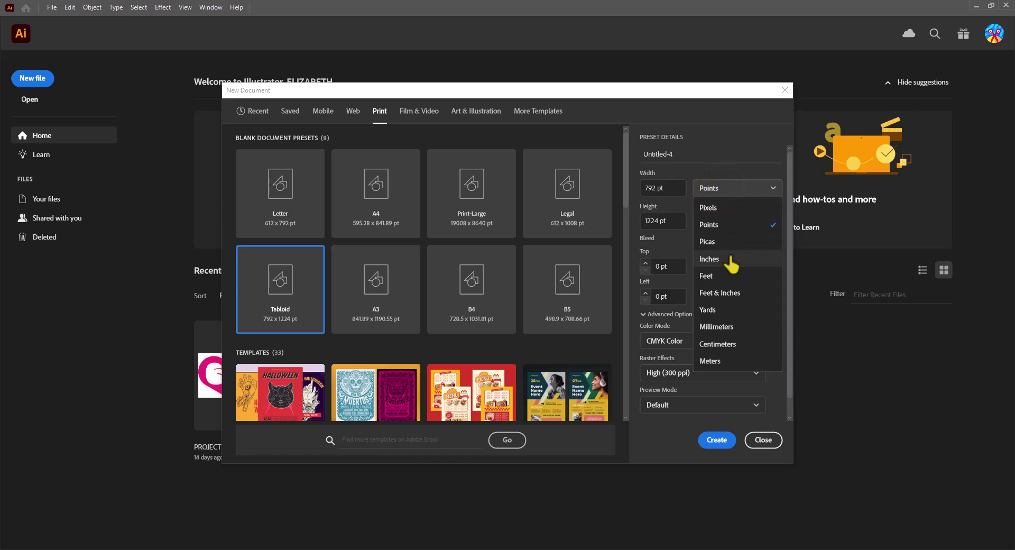
pyautogui.click(710, 260)
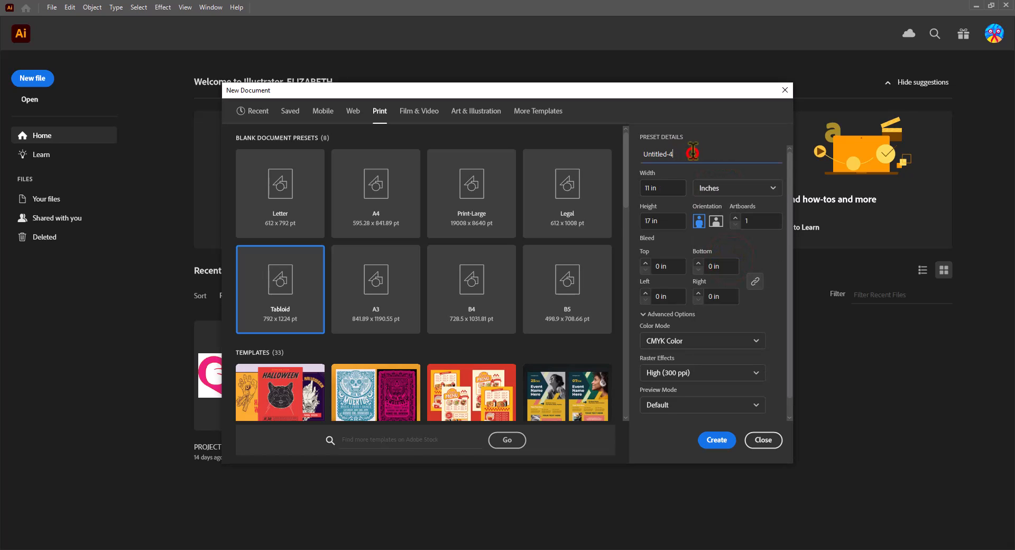
# Step: Name the document PARODY POSTER and create it
pyautogui.write('PARODY POSTER')
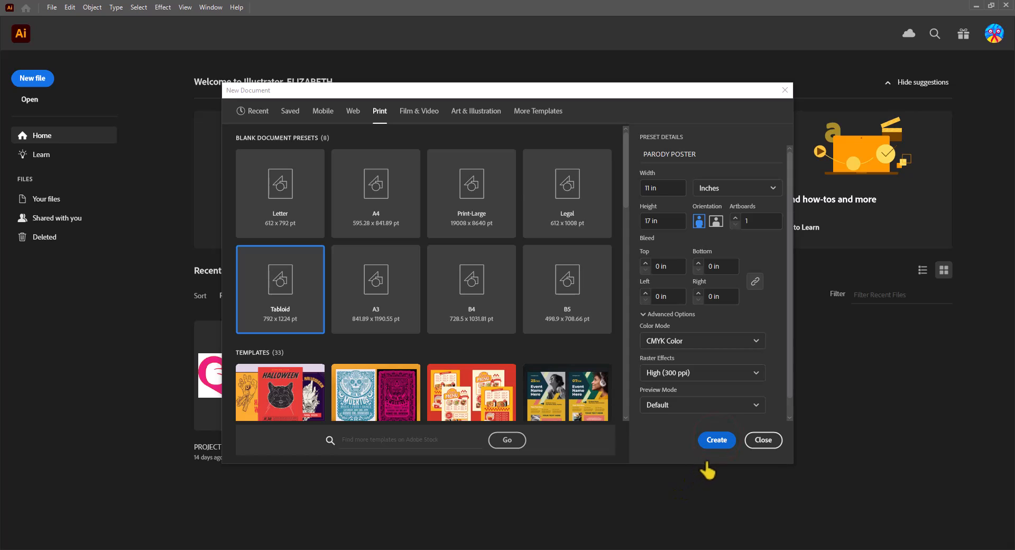
pyautogui.click(717, 440)
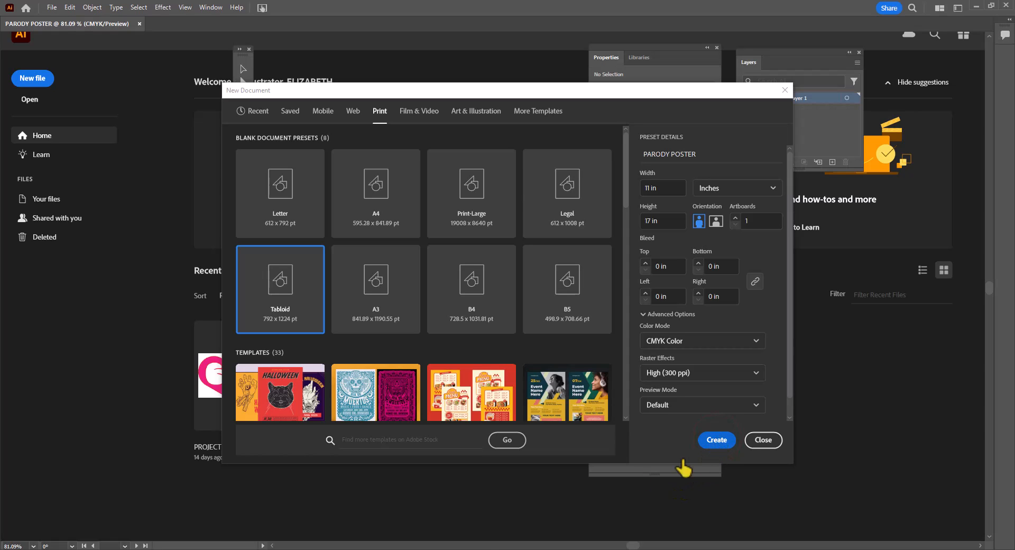
pyautogui.click(717, 440)
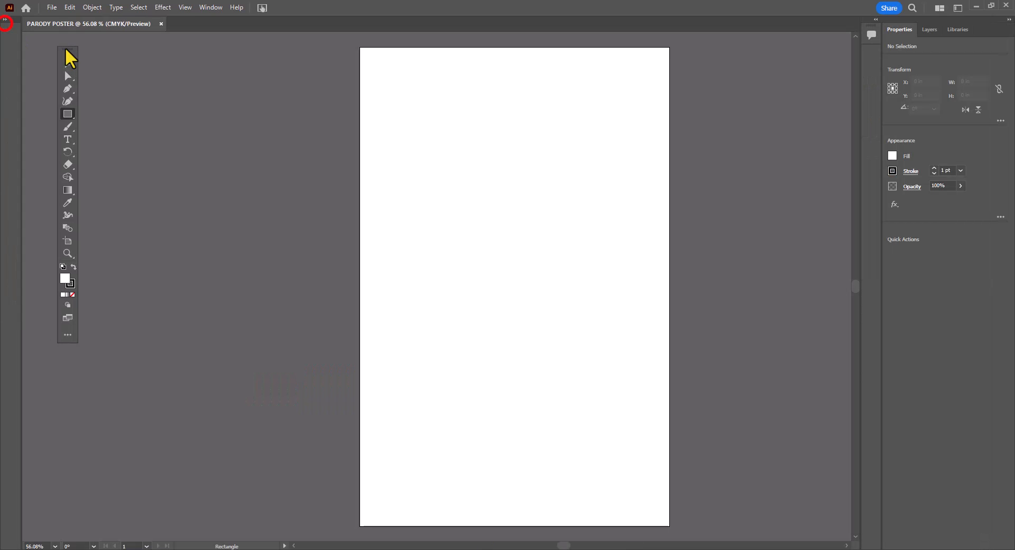
# Step: Move the toolbar beside the page and rename Layer 1 to BACKGROUND
pyautogui.moveTo(68, 42); pyautogui.dragTo(324, 44)
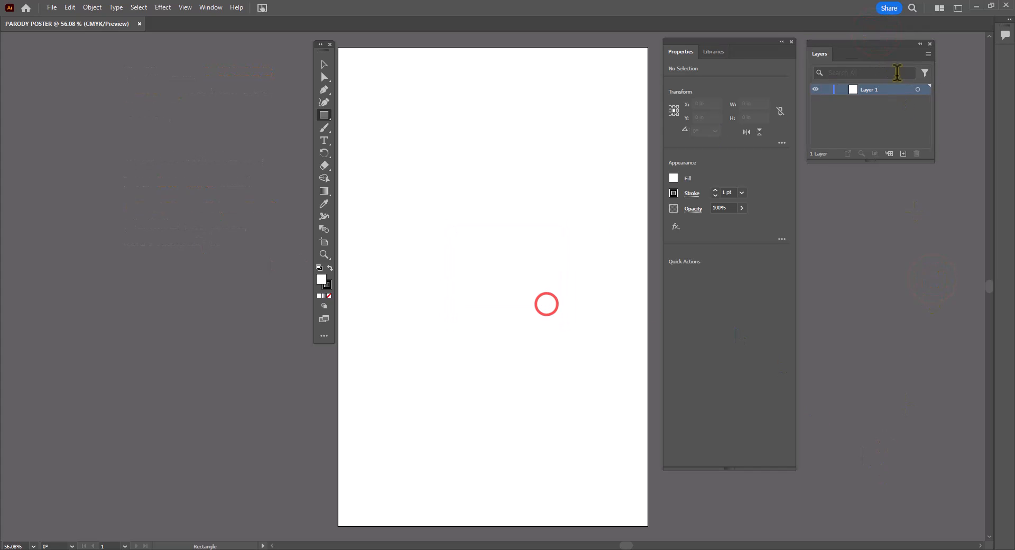
pyautogui.write('BA')
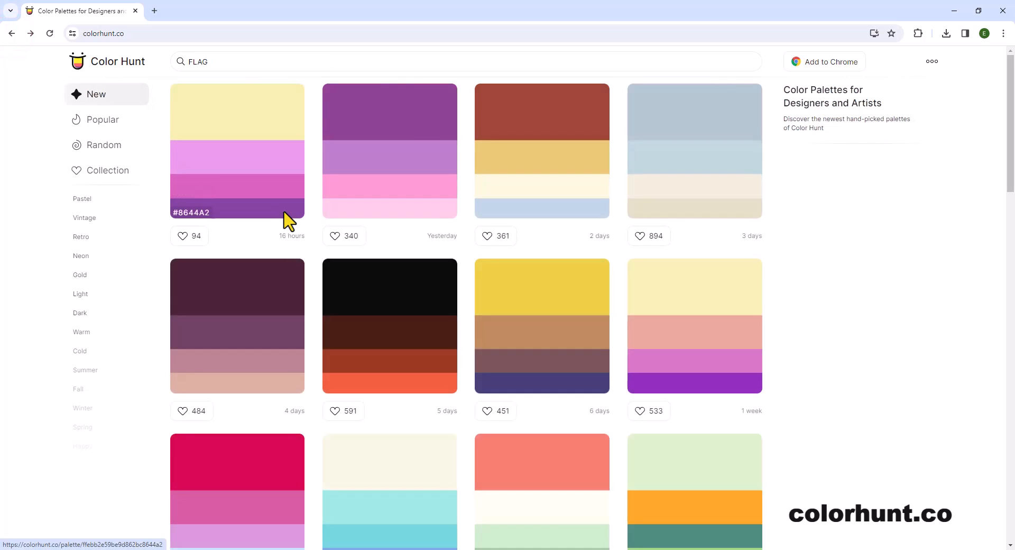
# Step: Scroll through the Color Hunt FLAG palette results
pyautogui.scroll(-3)
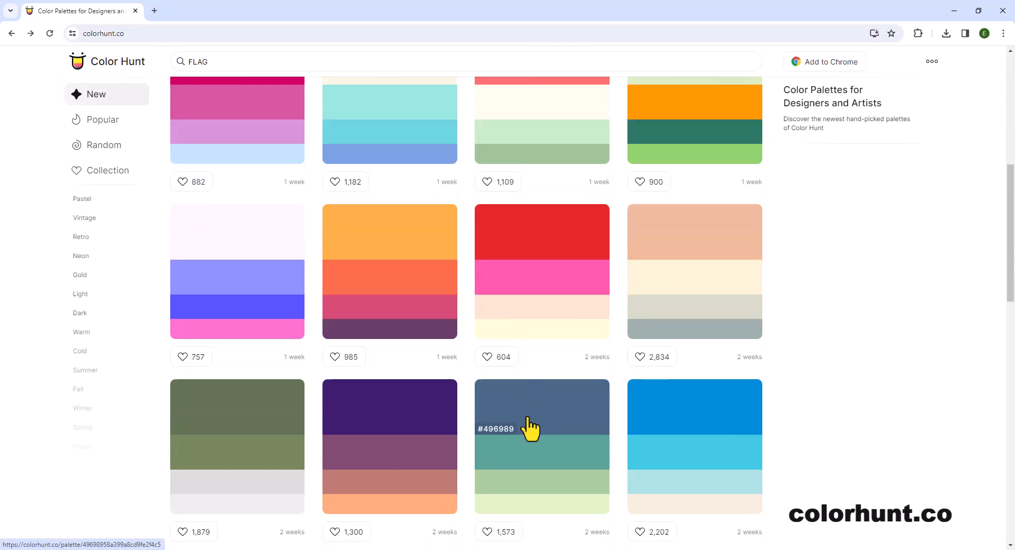
pyautogui.scroll(-3)
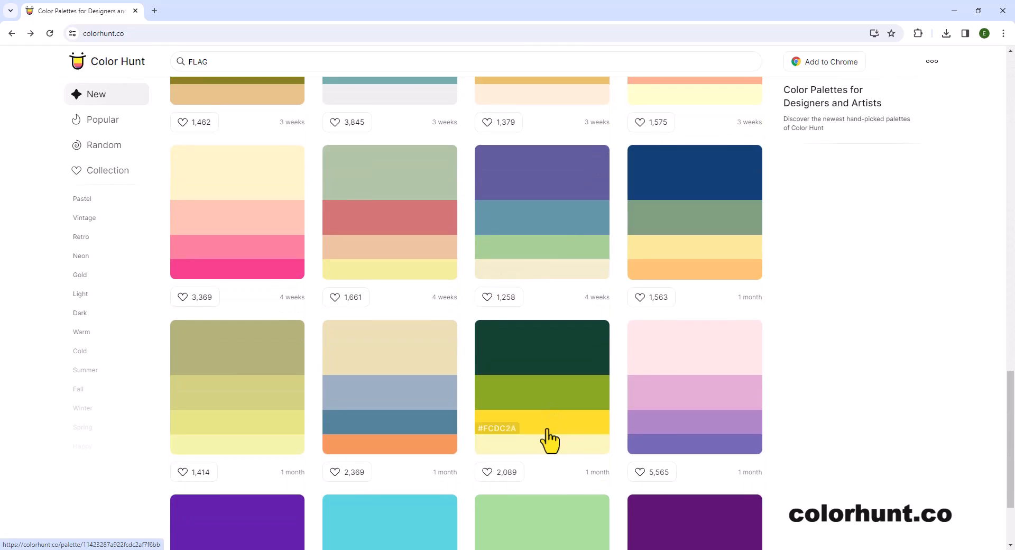
pyautogui.scroll(-3)
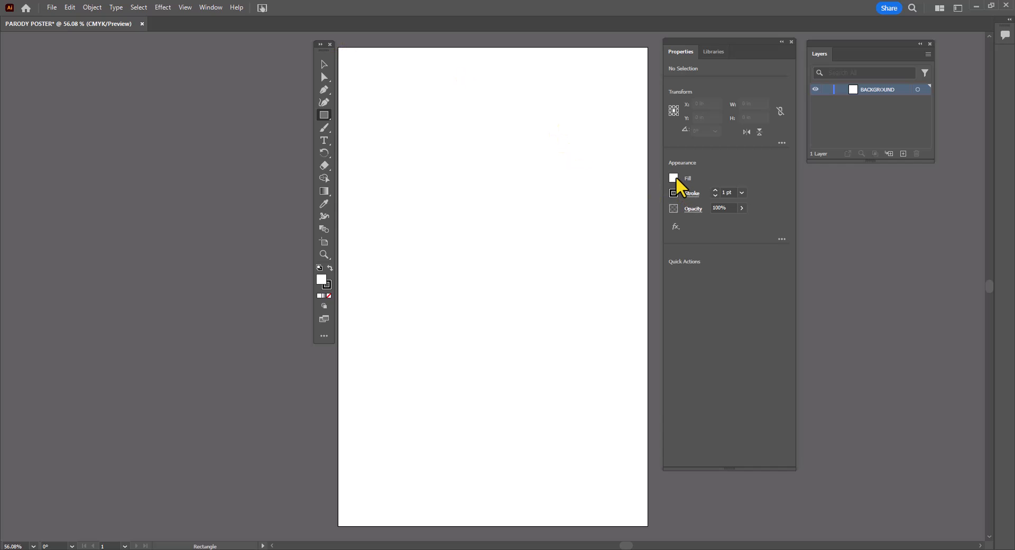
# Step: Set the fill colour to #D21312 red and the stroke to orange
pyautogui.click(673, 178)
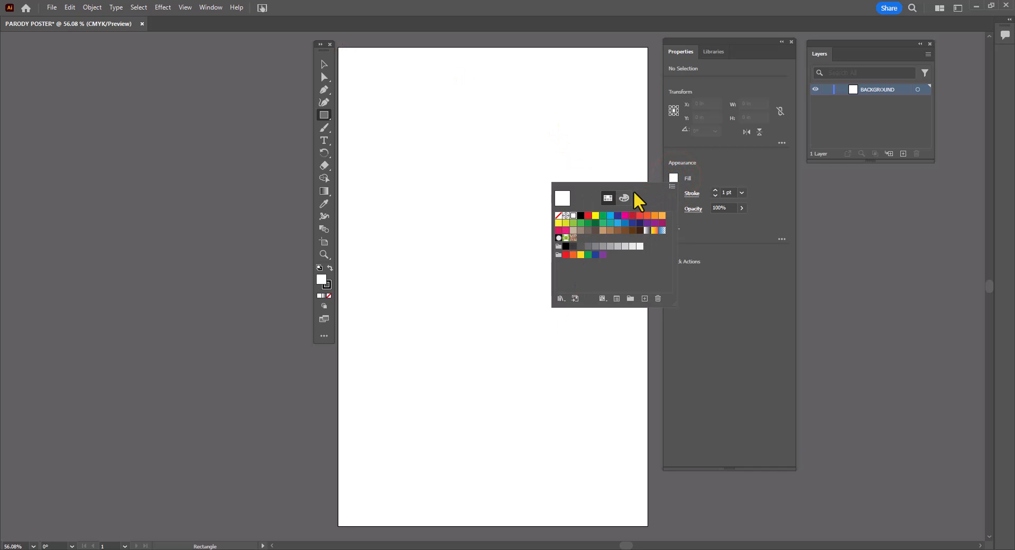
pyautogui.click(623, 199)
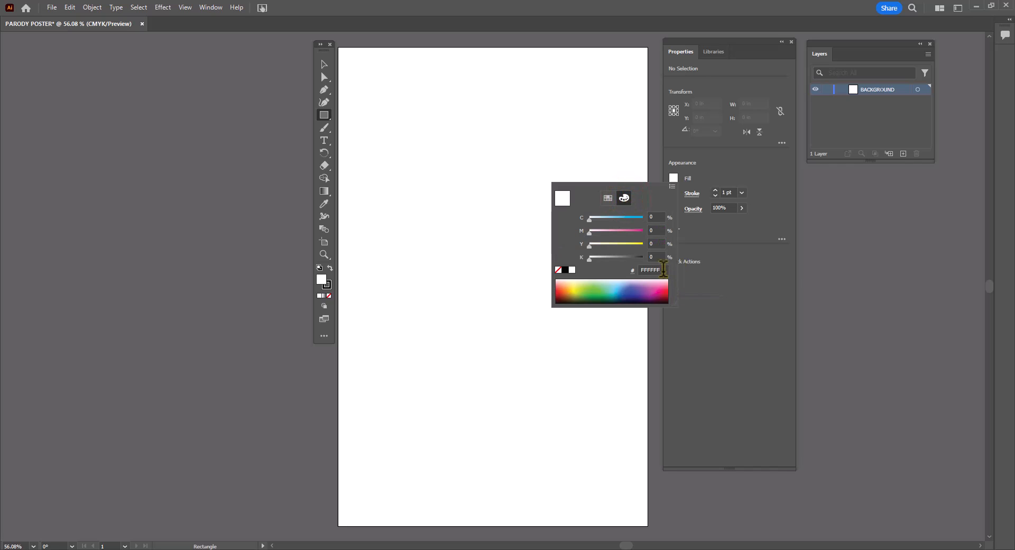
pyautogui.tripleClick(650, 270)
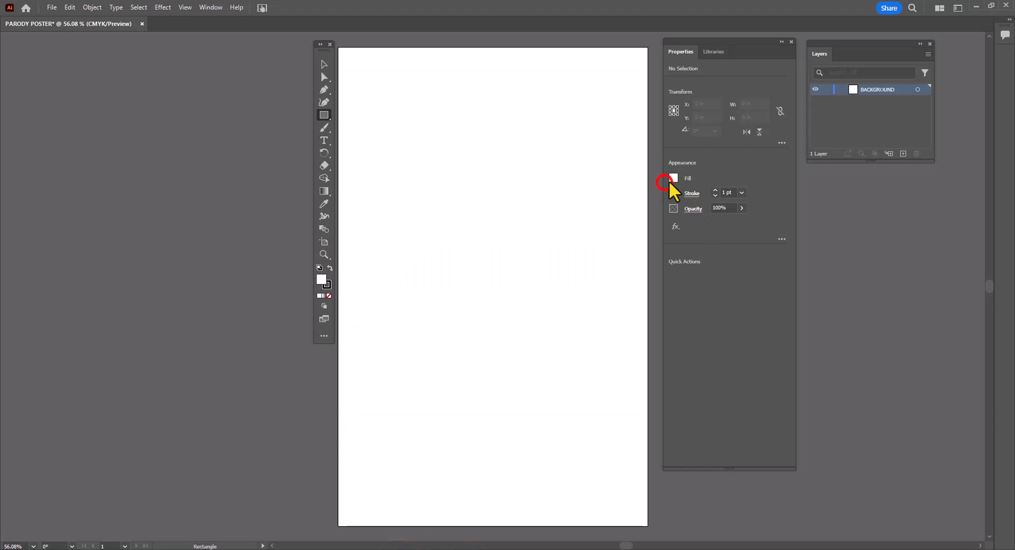
pyautogui.click(674, 179)
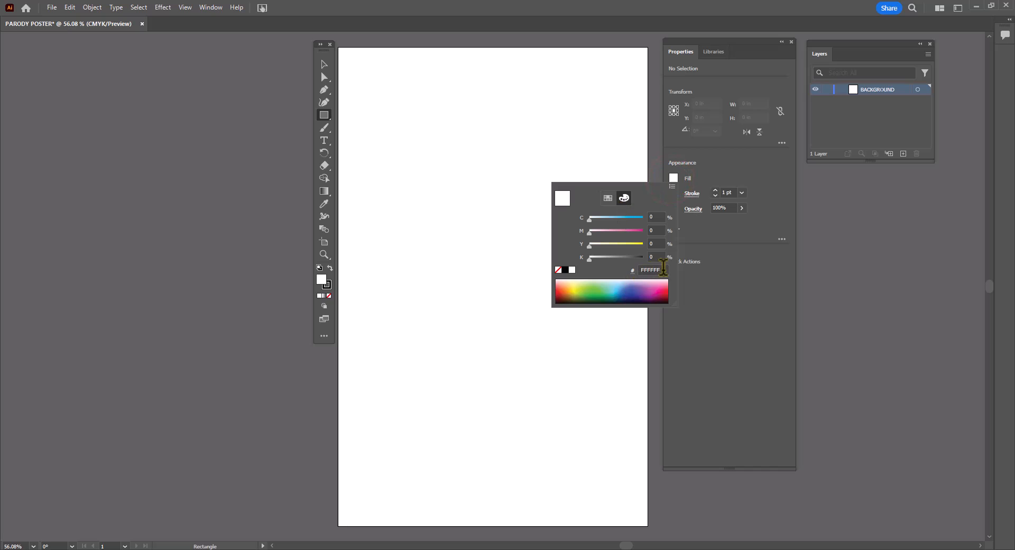
pyautogui.write('D21312')
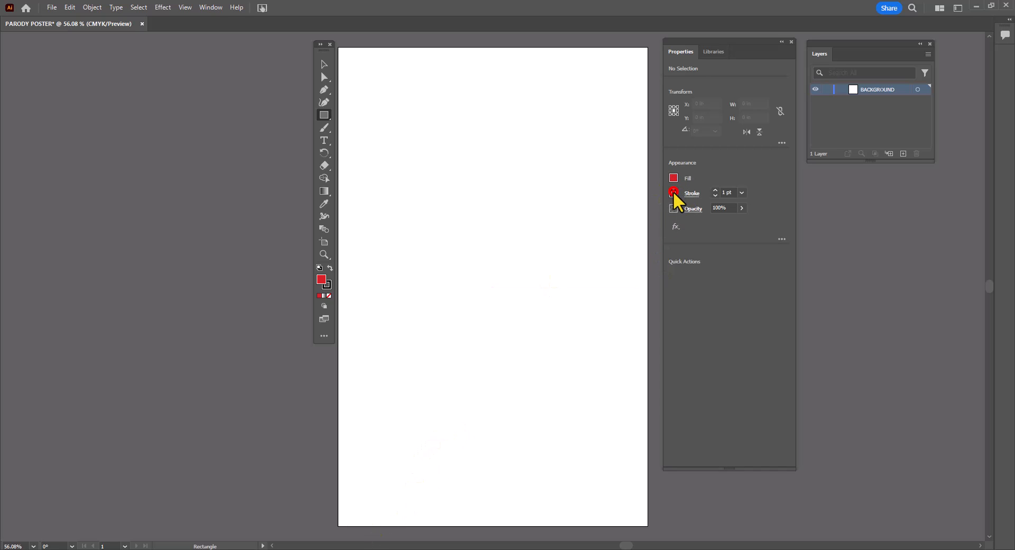
pyautogui.click(692, 194)
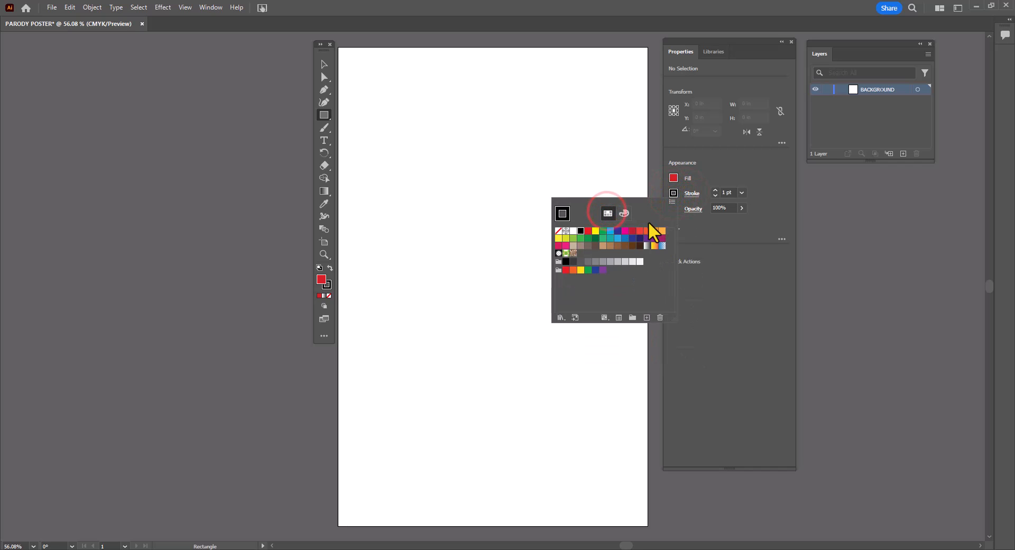
pyautogui.click(661, 232)
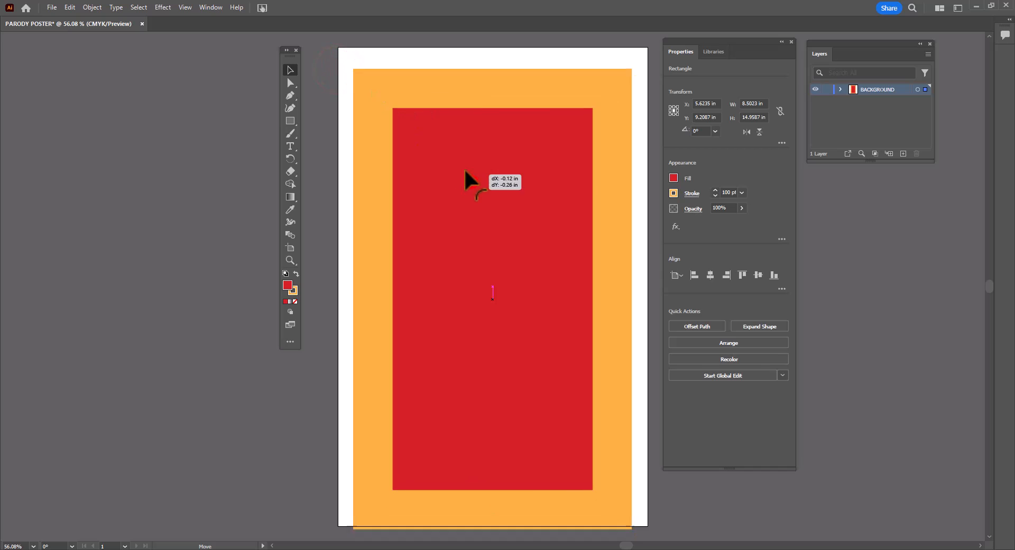
# Step: Fit the red rectangle to the full page and add a new IMAGE layer above BACKGROUND
pyautogui.moveTo(469, 181); pyautogui.dragTo(460, 165)
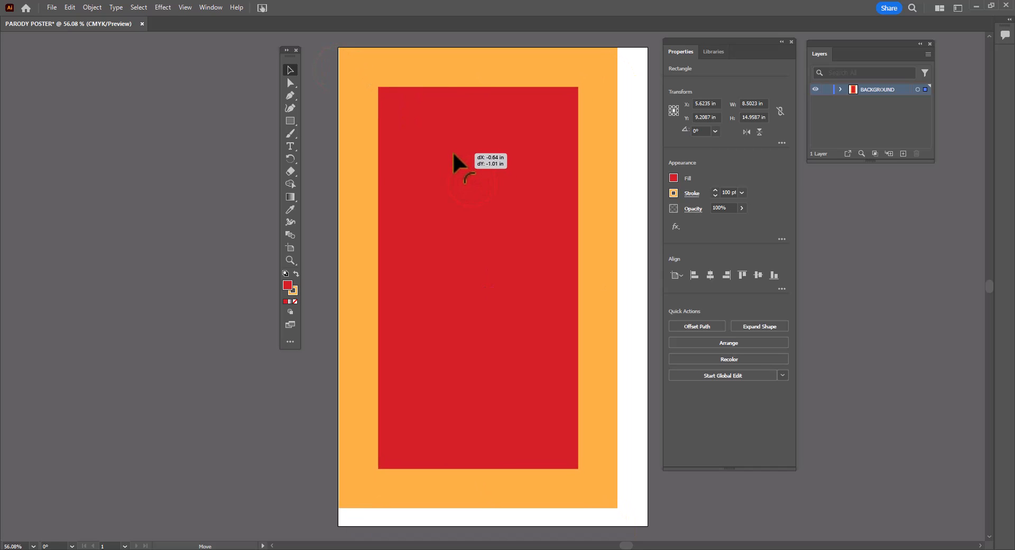
pyautogui.moveTo(463, 162); pyautogui.dragTo(628, 137)
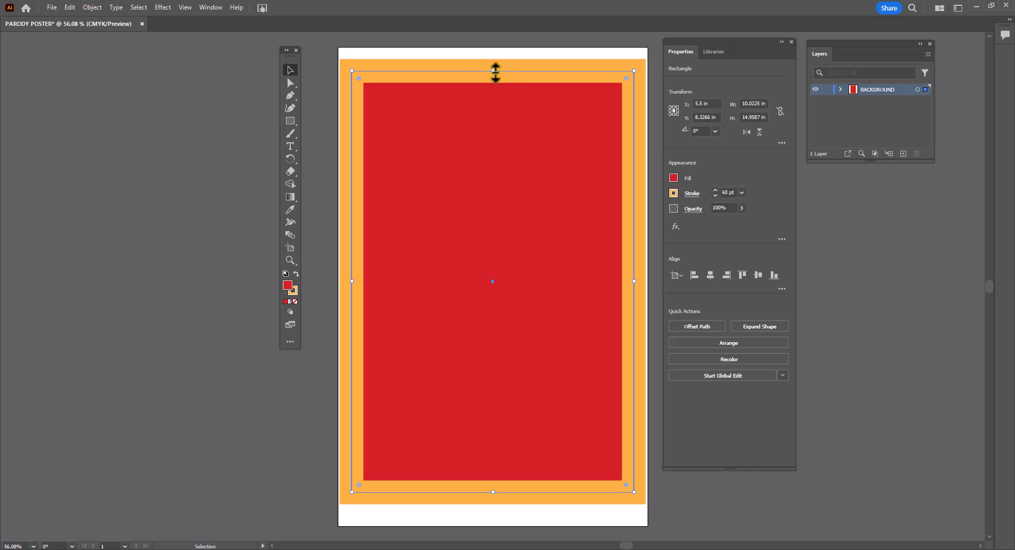
pyautogui.moveTo(493, 70); pyautogui.dragTo(492, 64)
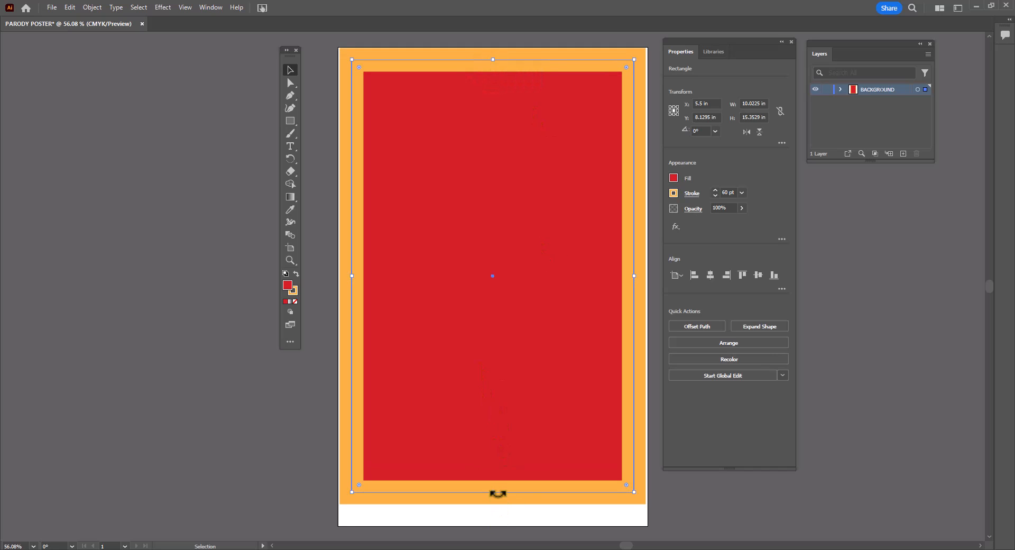
pyautogui.moveTo(498, 484); pyautogui.dragTo(491, 518)
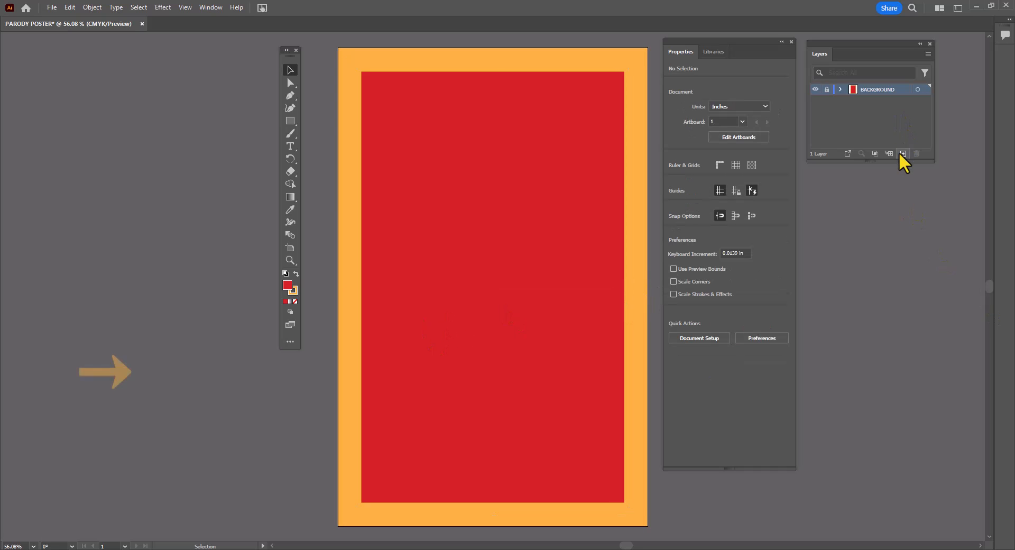
pyautogui.click(903, 153)
pyautogui.write('IMAGE')
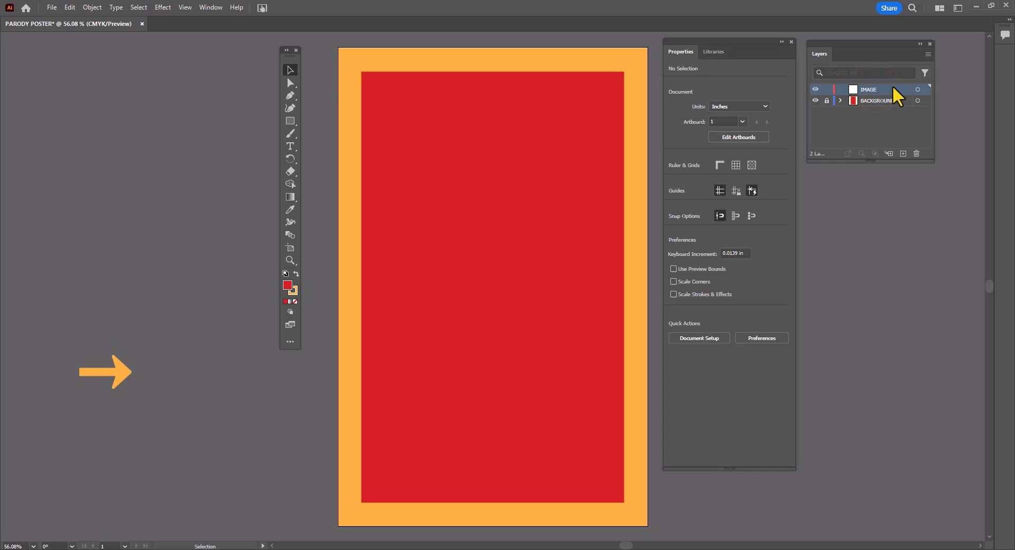
# Step: Place the PART 1 portrait PNG as a linked image
pyautogui.click(41, 8)
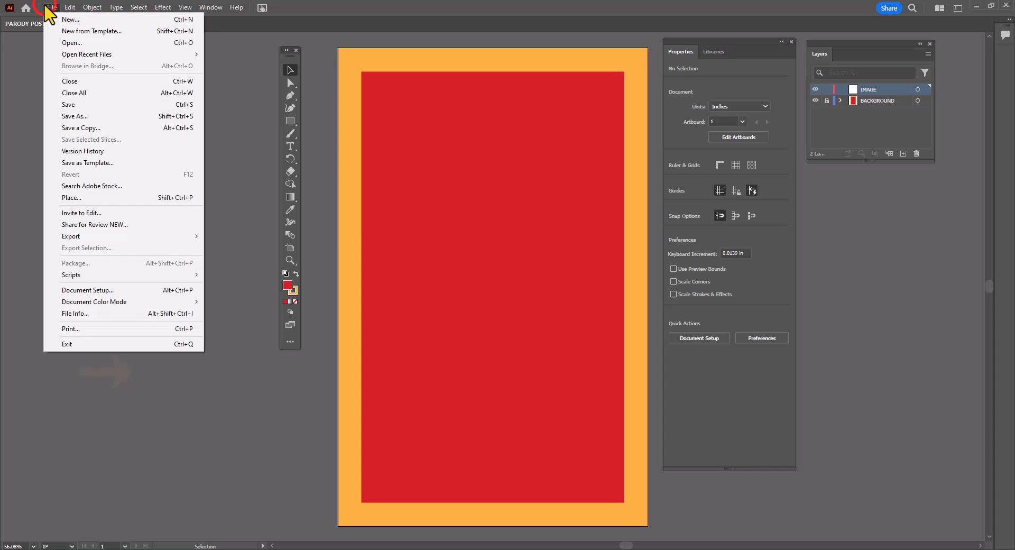
pyautogui.moveTo(85, 202)
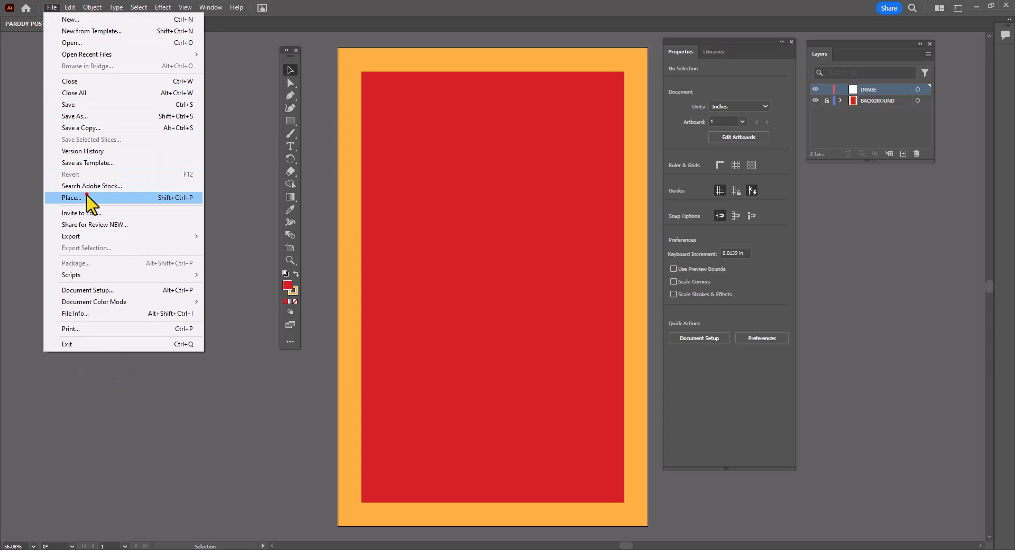
pyautogui.click(72, 198)
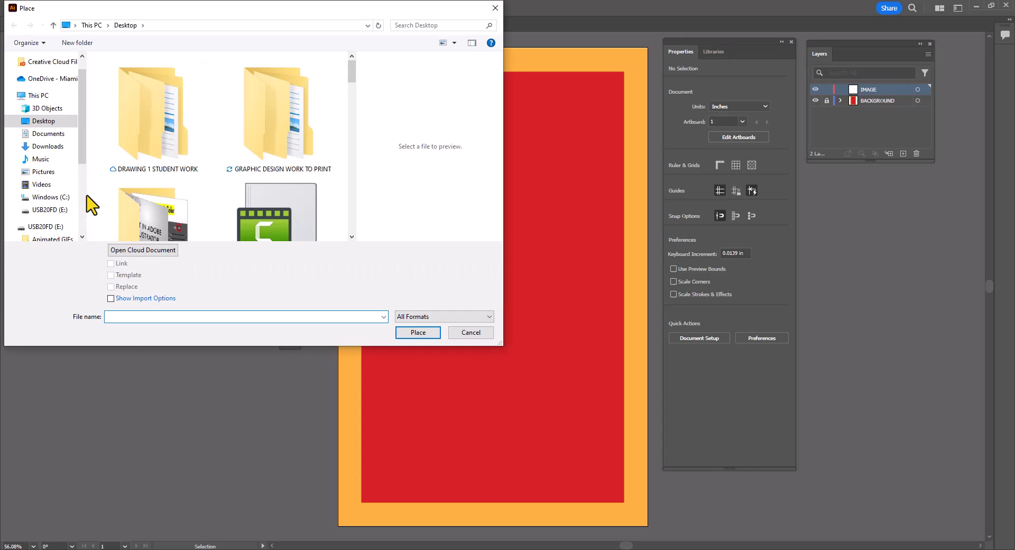
pyautogui.scroll(-3)
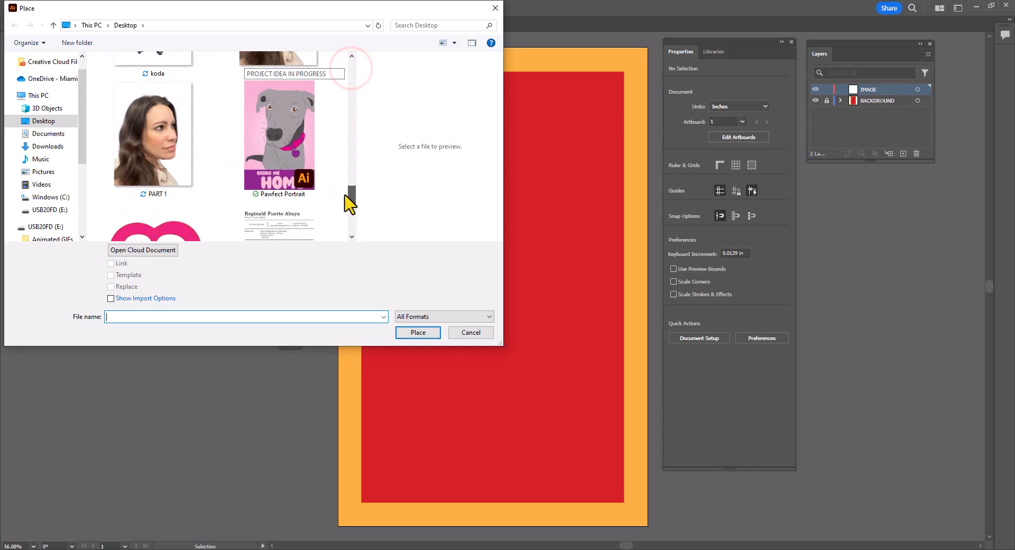
pyautogui.click(153, 135)
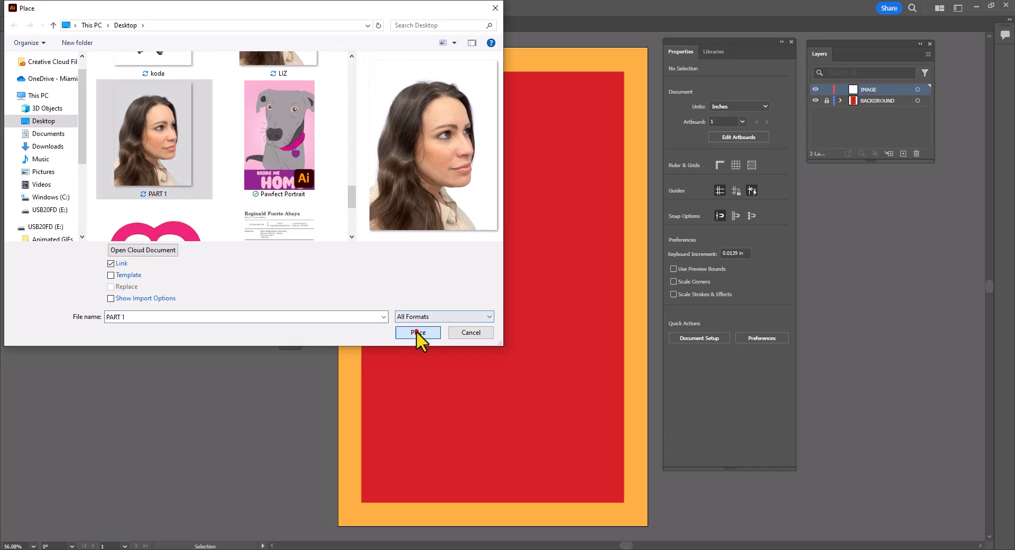
pyautogui.click(418, 332)
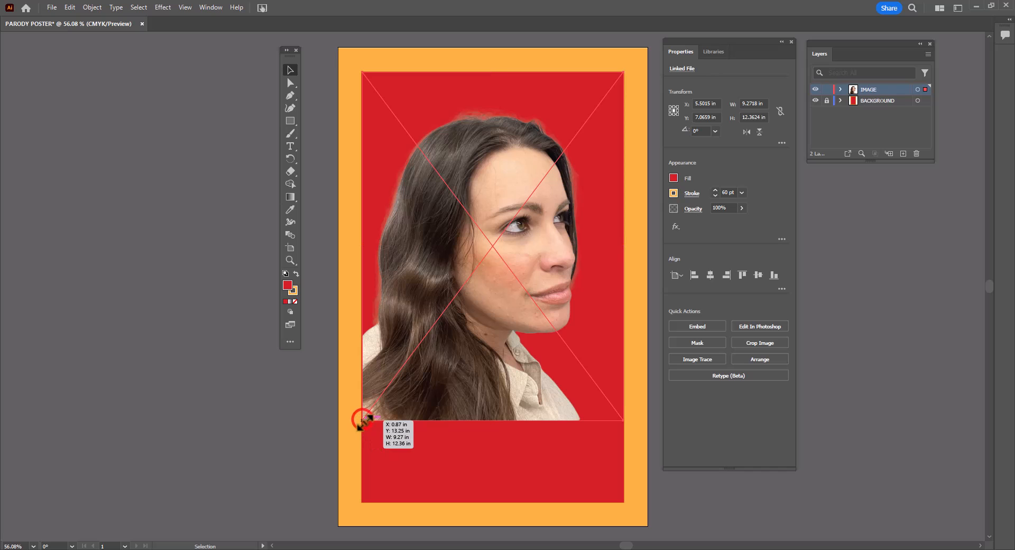
# Step: Set the portrait on the red panel and scale it up proportionally to span the frame
pyautogui.moveTo(364, 420); pyautogui.dragTo(360, 429)
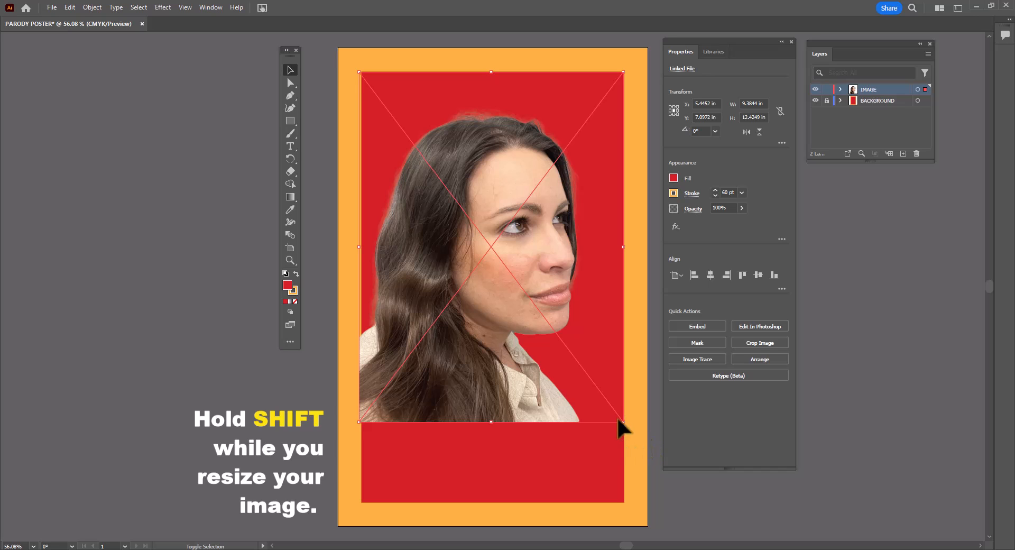
pyautogui.moveTo(622, 421); pyautogui.dragTo(625, 426)
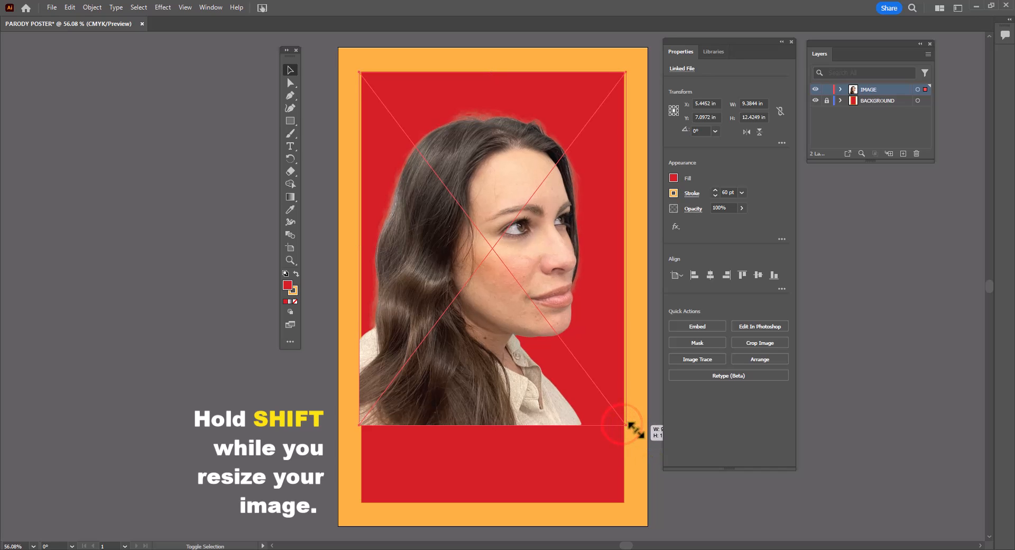
pyautogui.moveTo(625, 423); pyautogui.dragTo(659, 452)
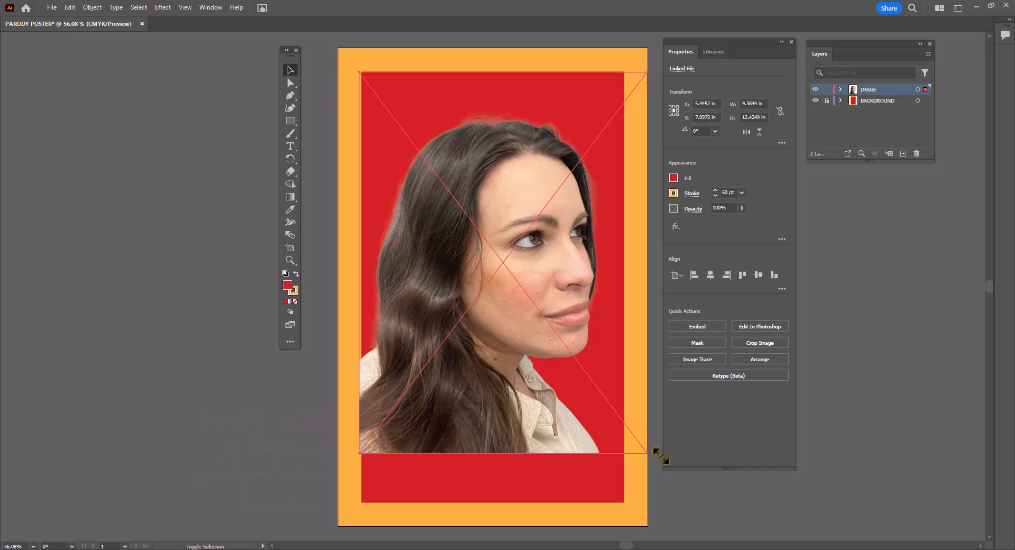
pyautogui.moveTo(659, 454); pyautogui.dragTo(654, 463)
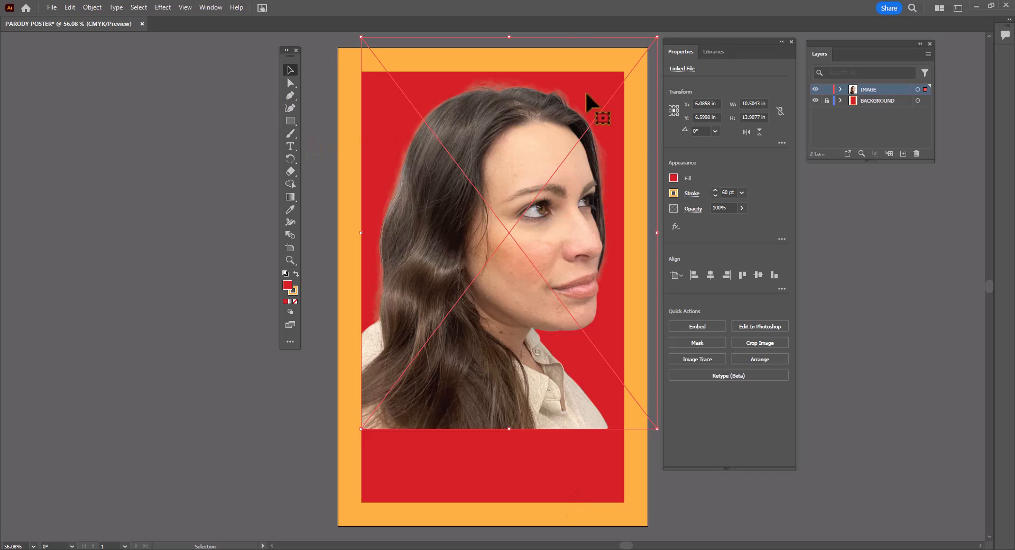
# Step: Trace the portrait with the Black and White Logo preset, ignoring white
pyautogui.click(211, 8)
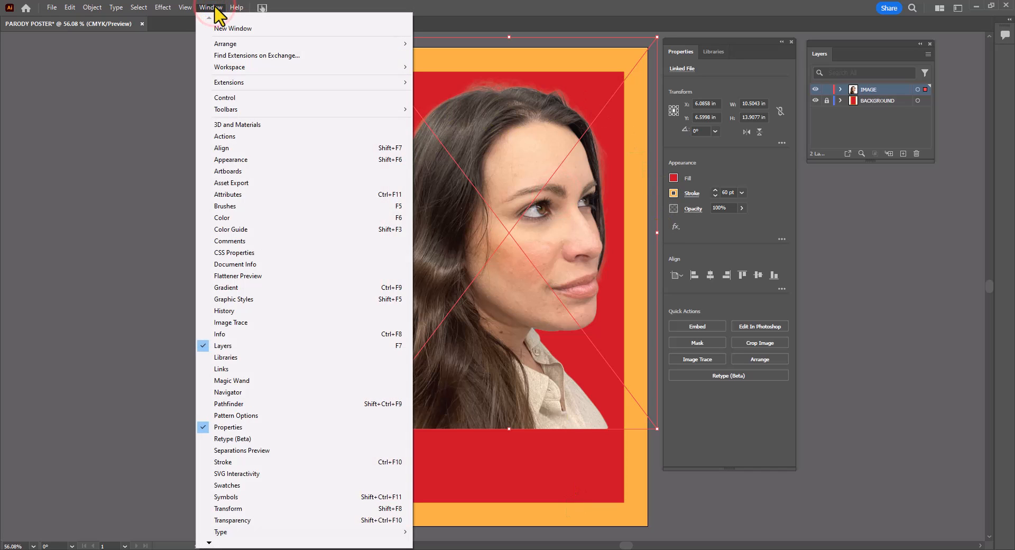
pyautogui.moveTo(244, 326)
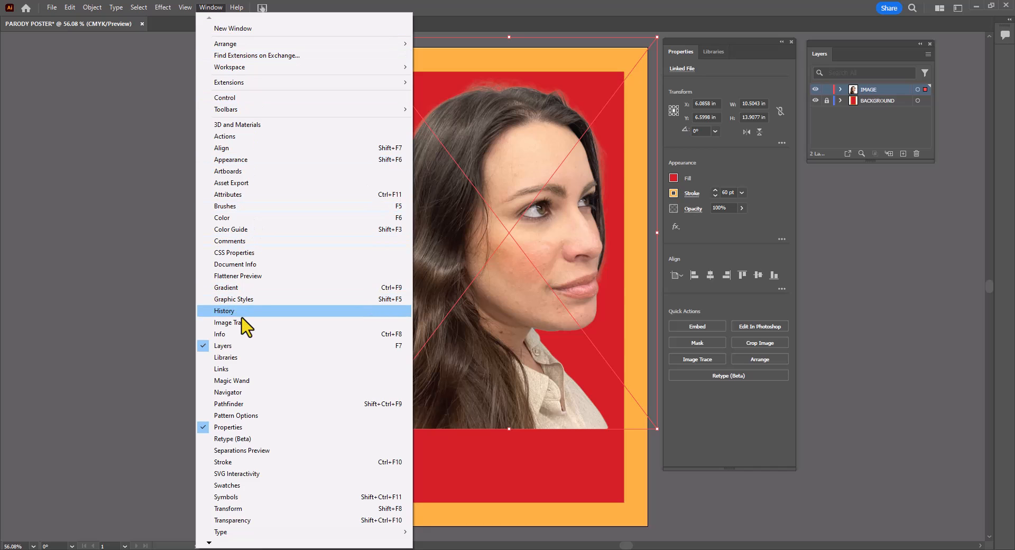
pyautogui.click(227, 323)
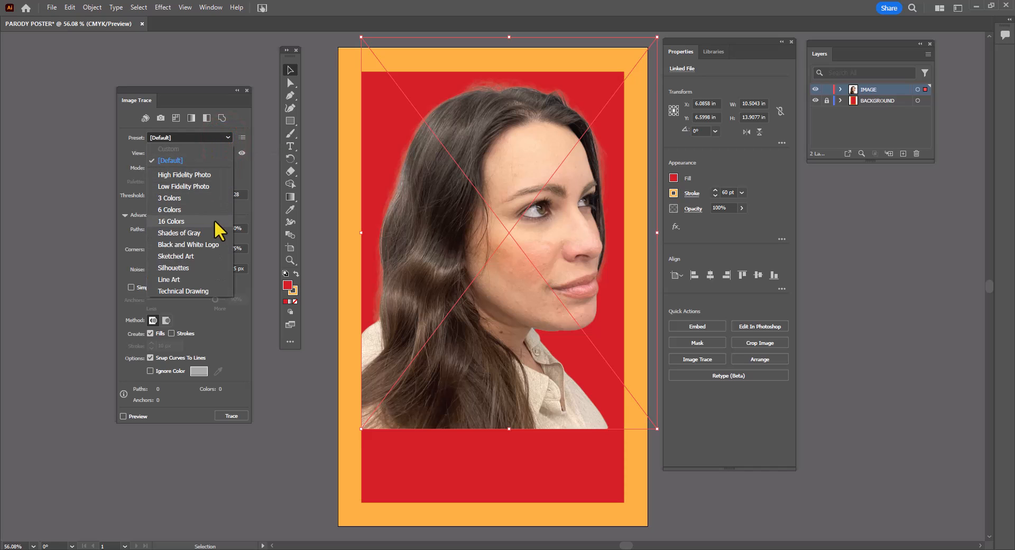
pyautogui.click(189, 244)
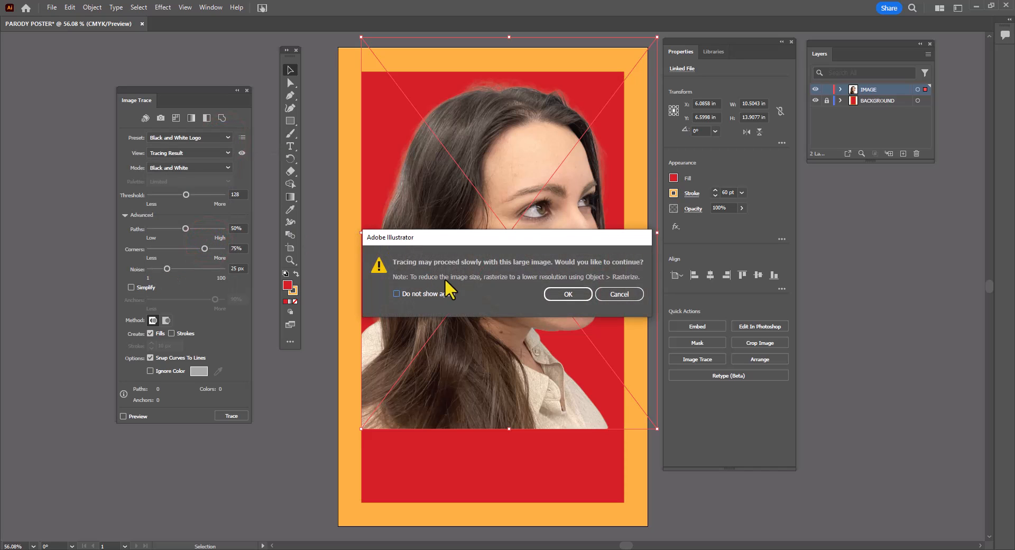
pyautogui.click(568, 294)
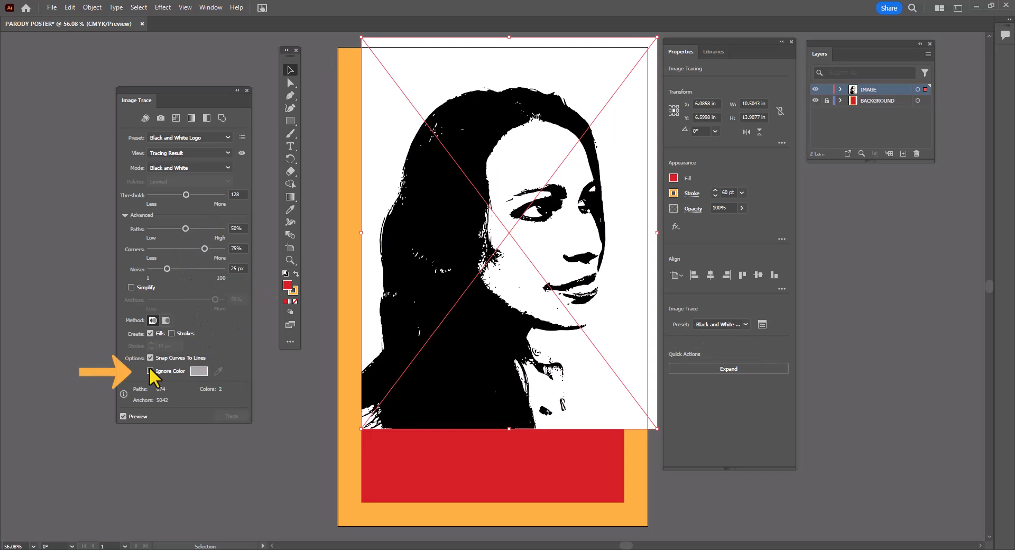
pyautogui.click(150, 371)
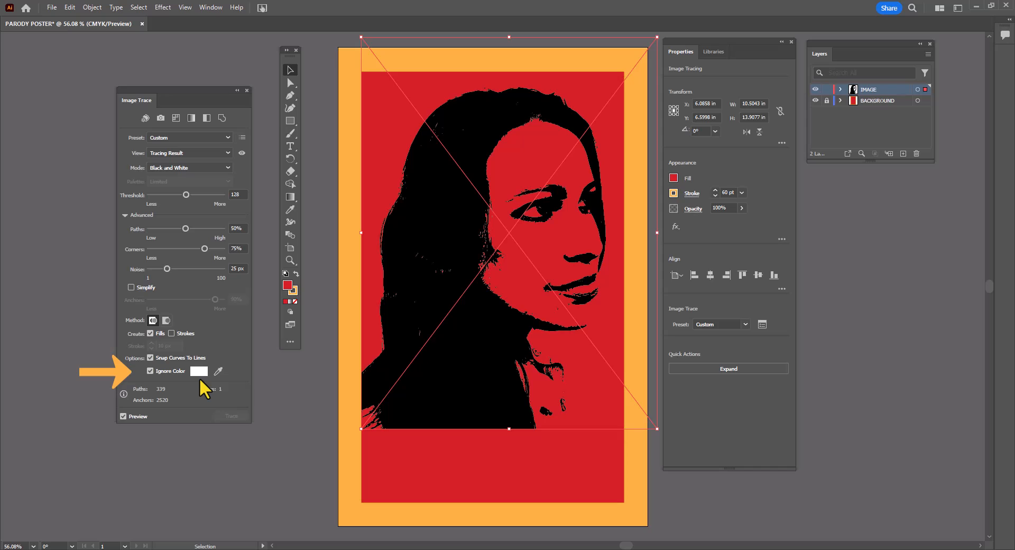
# Step: Tune the trace Threshold between 121 and 140, settling at 132
pyautogui.moveTo(186, 194); pyautogui.dragTo(189, 195)
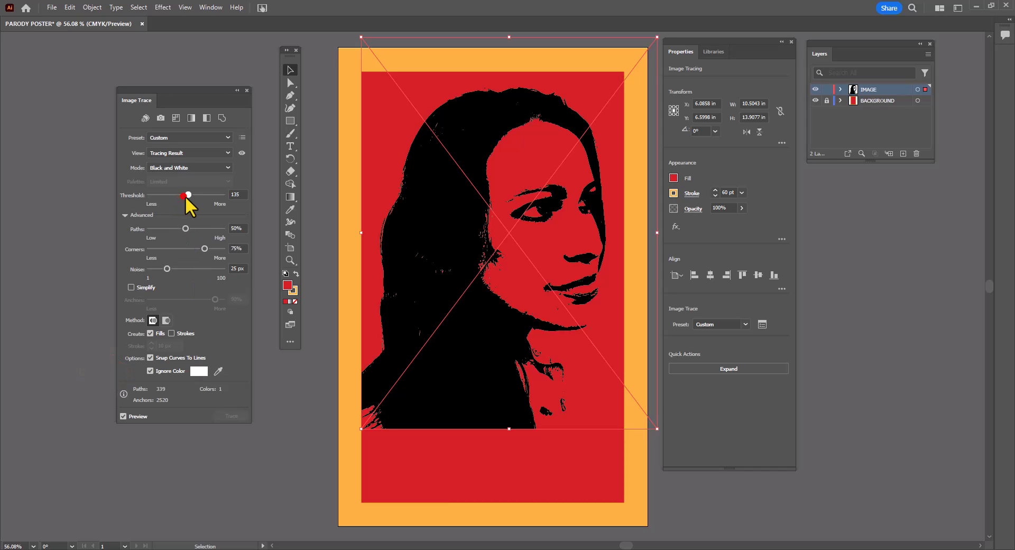
pyautogui.moveTo(188, 194); pyautogui.dragTo(190, 195)
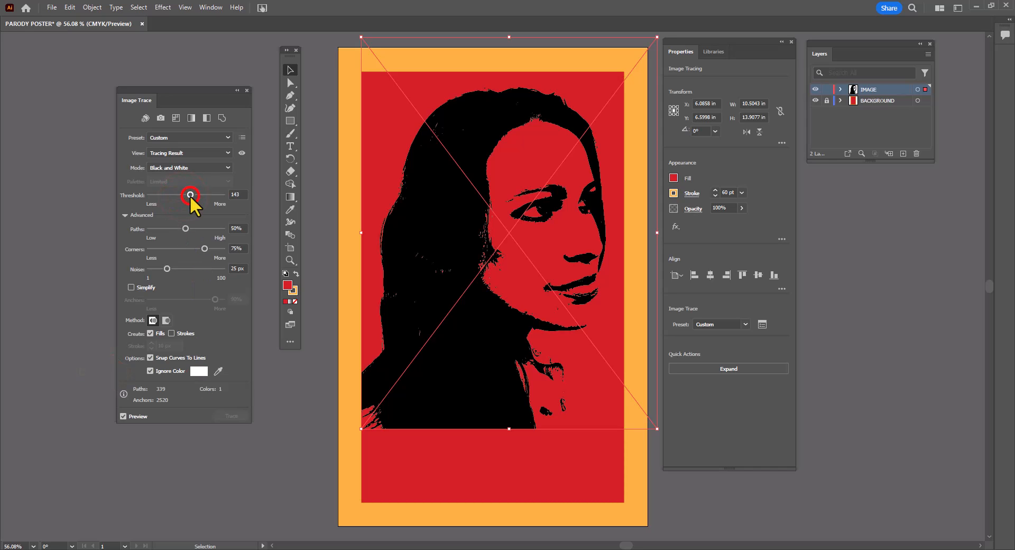
pyautogui.moveTo(190, 196); pyautogui.dragTo(190, 195)
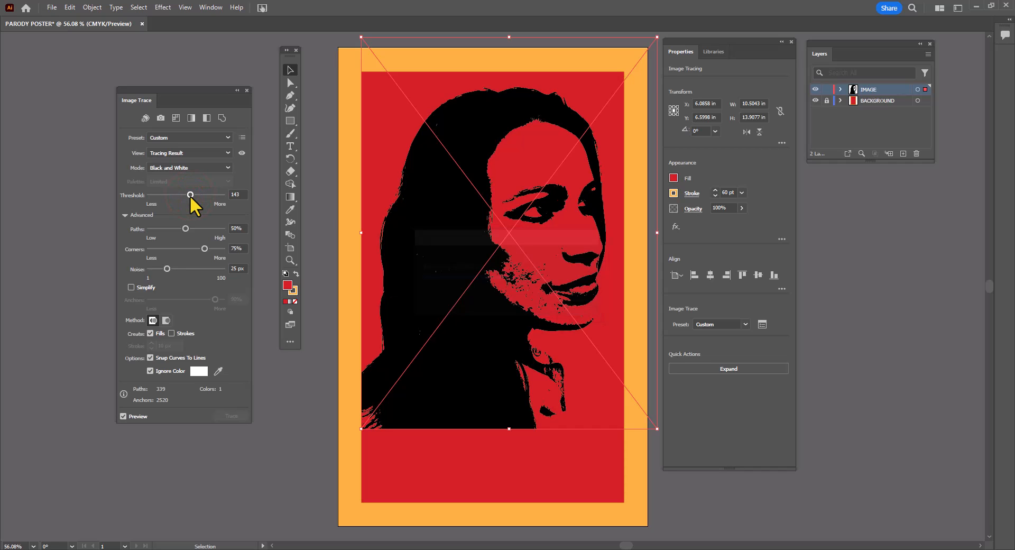
pyautogui.moveTo(189, 195); pyautogui.dragTo(183, 194)
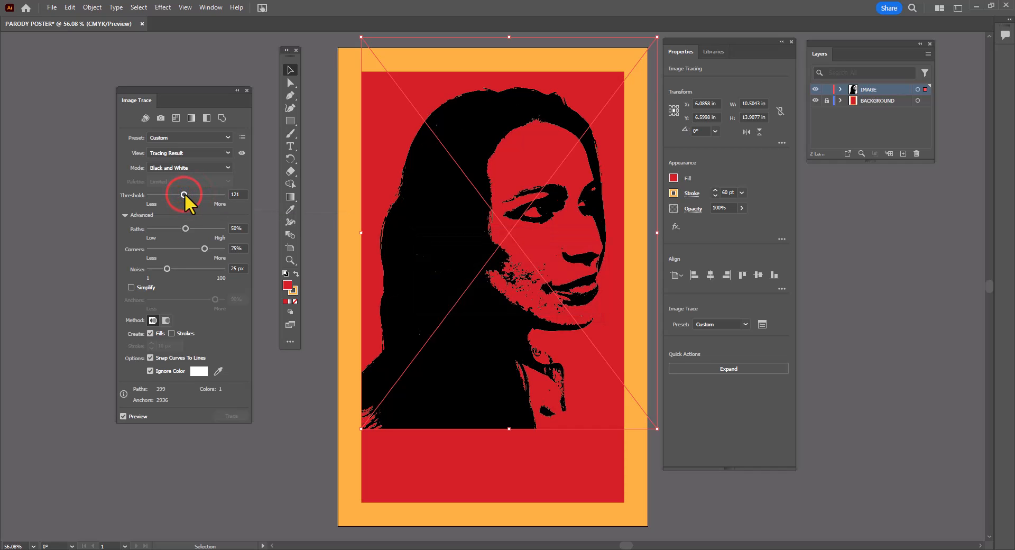
pyautogui.moveTo(182, 194); pyautogui.dragTo(186, 195)
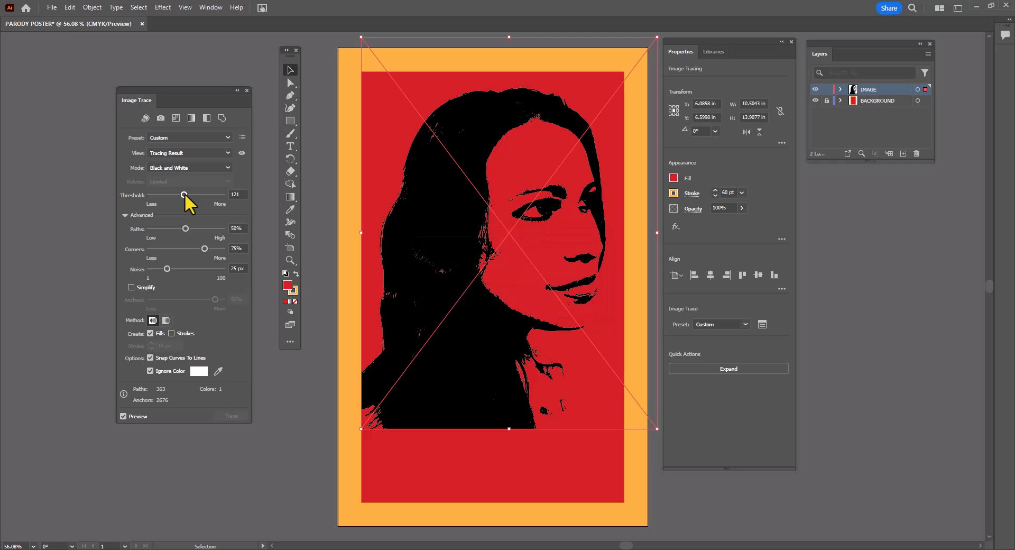
pyautogui.moveTo(184, 195); pyautogui.dragTo(188, 195)
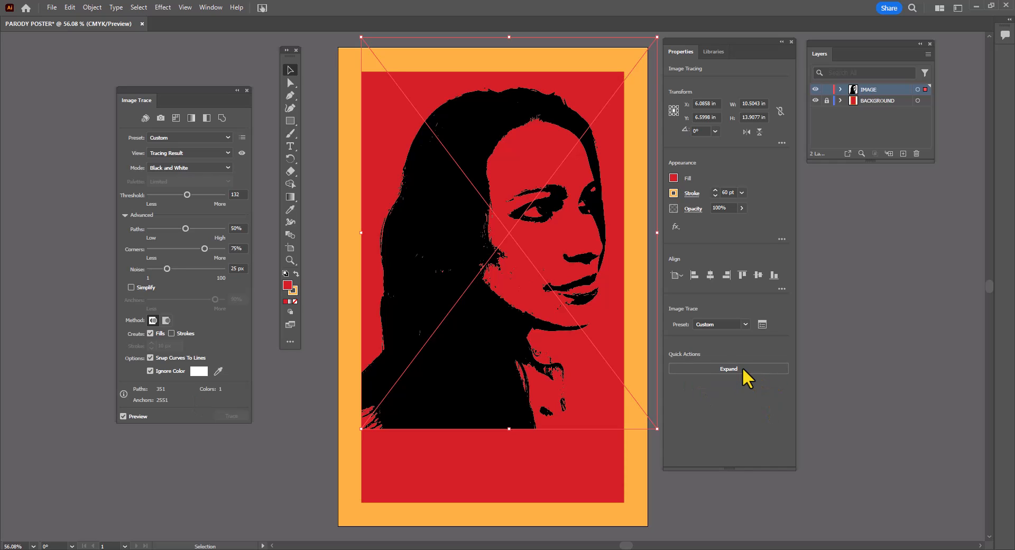
# Step: Expand the trace into vector shapes and, after trying cyan and green, fill them dark navy
pyautogui.click(728, 369)
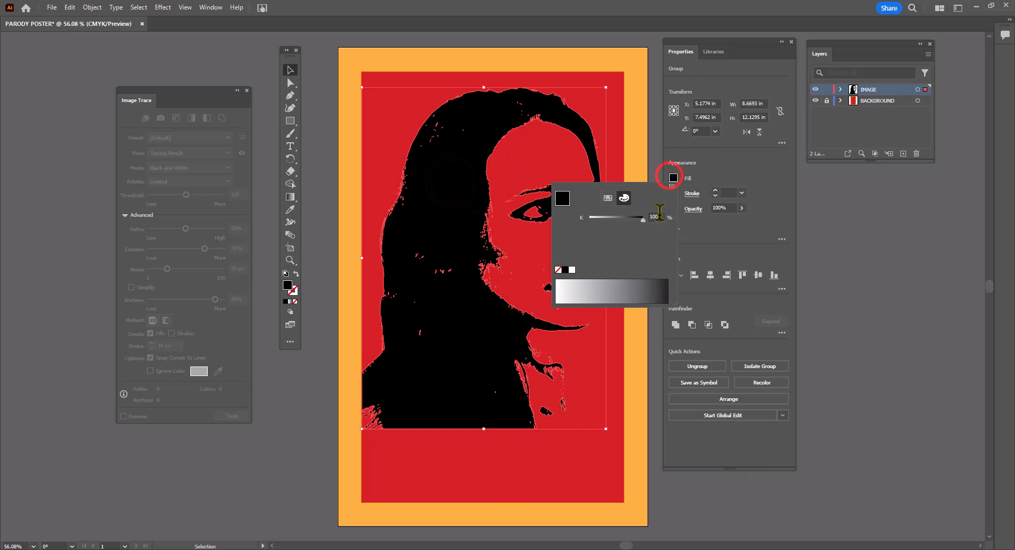
pyautogui.click(617, 223)
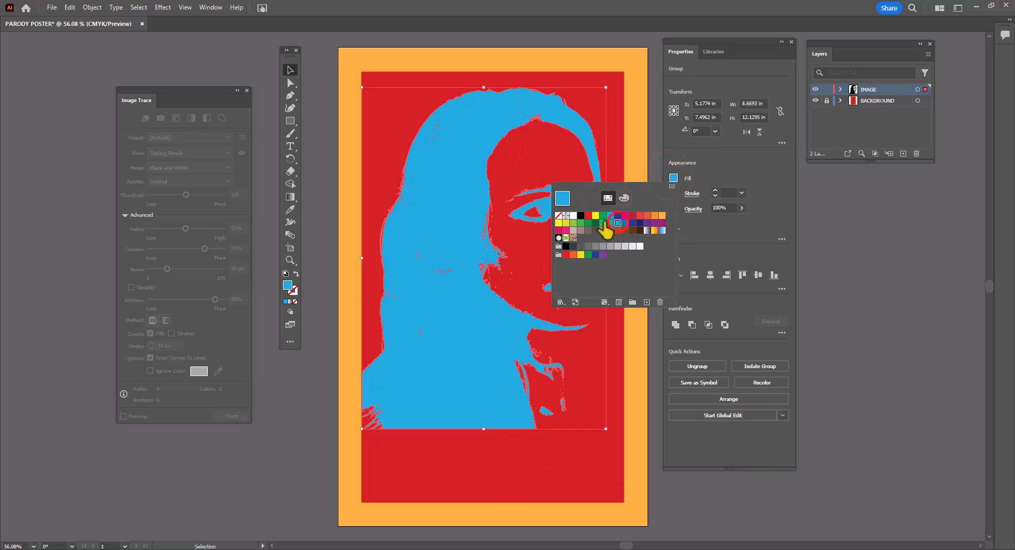
pyautogui.click(596, 223)
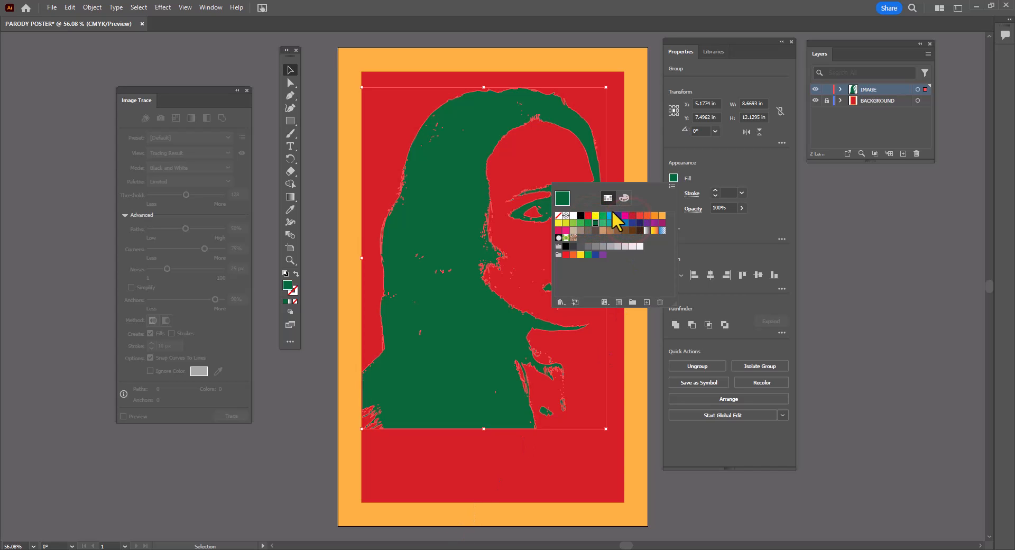
pyautogui.click(624, 198)
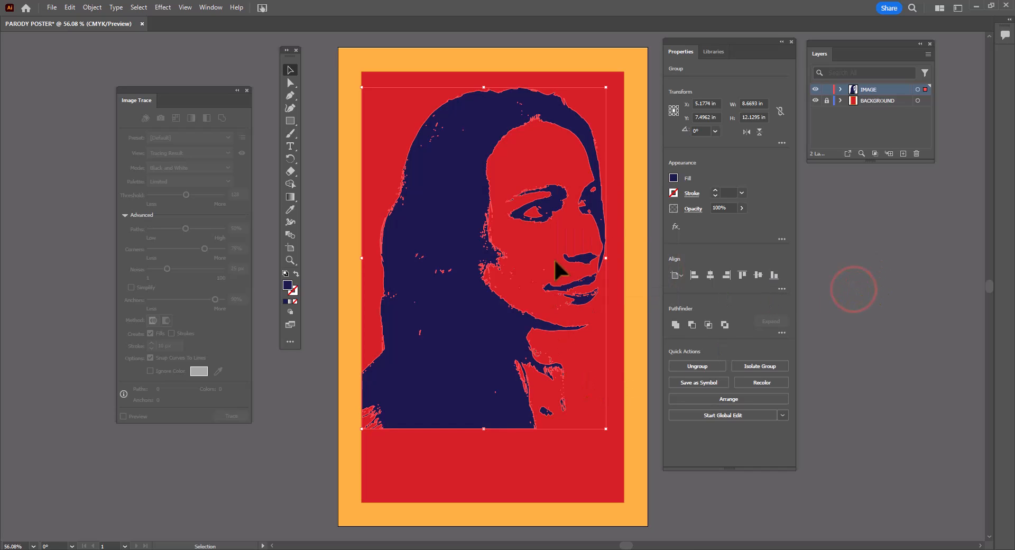
pyautogui.moveTo(577, 122)
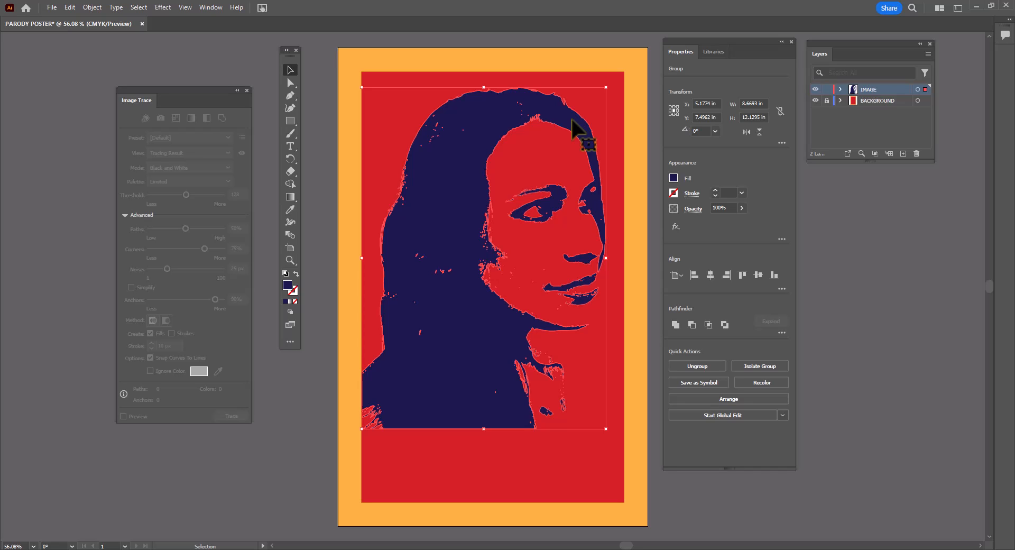
pyautogui.click(903, 153)
pyautogui.write('TEXT')
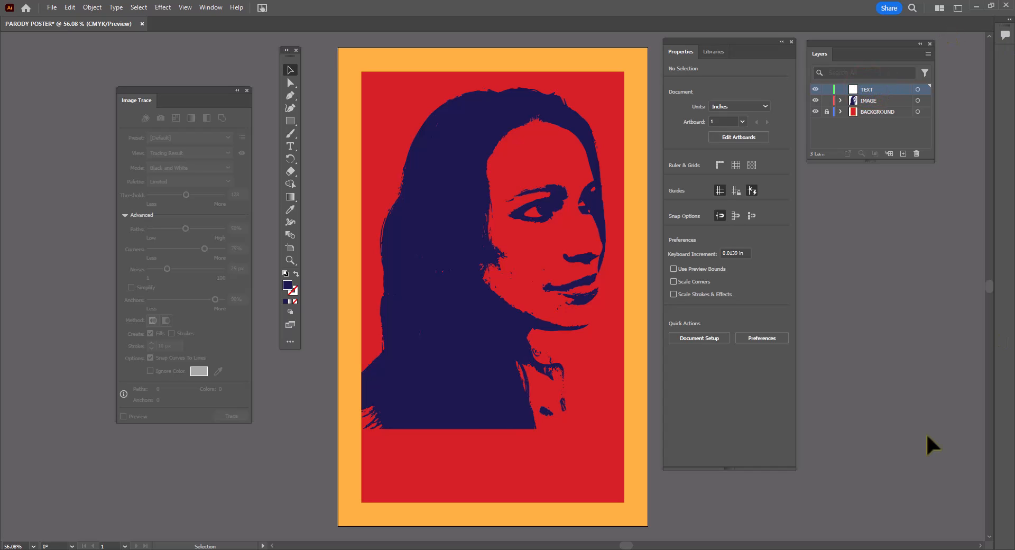
pyautogui.moveTo(250, 99)
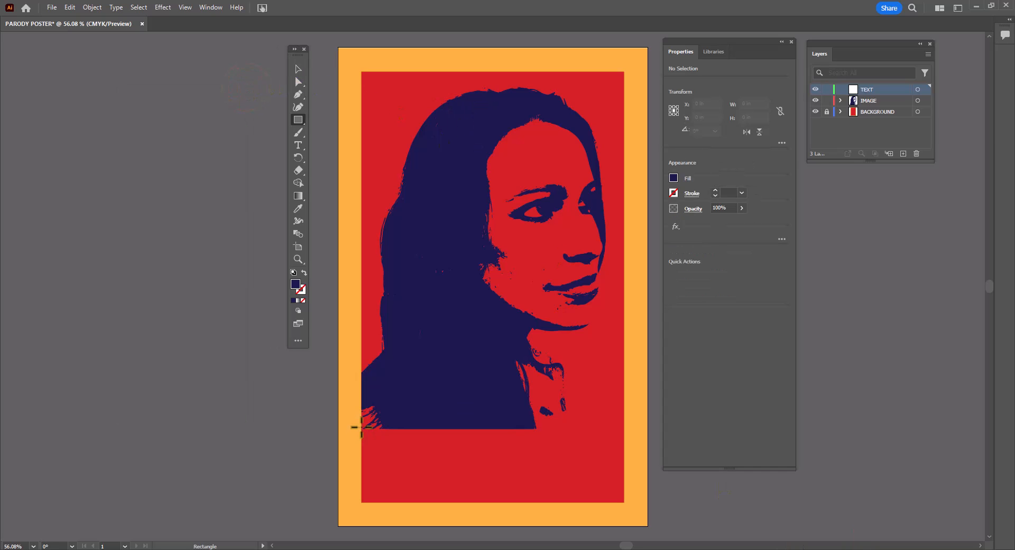
# Step: Draw a navy rectangle beneath the portrait and stretch it to the red area's full width
pyautogui.moveTo(362, 427); pyautogui.dragTo(573, 493)
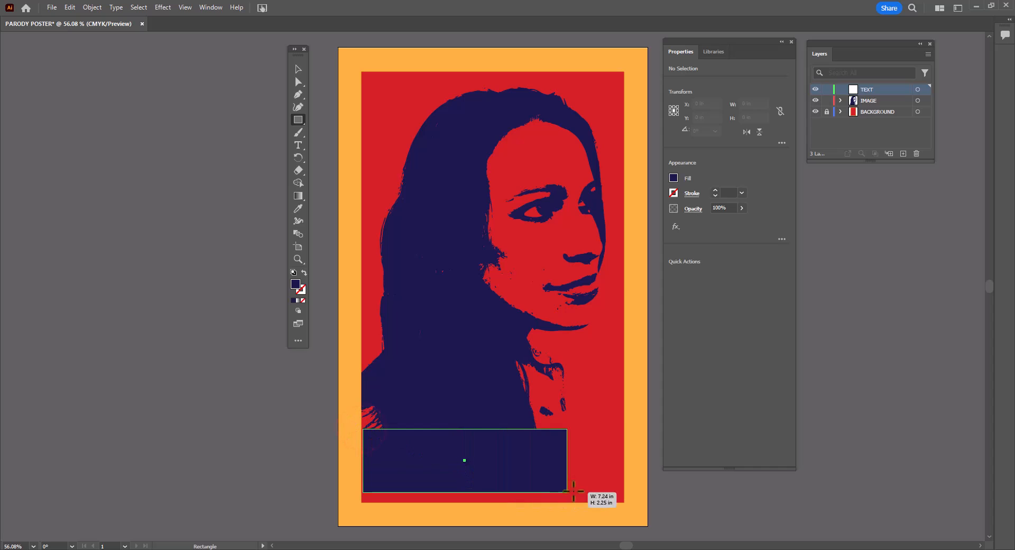
pyautogui.moveTo(573, 492); pyautogui.dragTo(624, 502)
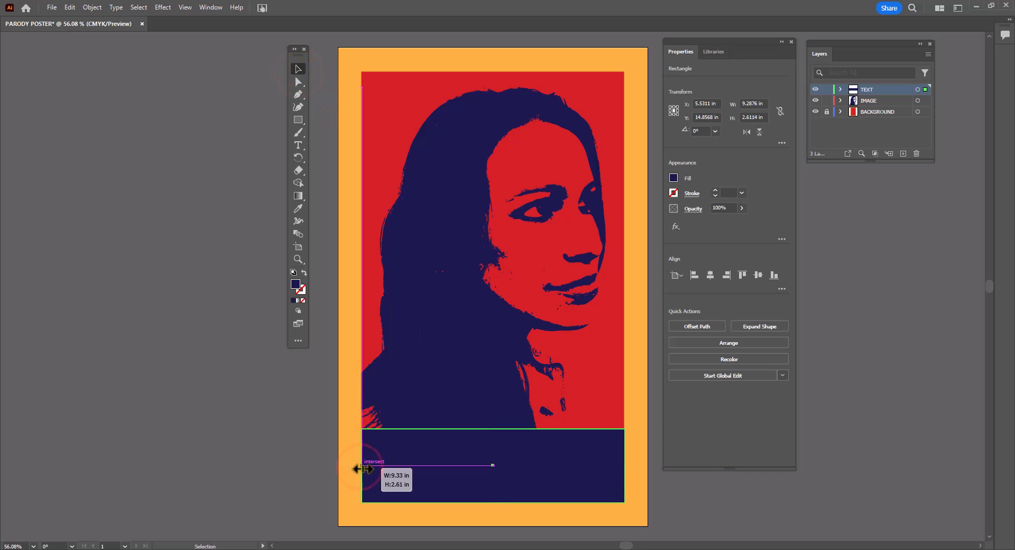
pyautogui.click(812, 502)
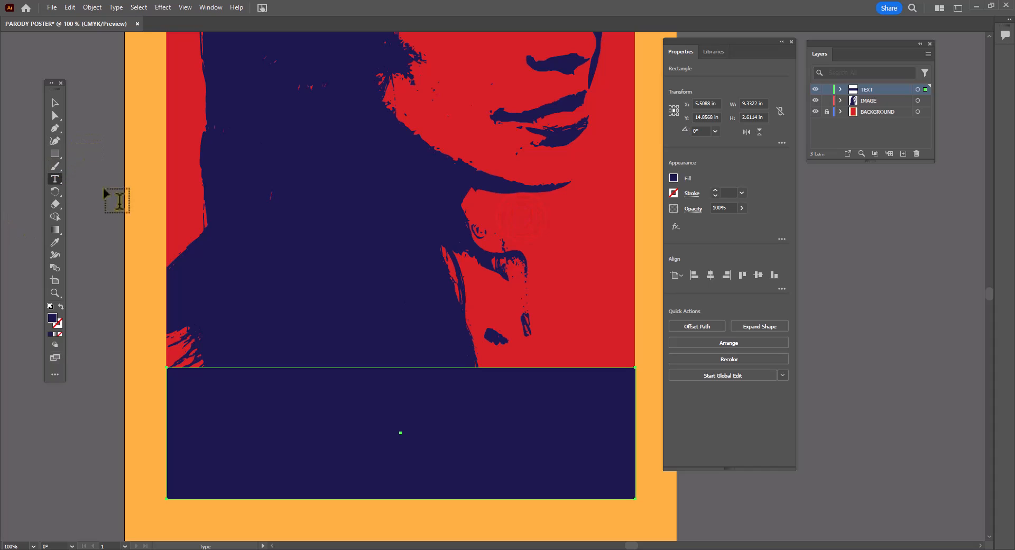
# Step: Type INSPIRE on a new text line under the band and size it to 200 pt
pyautogui.click(285, 510)
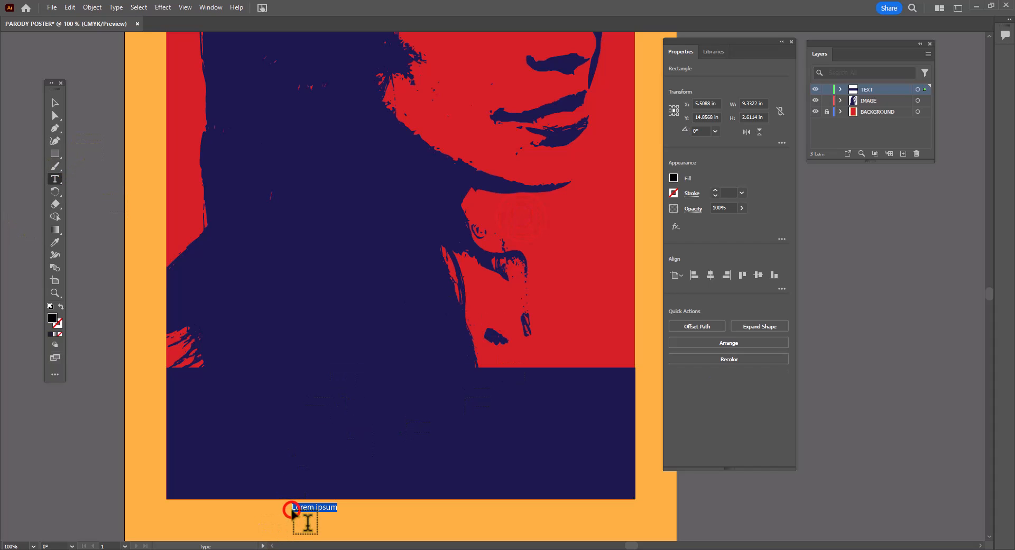
pyautogui.write('INSPIRE')
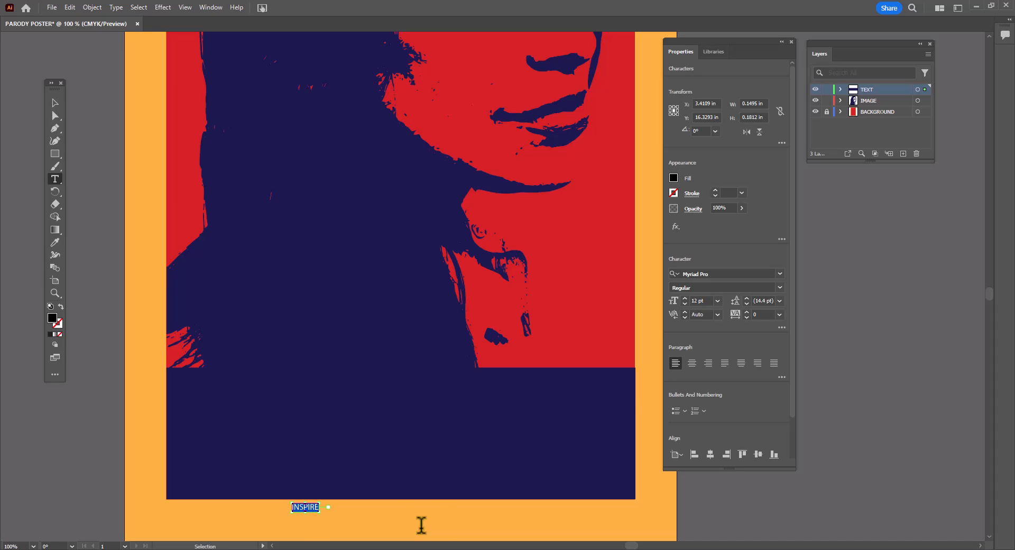
pyautogui.moveTo(779, 274)
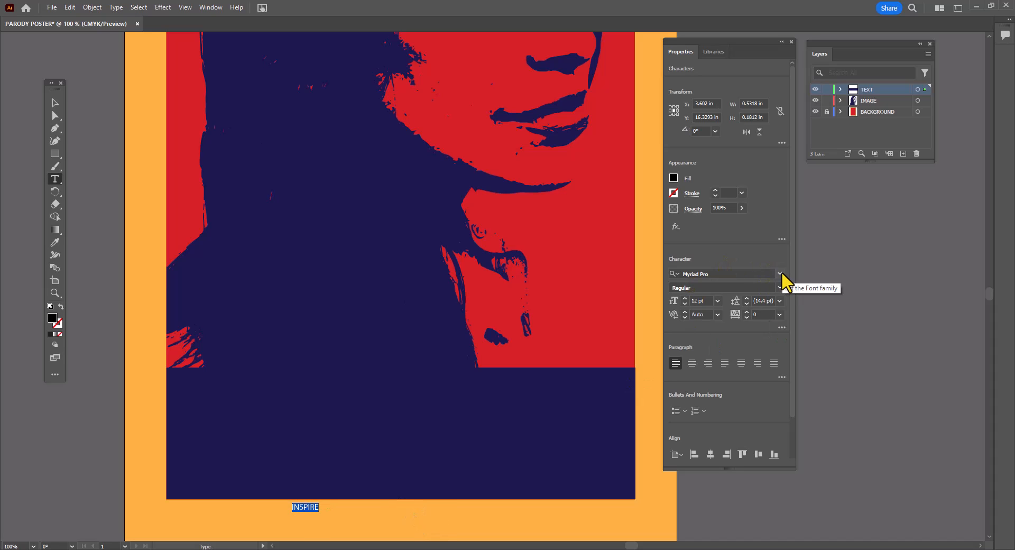
pyautogui.click(721, 302)
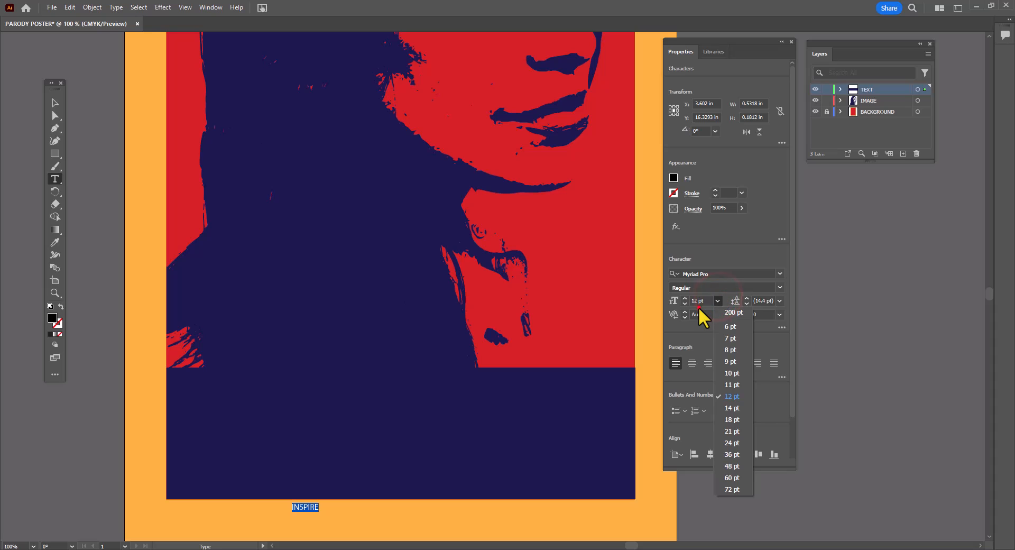
pyautogui.click(734, 312)
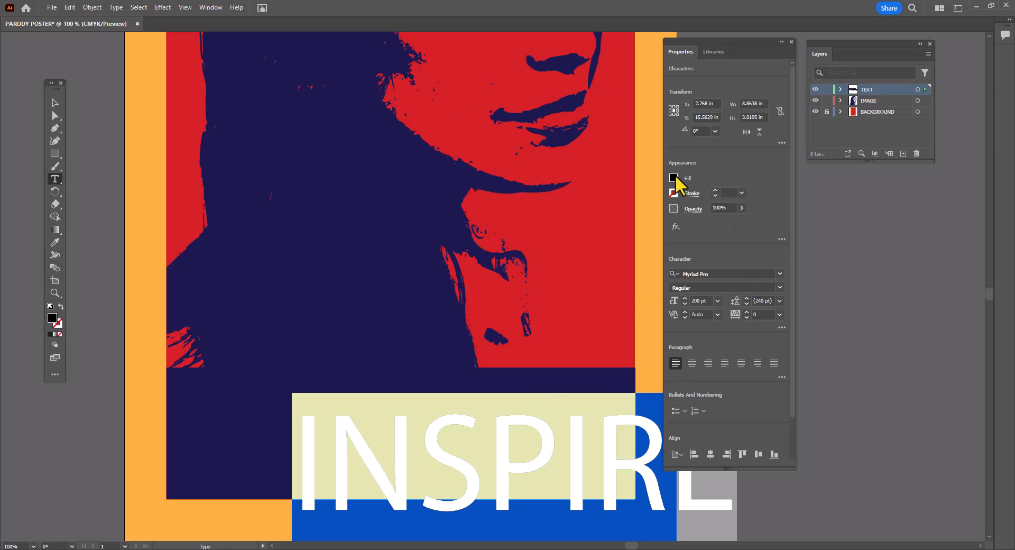
# Step: Recolour the INSPIRE text orange and drag it up onto the navy band
pyautogui.click(672, 178)
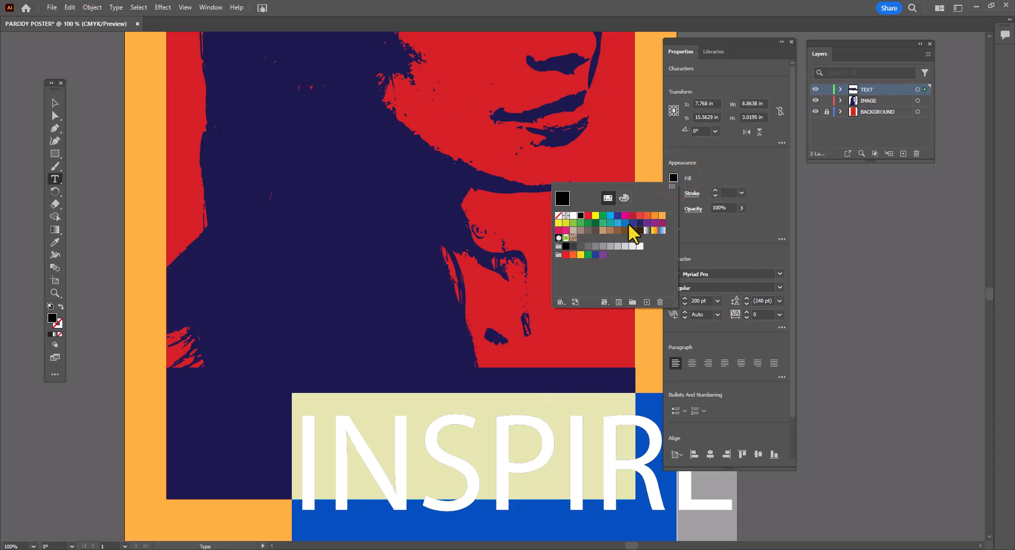
pyautogui.click(624, 223)
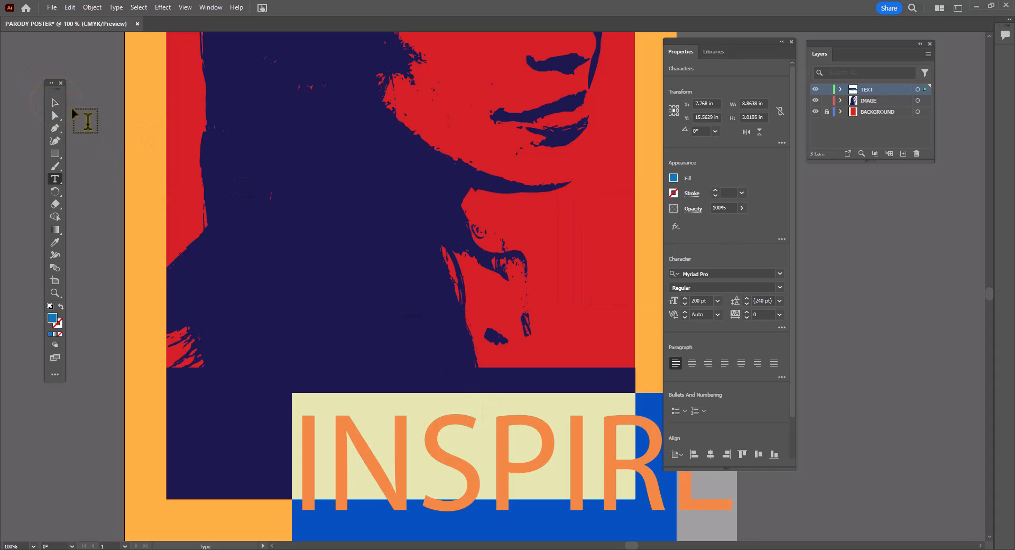
pyautogui.click(55, 103)
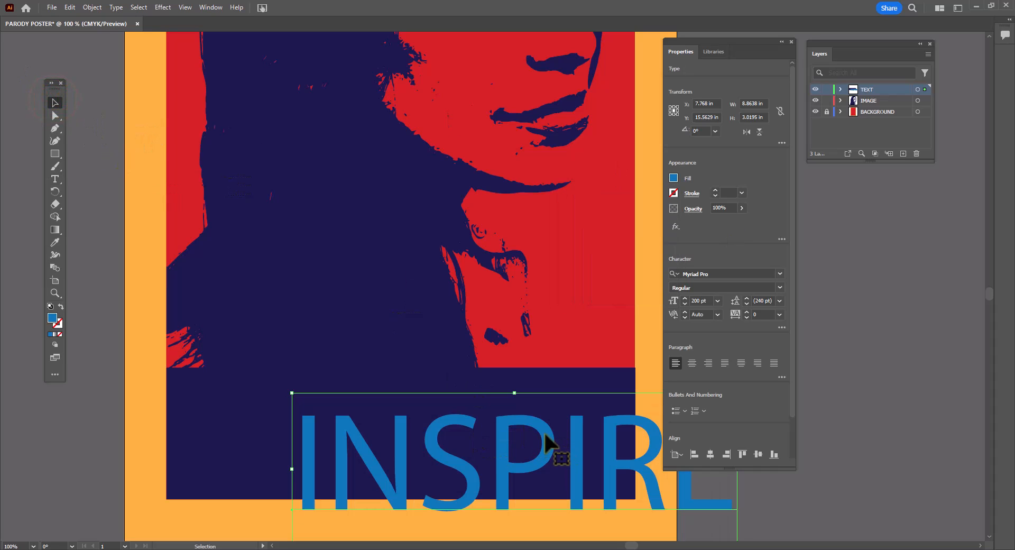
pyautogui.moveTo(550, 444); pyautogui.dragTo(430, 417)
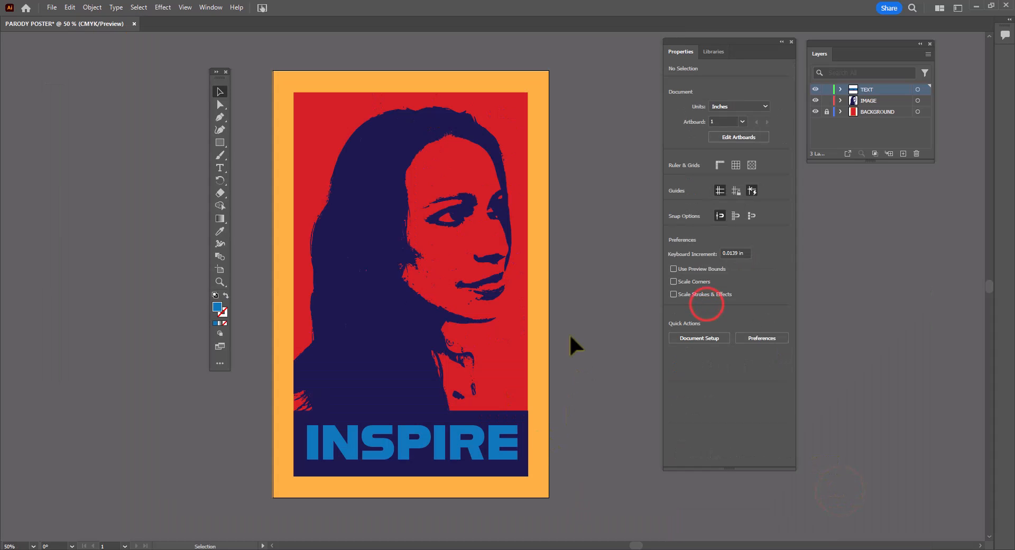
pyautogui.moveTo(835, 105)
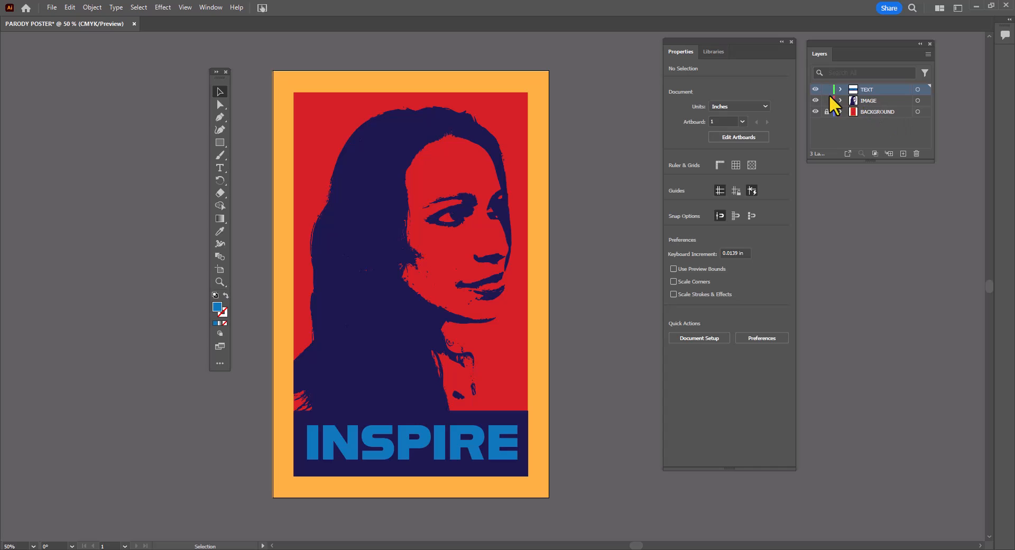
# Step: Make IMAGE the active layer and create an empty sublayer, Layer 4, inside it
pyautogui.click(827, 89)
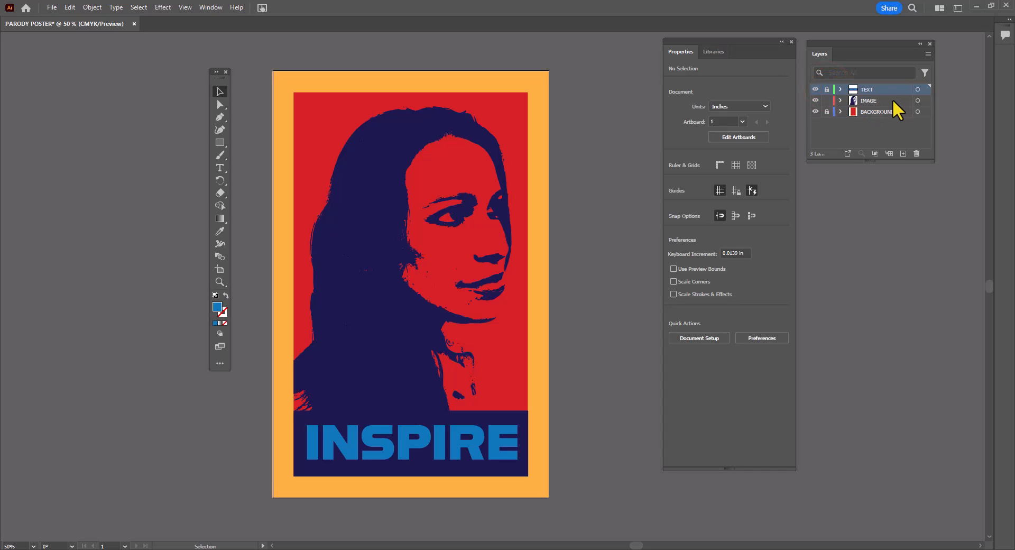
pyautogui.click(840, 101)
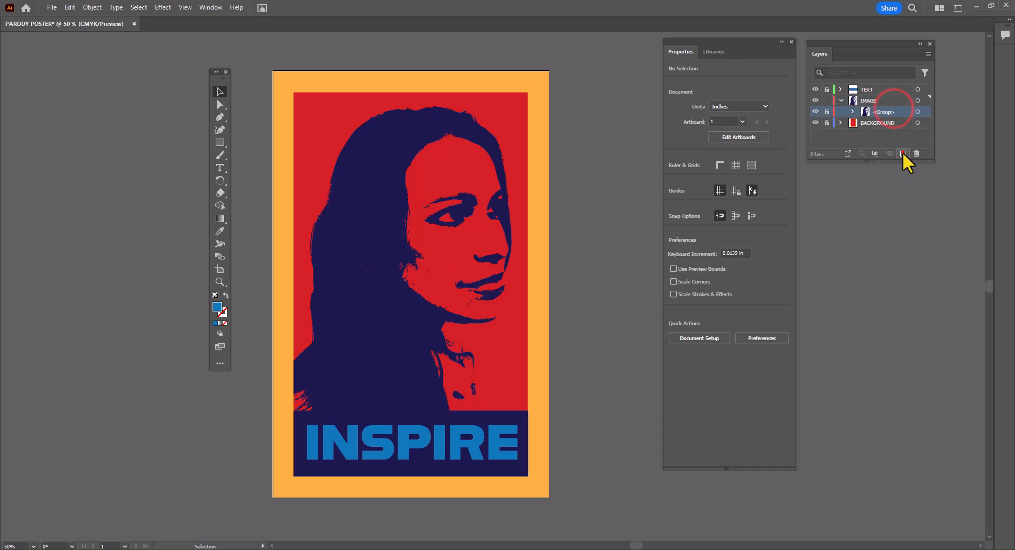
pyautogui.click(903, 153)
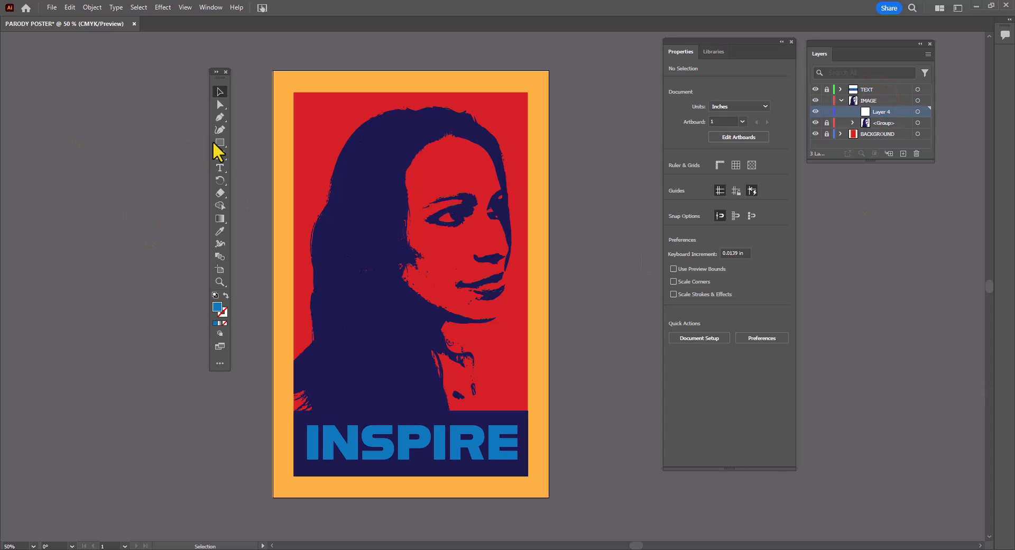
pyautogui.click(220, 282)
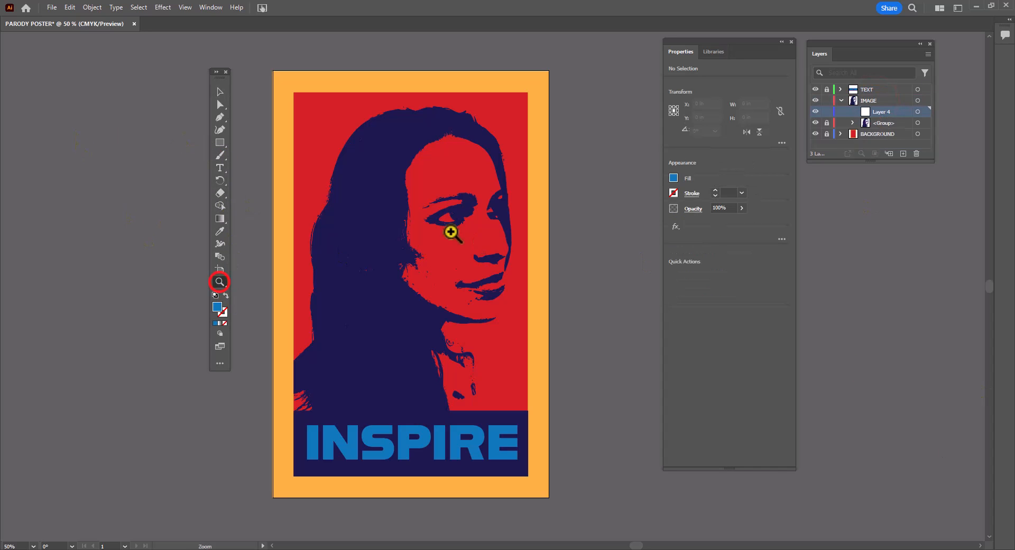
# Step: Zoom into the face and draw a light-blue shape over the right eye
pyautogui.click(450, 231)
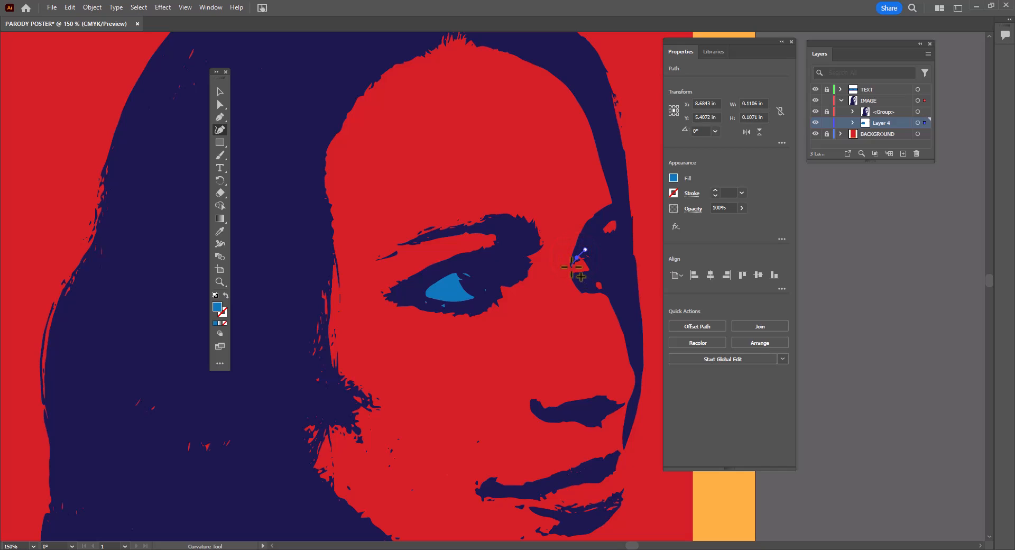
pyautogui.moveTo(575, 265); pyautogui.dragTo(598, 289)
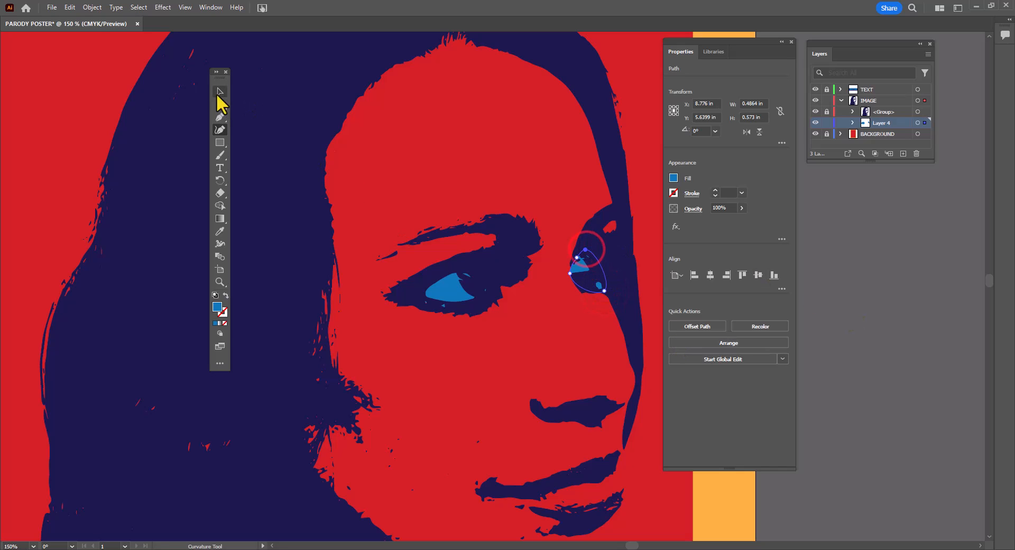
pyautogui.click(220, 92)
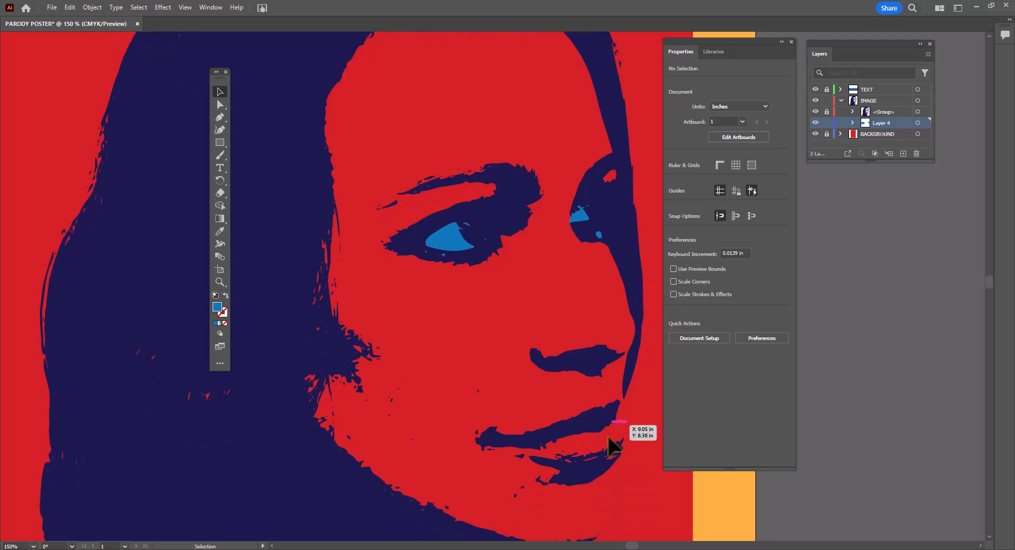
pyautogui.scroll(-3)
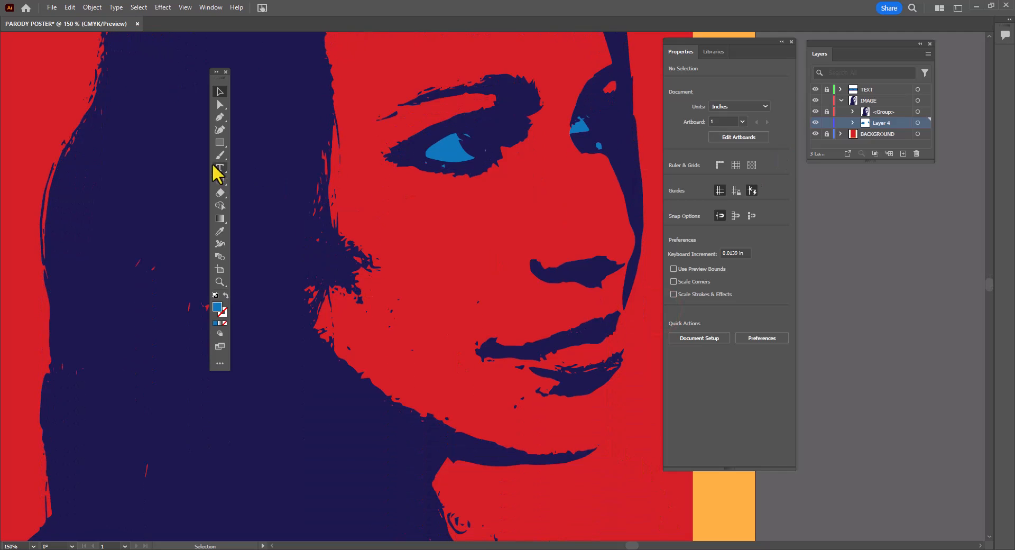
pyautogui.moveTo(220, 130)
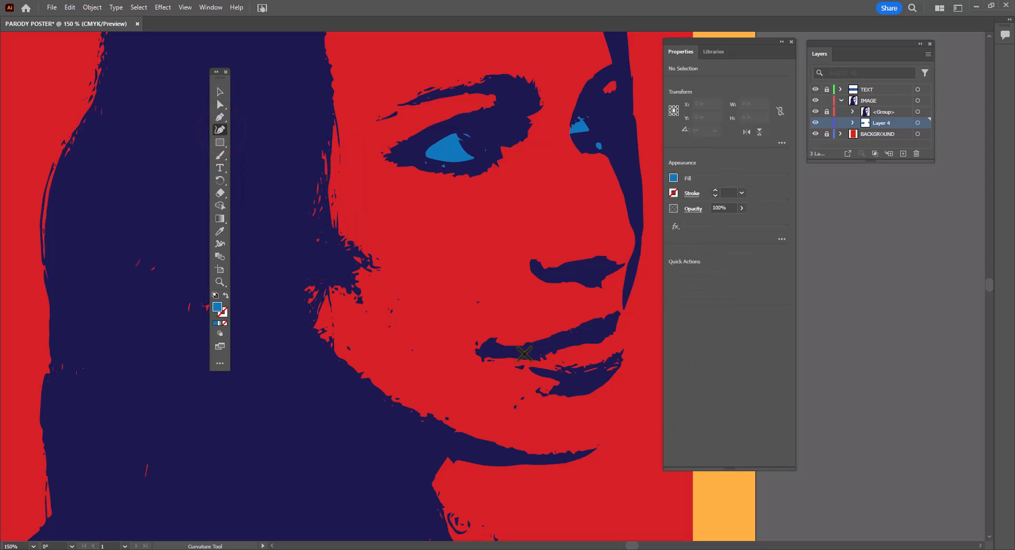
# Step: Draw a light-blue shape curving around the upper and lower lips
pyautogui.click(525, 354)
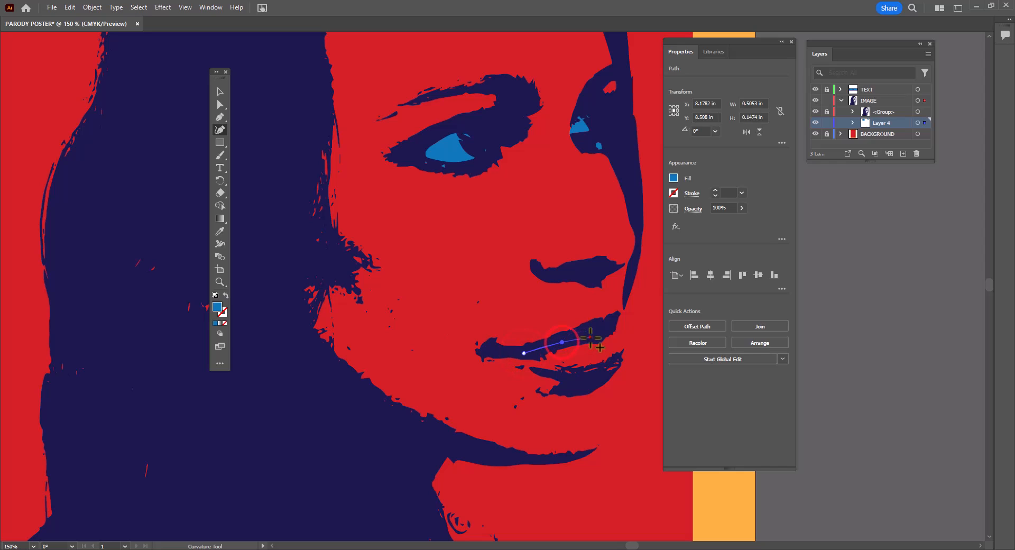
pyautogui.click(614, 322)
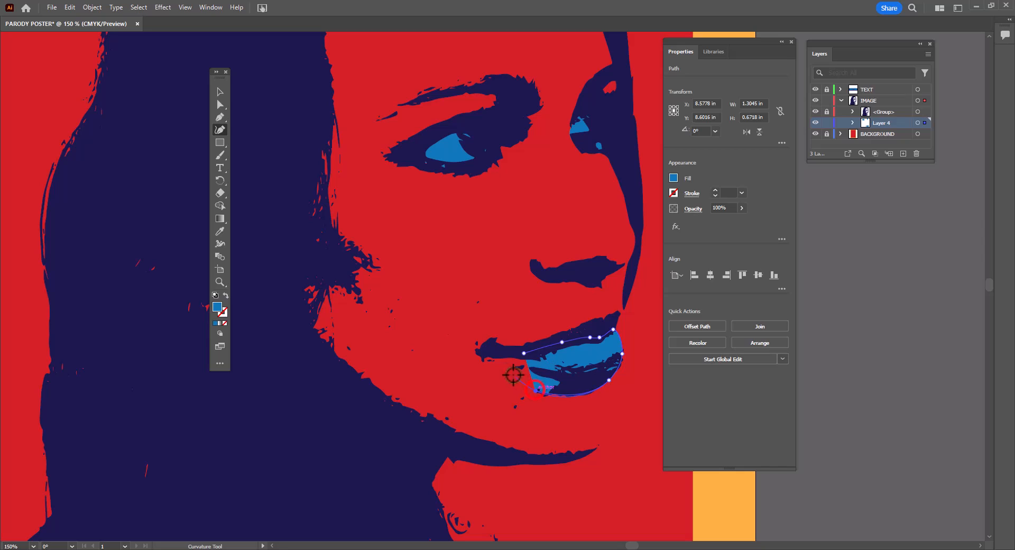
pyautogui.moveTo(512, 374); pyautogui.dragTo(485, 357)
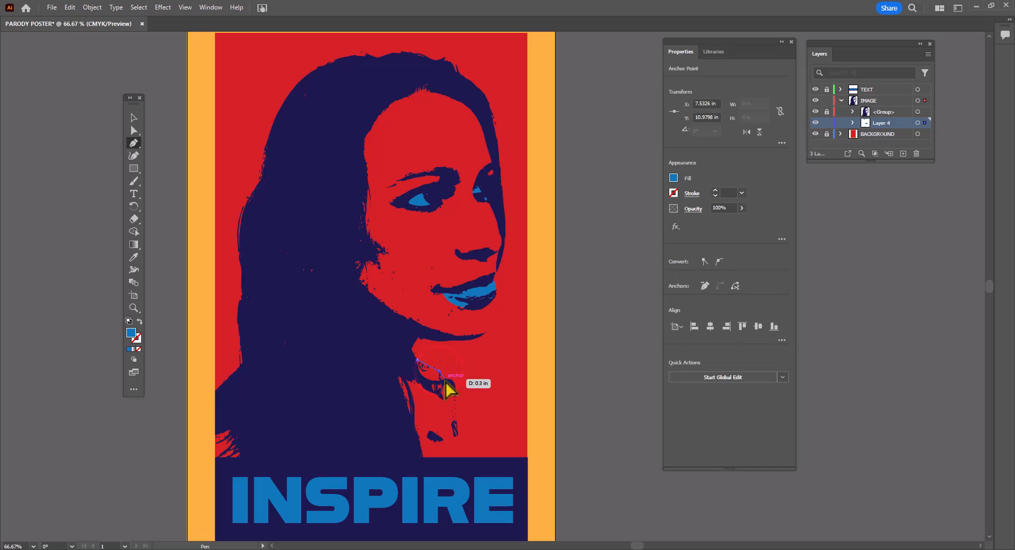
# Step: Draw the light-blue shoulder shape from the neck down to the band and zoom in on it
pyautogui.moveTo(448, 390); pyautogui.dragTo(461, 393)
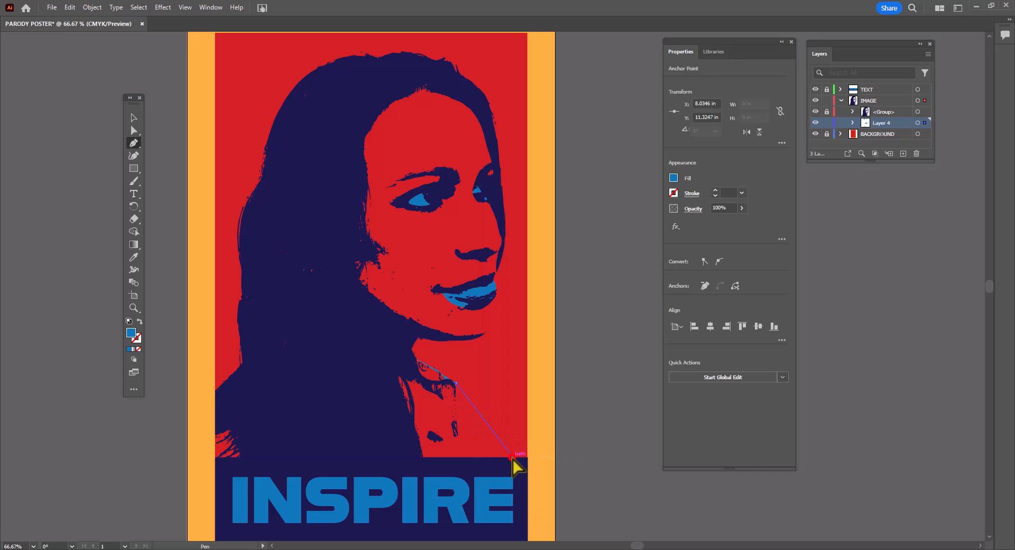
pyautogui.moveTo(518, 467); pyautogui.dragTo(223, 466)
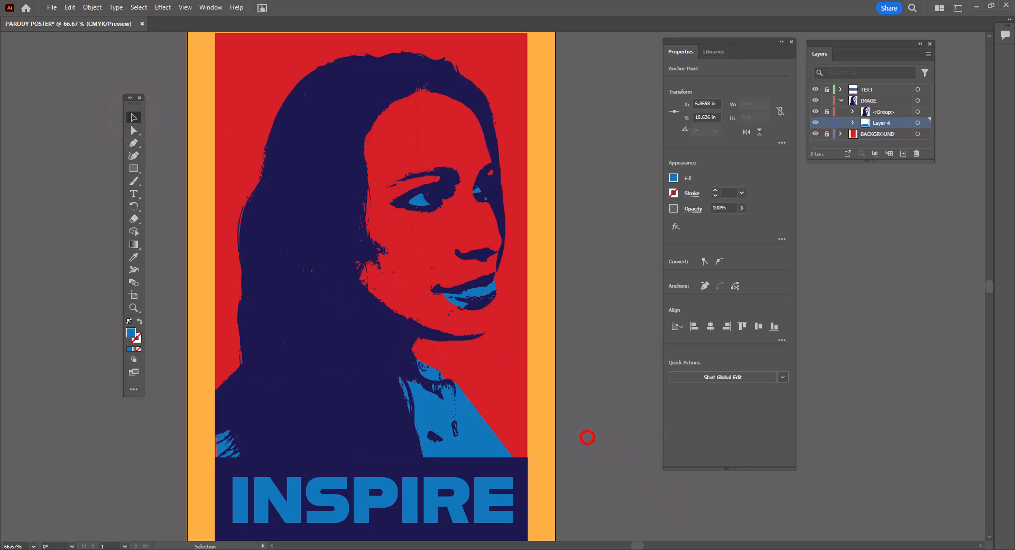
pyautogui.click(133, 308)
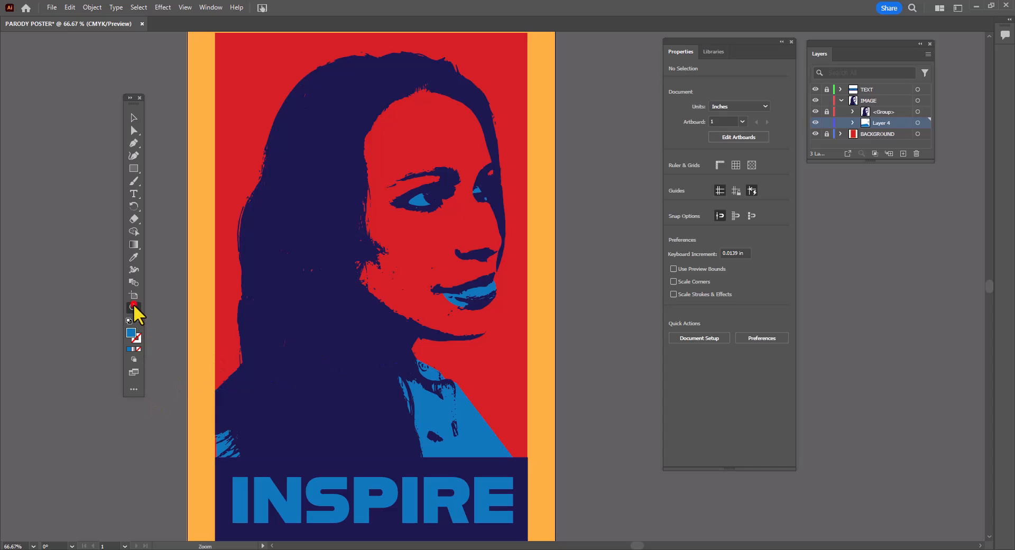
pyautogui.click(133, 308)
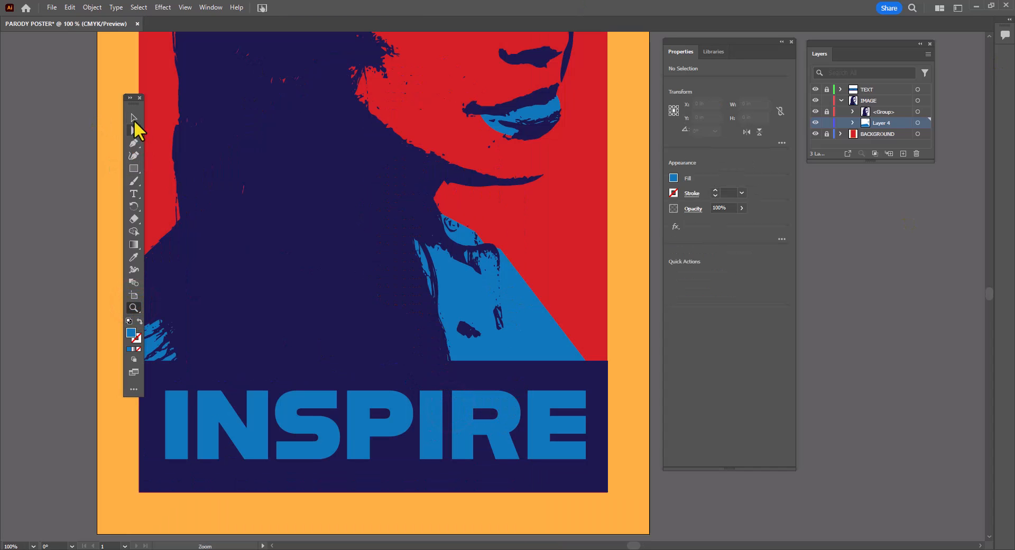
pyautogui.click(133, 117)
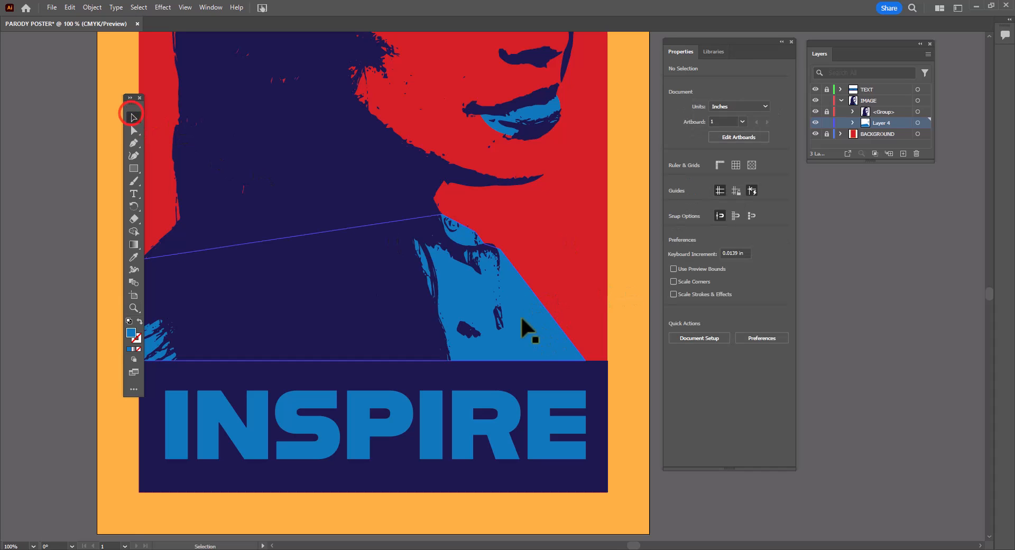
# Step: Move the shoulder shape's collar and neck-corner anchor points to fit the jaw
pyautogui.click(525, 327)
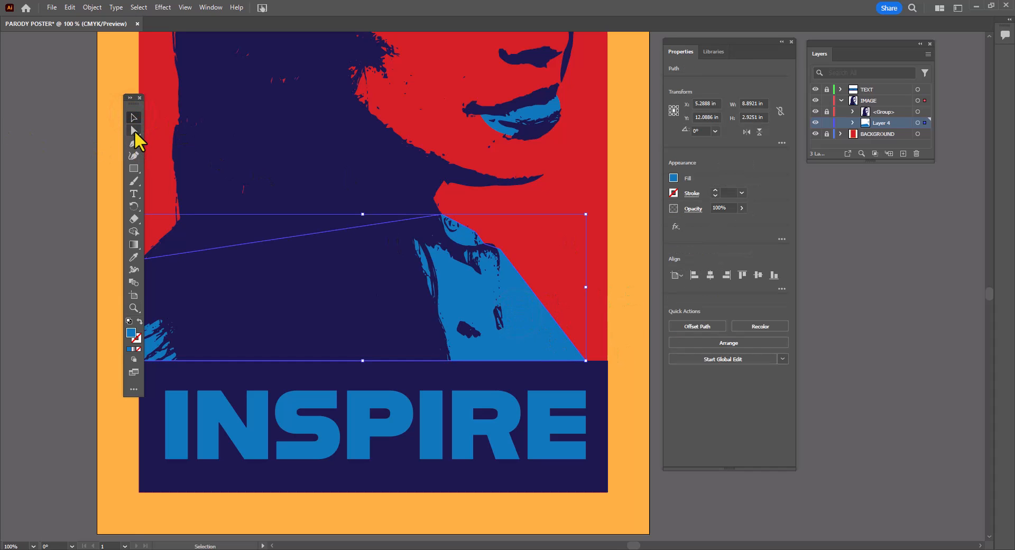
pyautogui.click(134, 130)
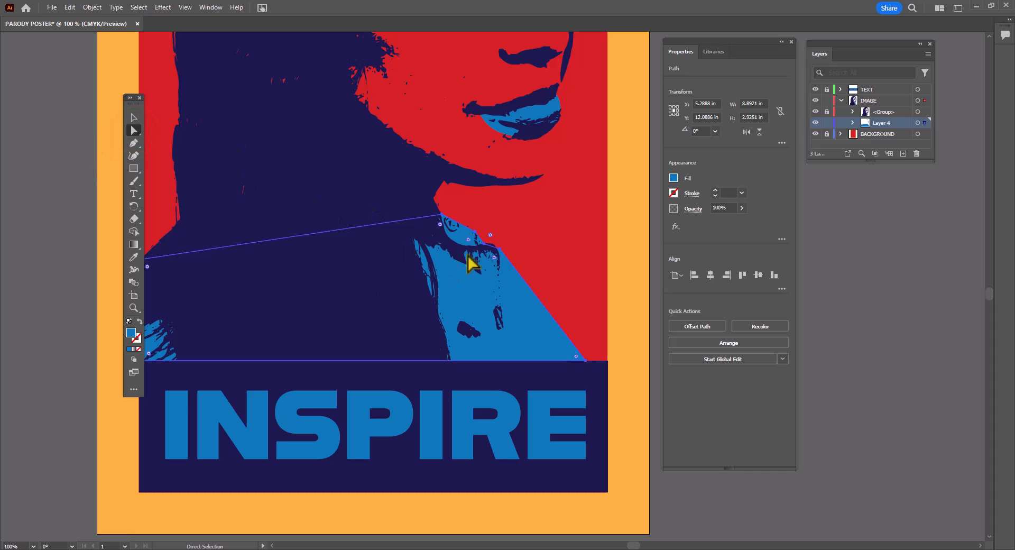
pyautogui.click(493, 240)
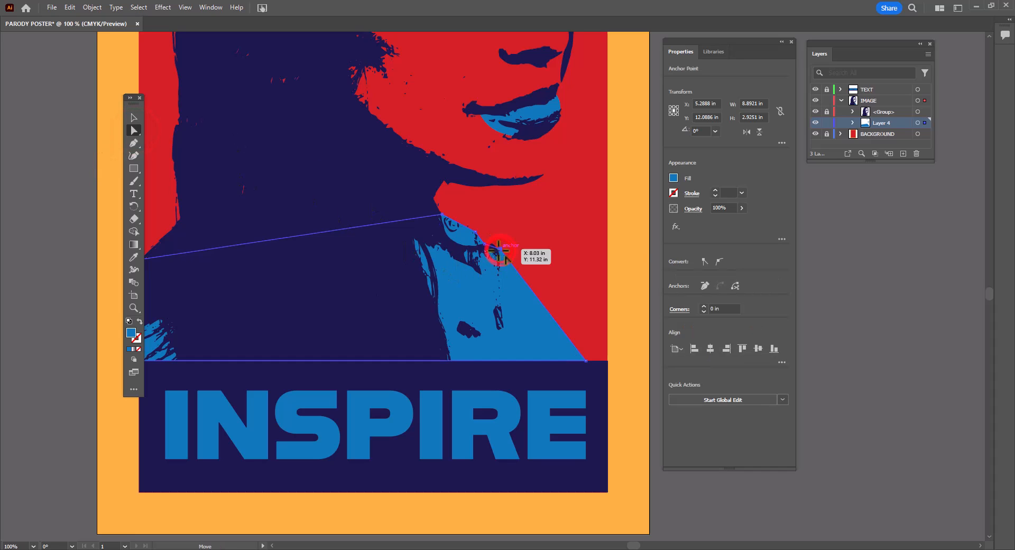
pyautogui.moveTo(502, 252); pyautogui.dragTo(498, 245)
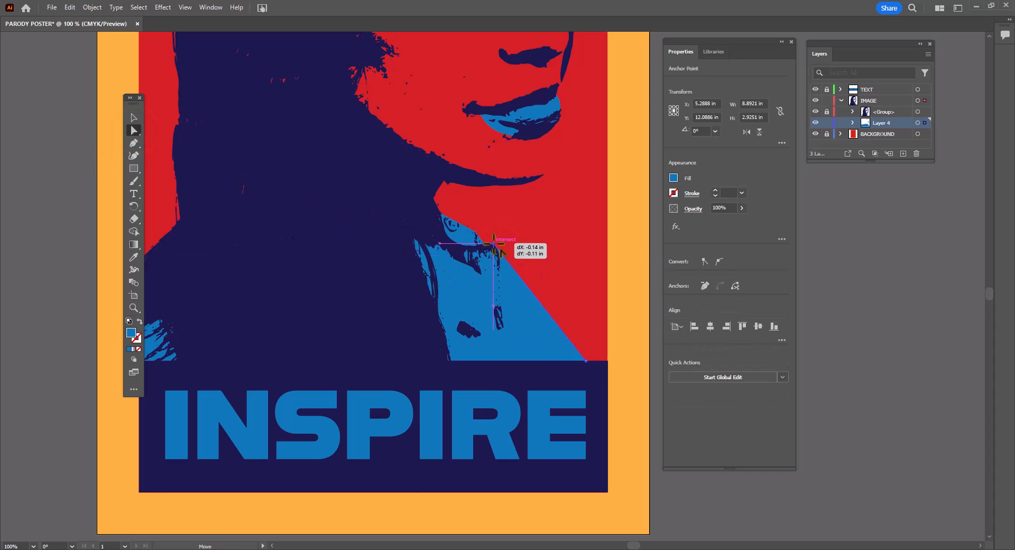
pyautogui.moveTo(492, 243); pyautogui.dragTo(503, 253)
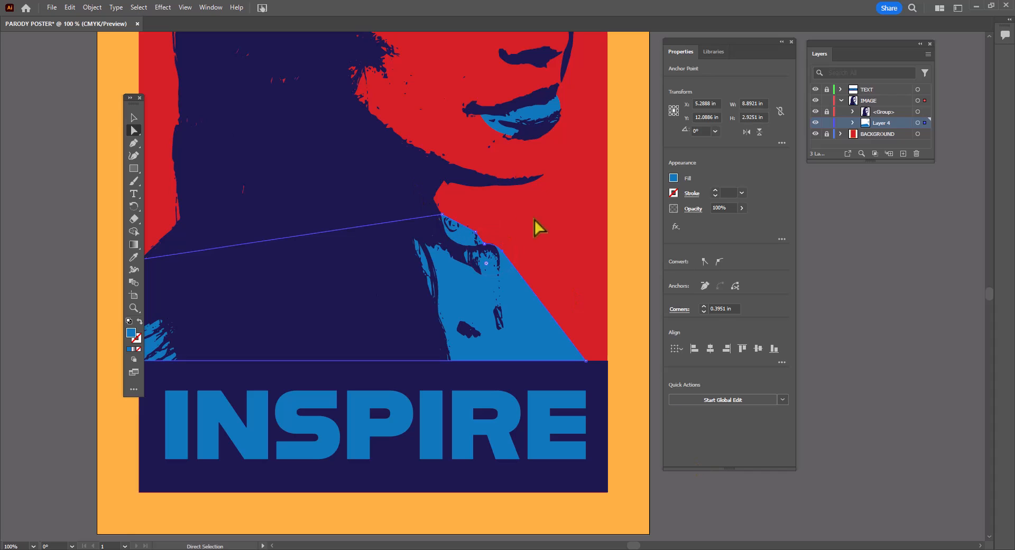
pyautogui.click(485, 262)
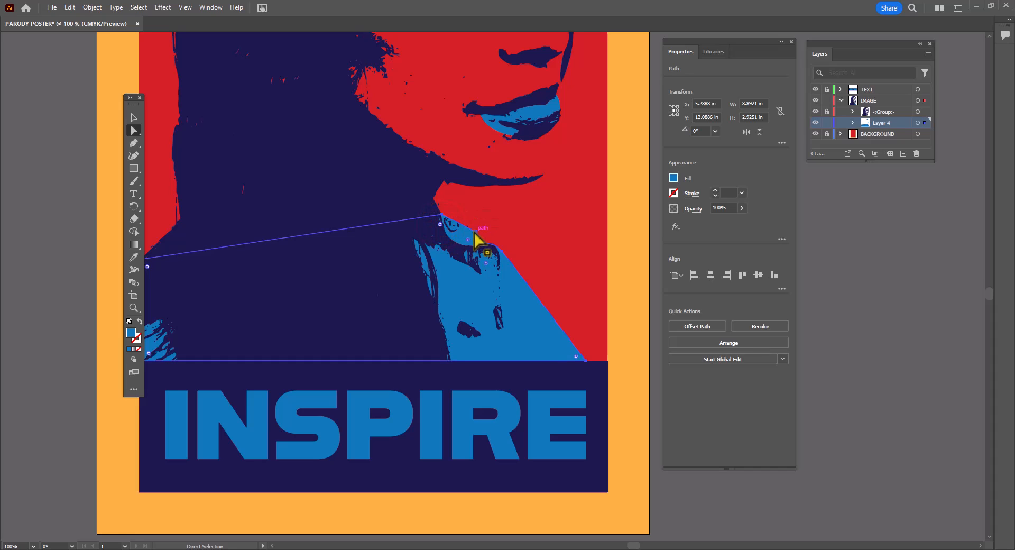
pyautogui.moveTo(465, 241); pyautogui.dragTo(482, 227)
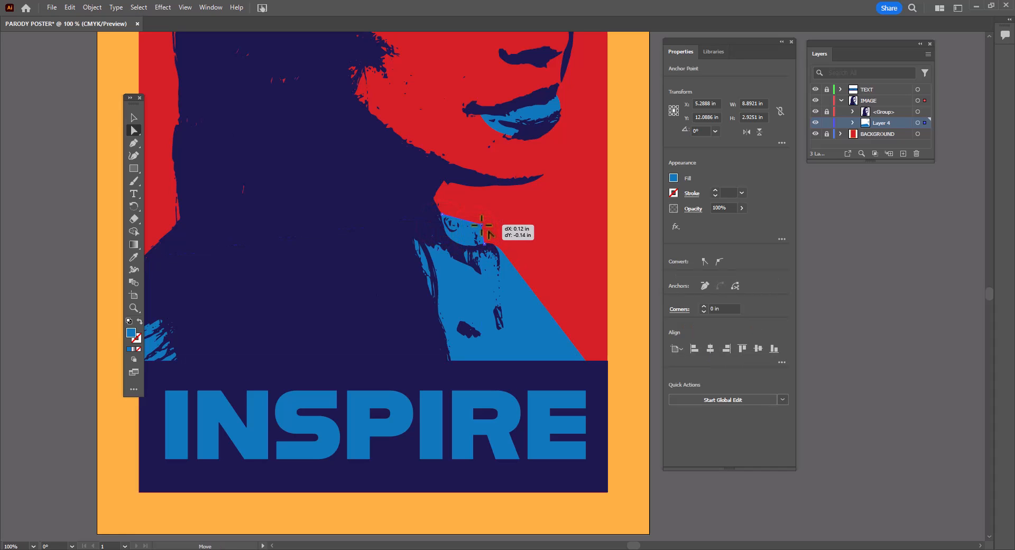
pyautogui.moveTo(482, 226); pyautogui.dragTo(467, 233)
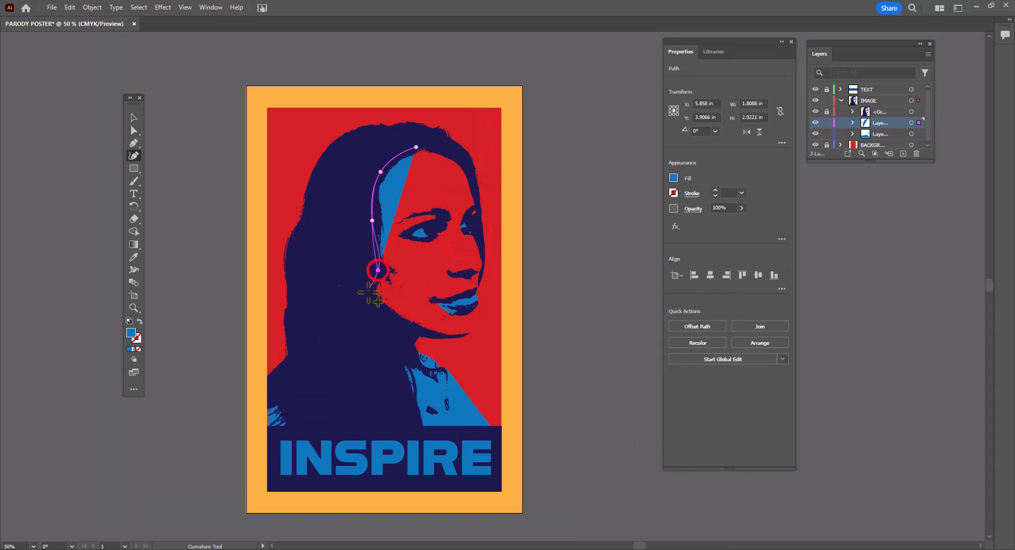
# Step: Close the face path along the hairline and right cheek and fill it salmon pink
pyautogui.click(459, 343)
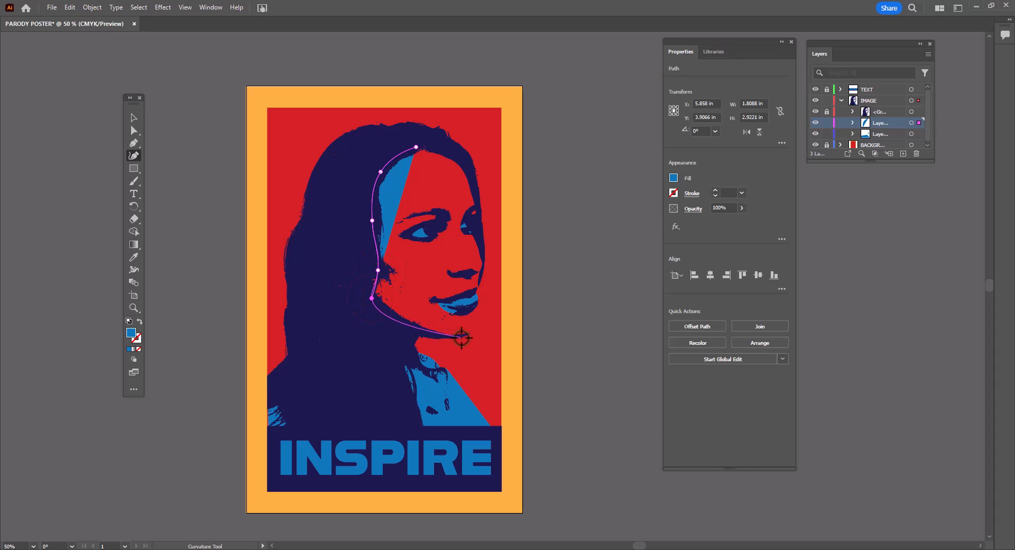
pyautogui.moveTo(462, 338); pyautogui.dragTo(462, 335)
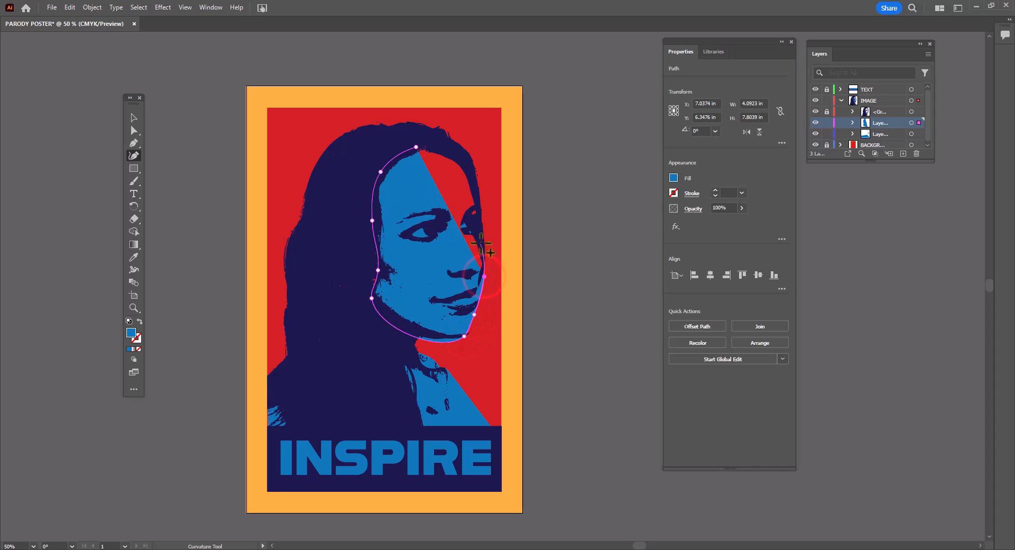
pyautogui.moveTo(484, 246); pyautogui.dragTo(476, 186)
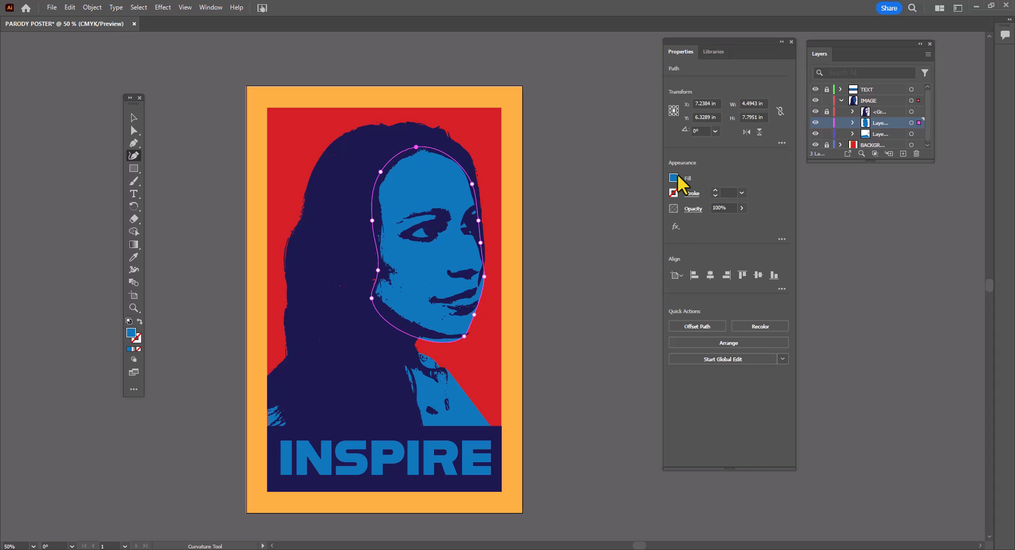
pyautogui.click(674, 178)
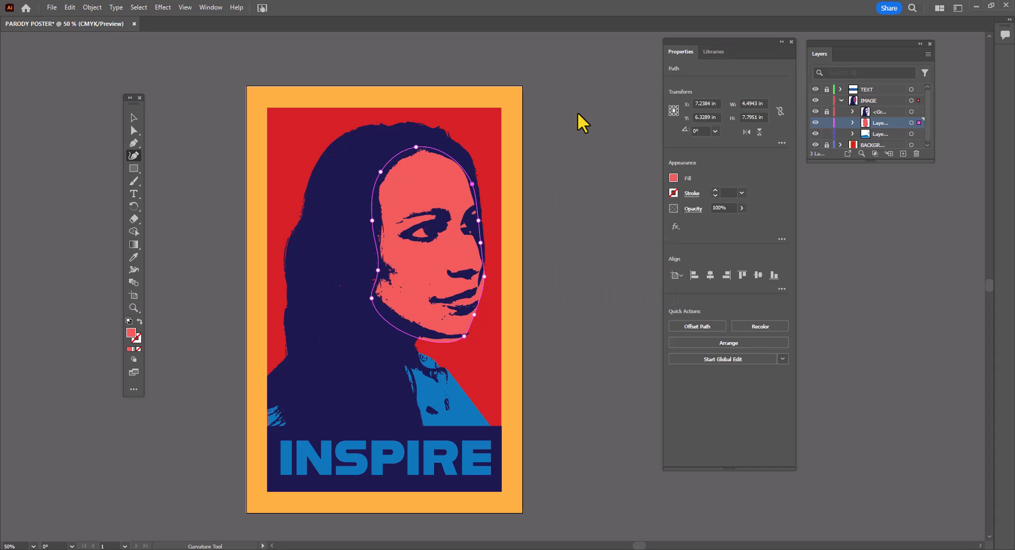
pyautogui.moveTo(136, 133)
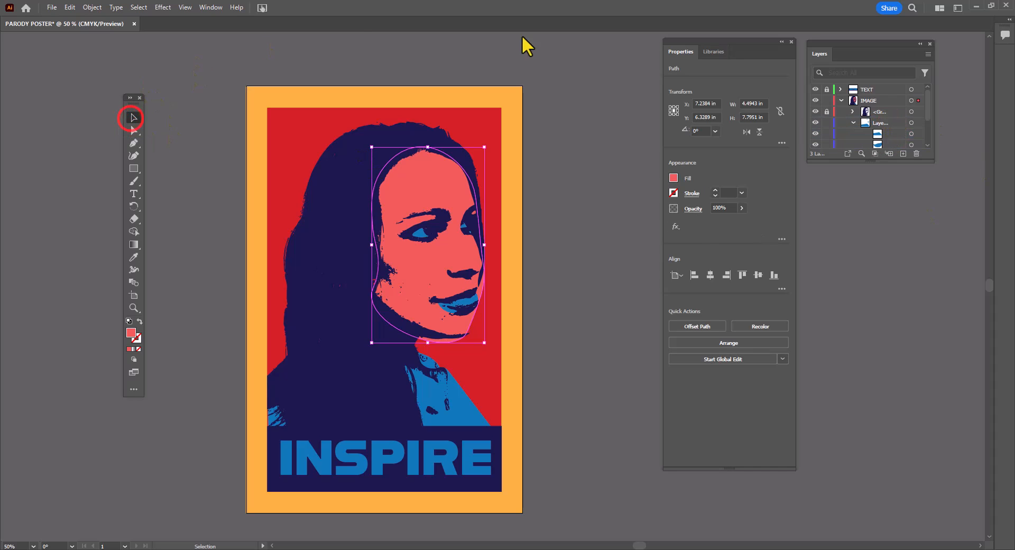
pyautogui.click(457, 342)
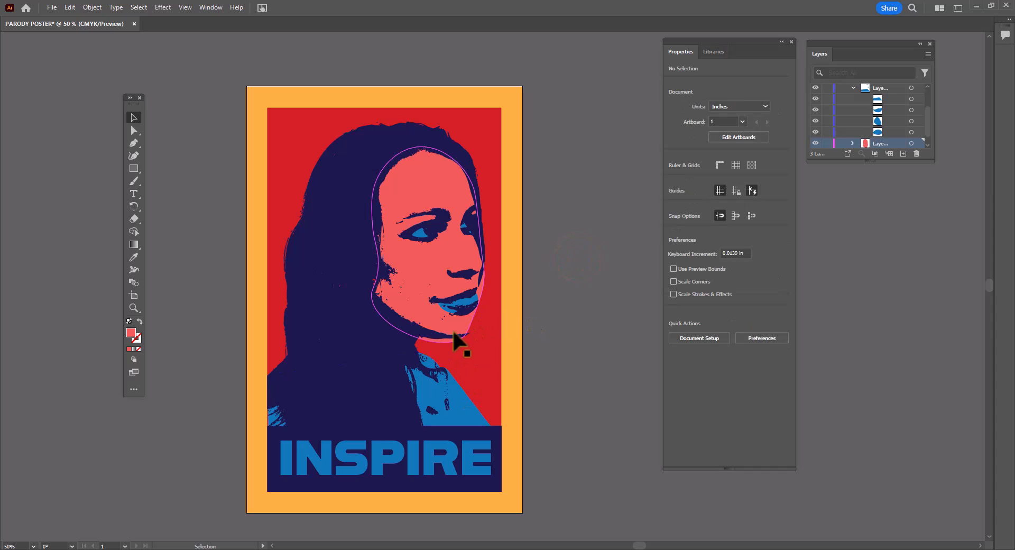
# Step: Zoom in and drag the face shape's chin anchors so its edge tucks under the jawline
pyautogui.click(457, 343)
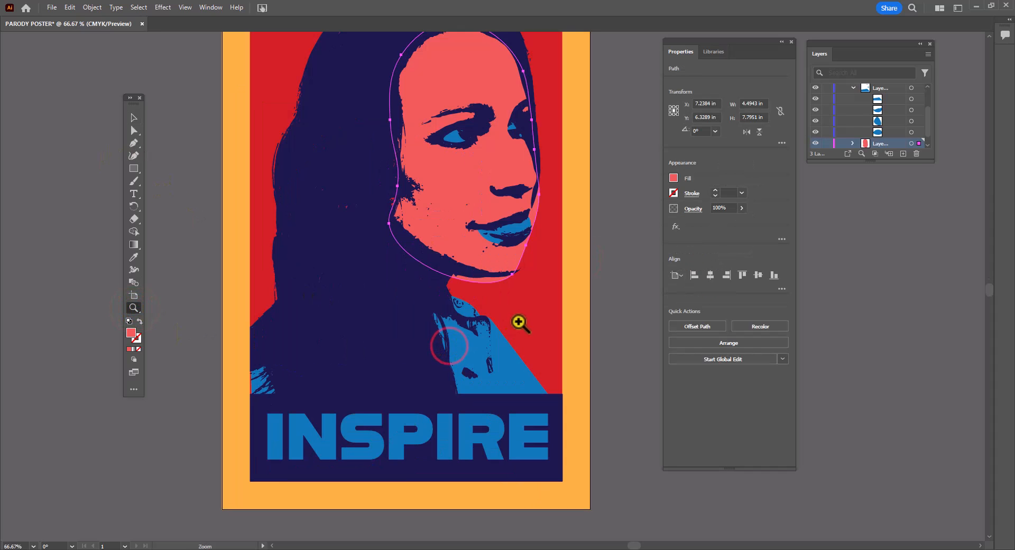
pyautogui.click(521, 322)
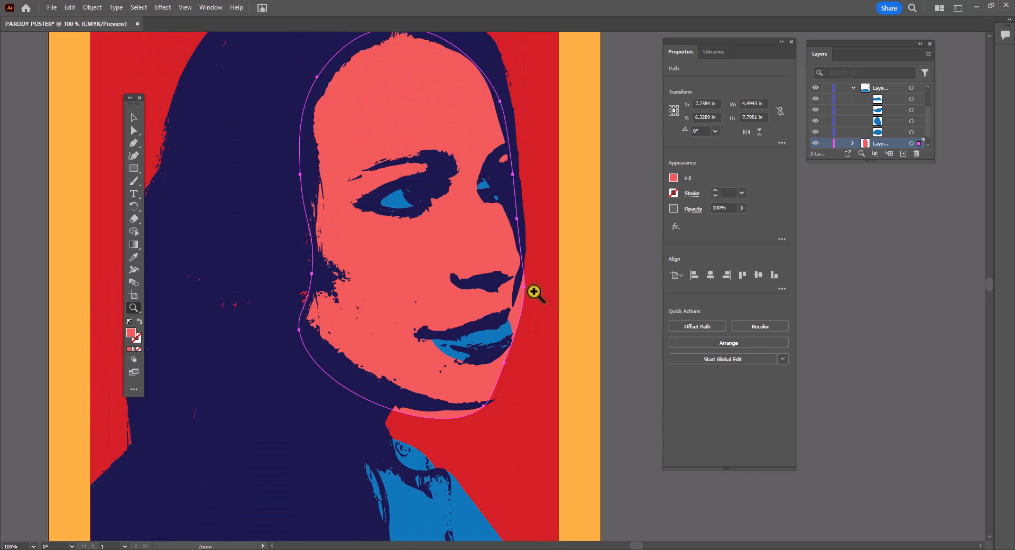
pyautogui.moveTo(135, 159)
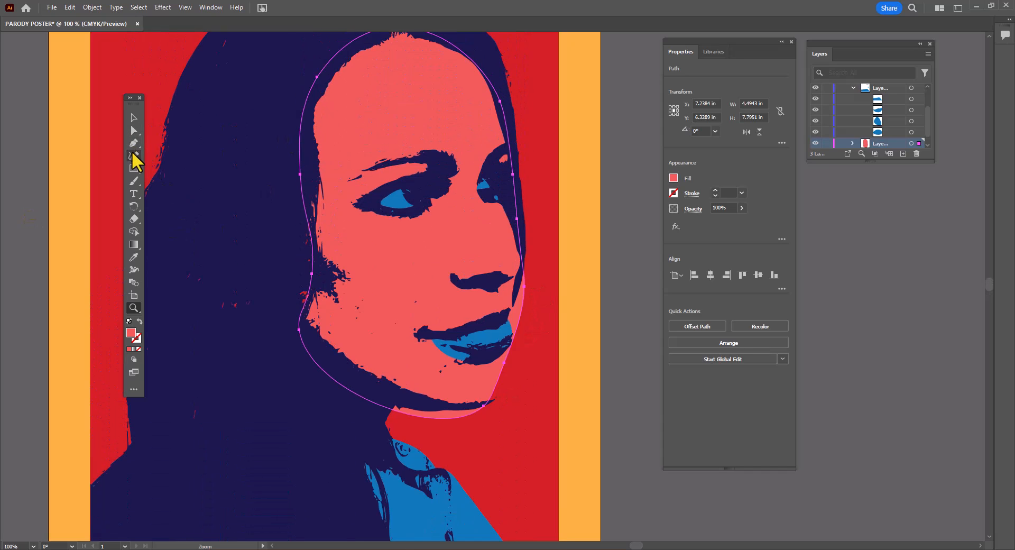
pyautogui.moveTo(134, 131)
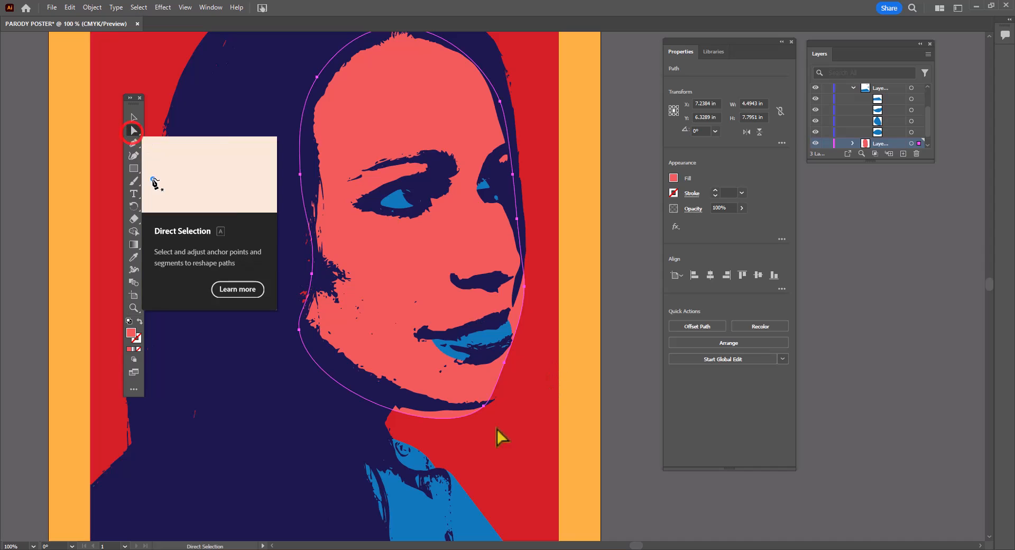
pyautogui.moveTo(486, 422)
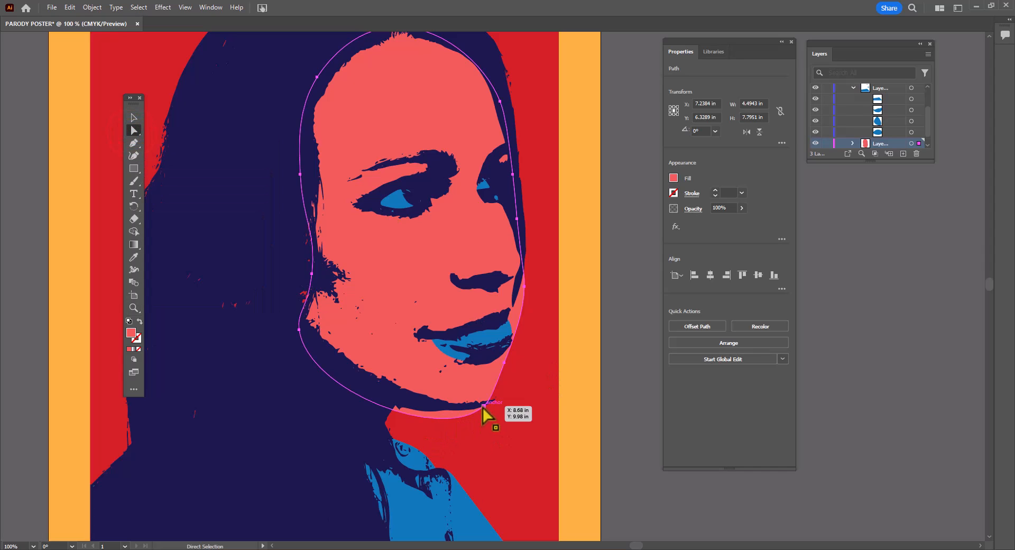
pyautogui.moveTo(492, 418); pyautogui.dragTo(449, 453)
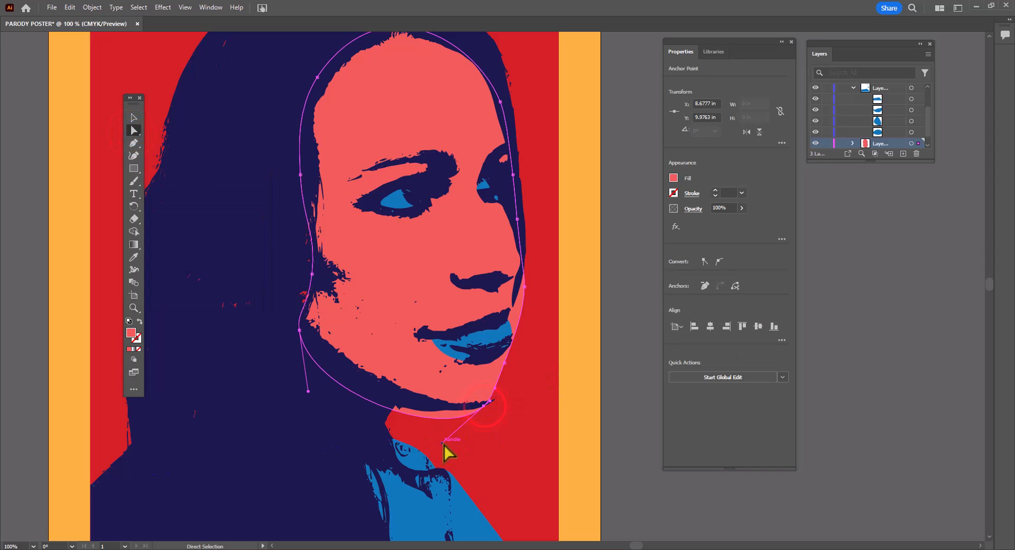
pyautogui.moveTo(447, 454); pyautogui.dragTo(505, 405)
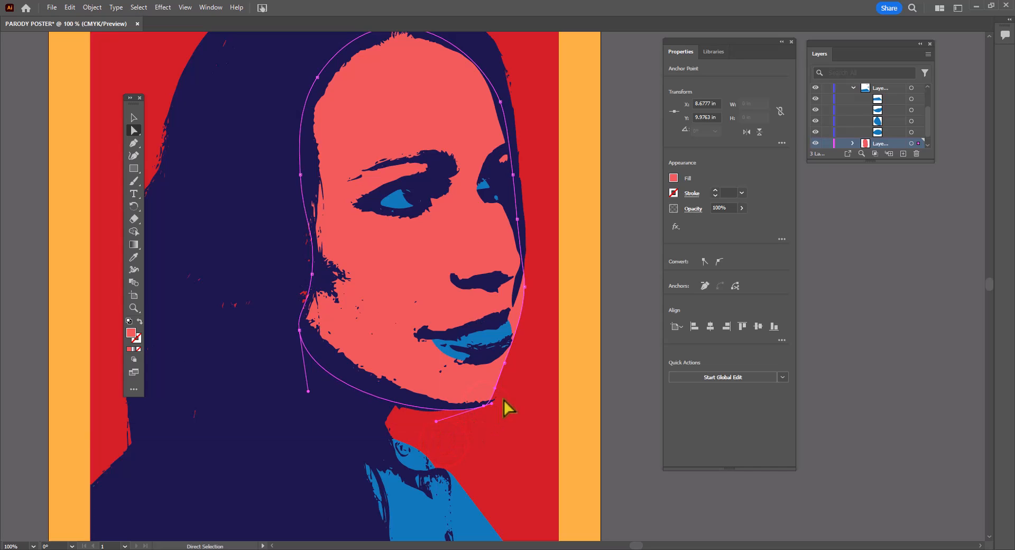
pyautogui.moveTo(505, 421); pyautogui.dragTo(529, 284)
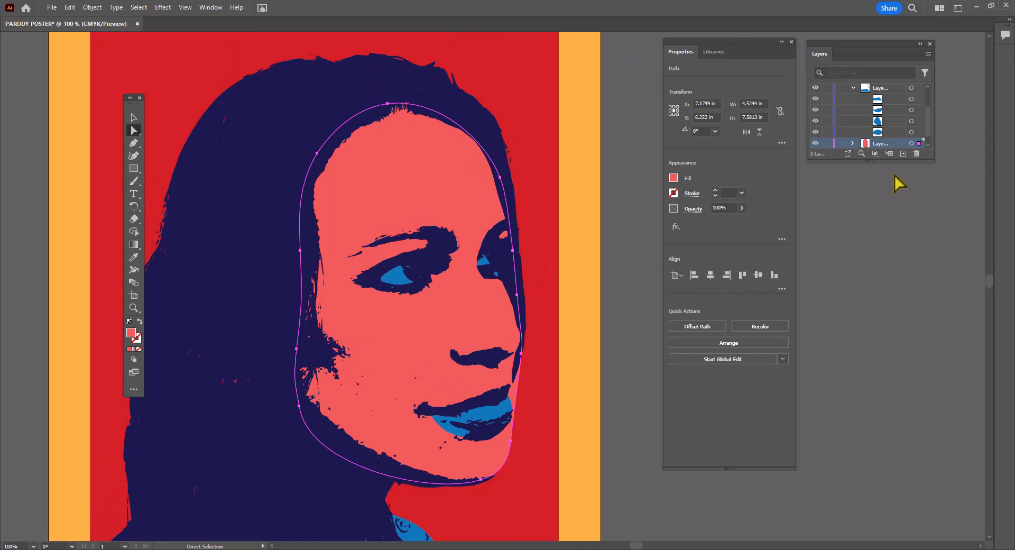
pyautogui.click(676, 226)
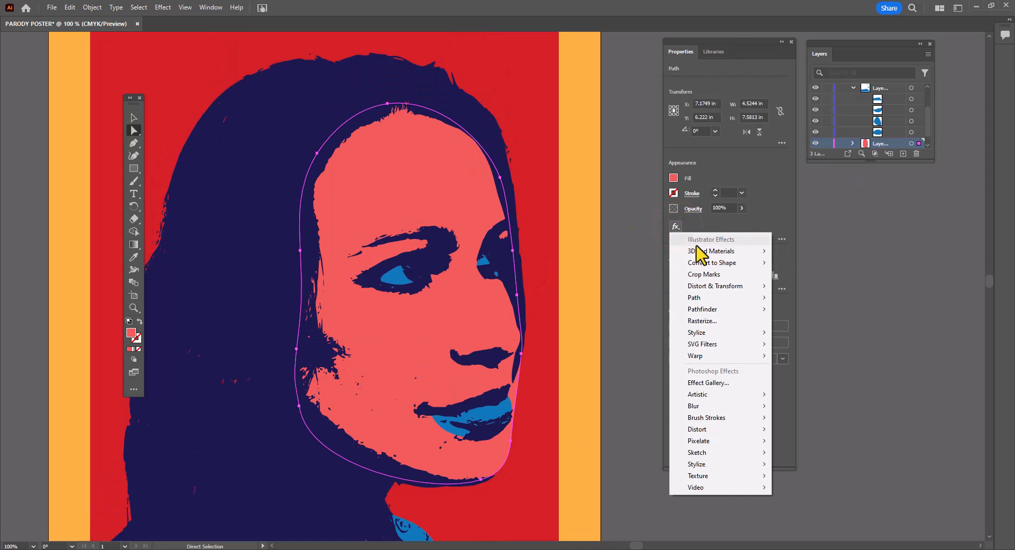
pyautogui.moveTo(710, 356)
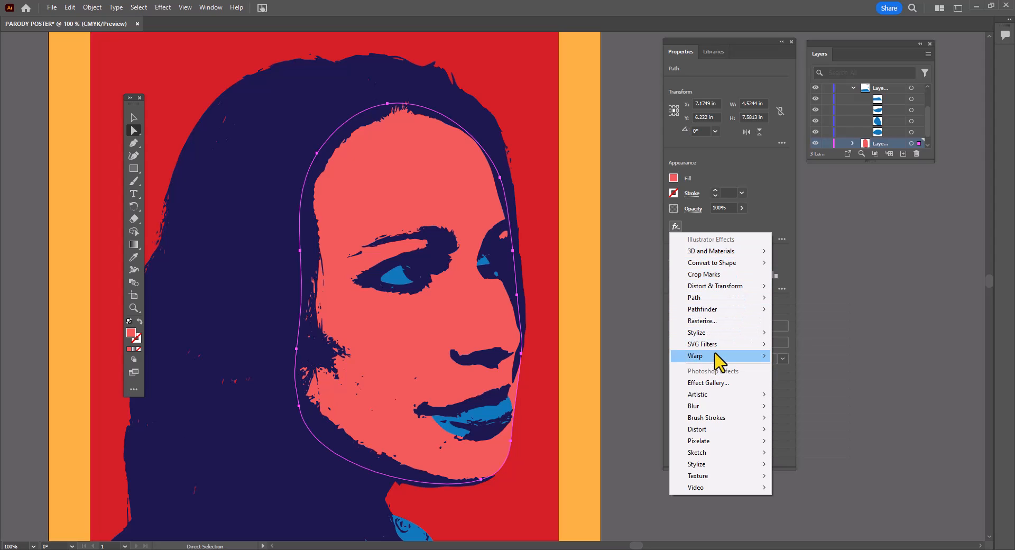
pyautogui.moveTo(717, 332)
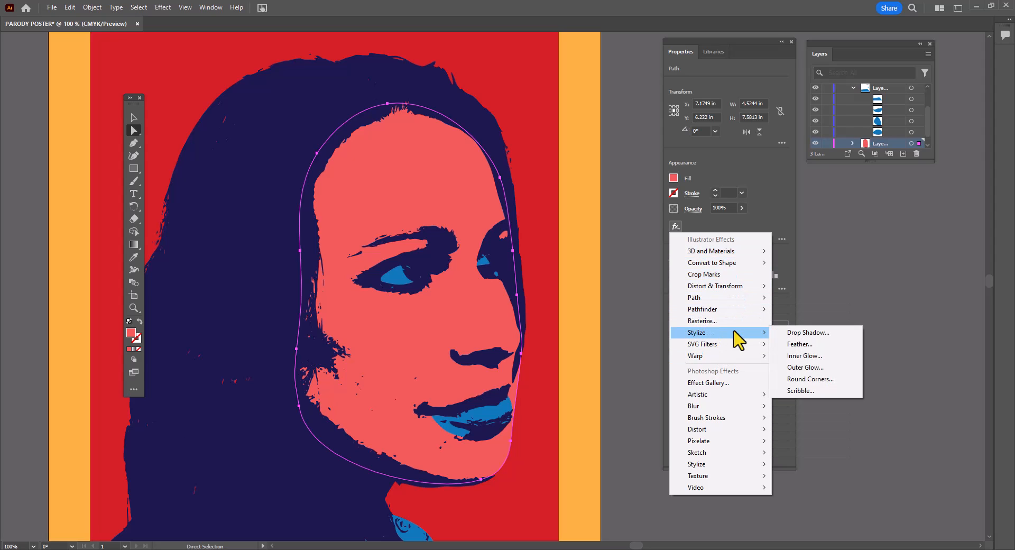
# Step: Apply the Scribble effect to the face and settle Path Overlap near the face edge
pyautogui.click(801, 390)
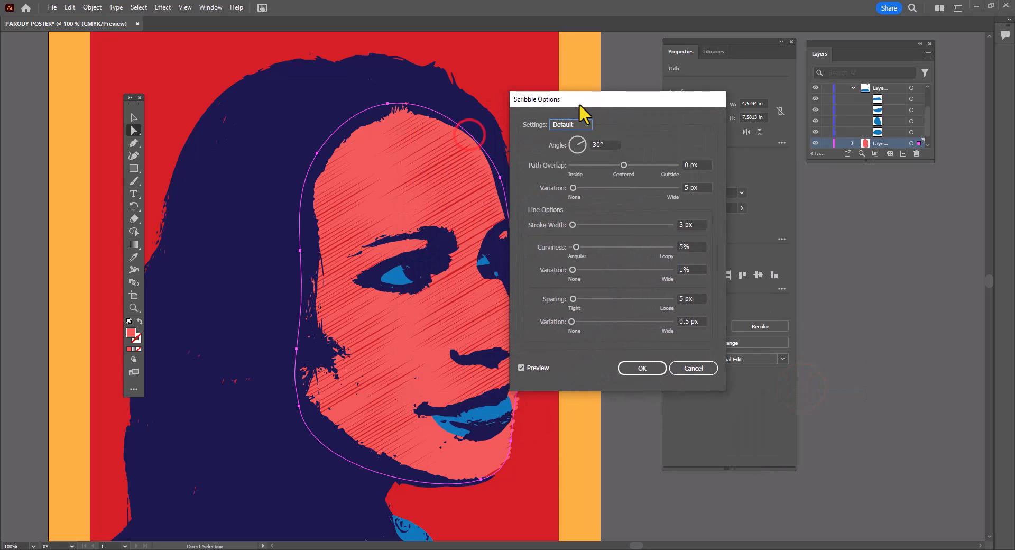
pyautogui.moveTo(583, 100); pyautogui.dragTo(663, 94)
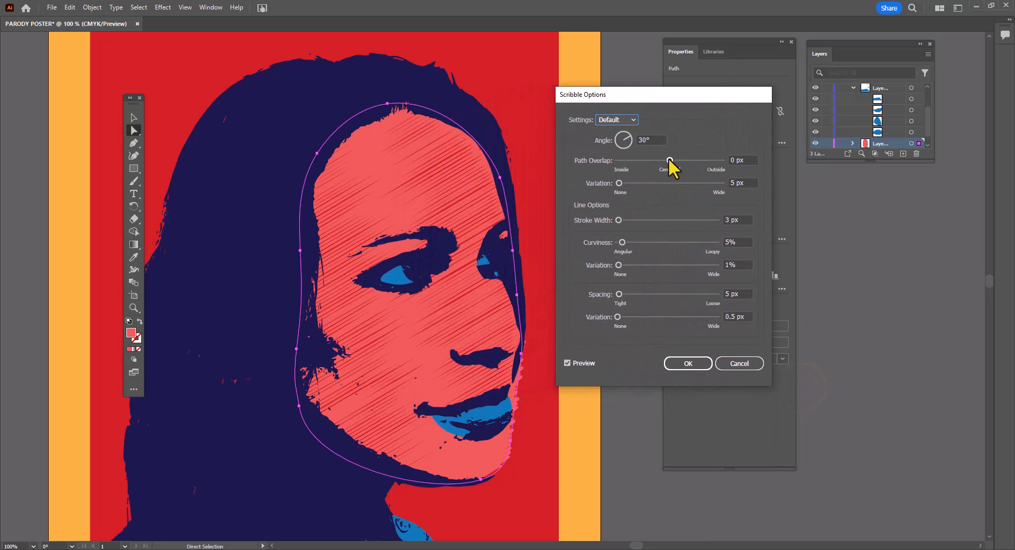
pyautogui.moveTo(670, 160); pyautogui.dragTo(688, 160)
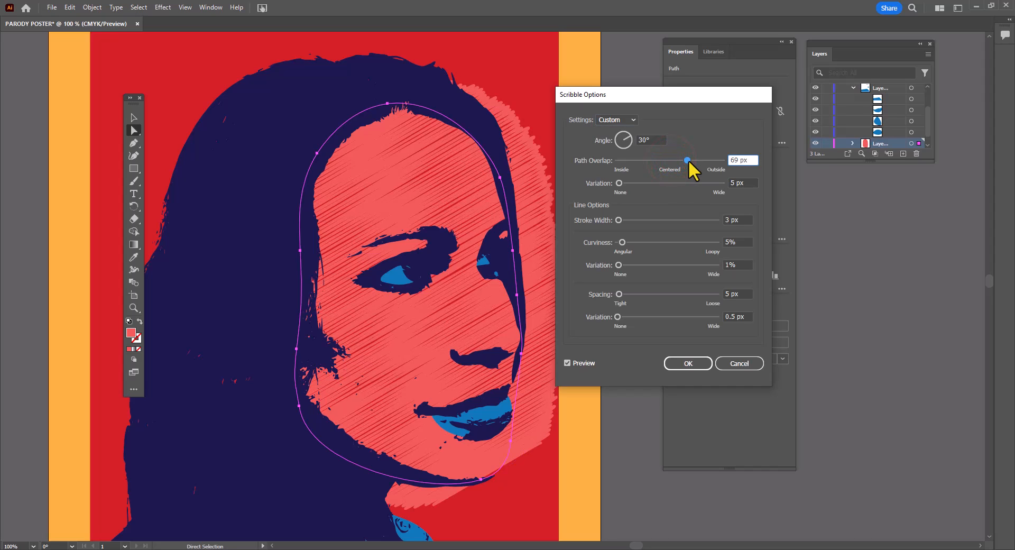
pyautogui.moveTo(687, 160); pyautogui.dragTo(658, 161)
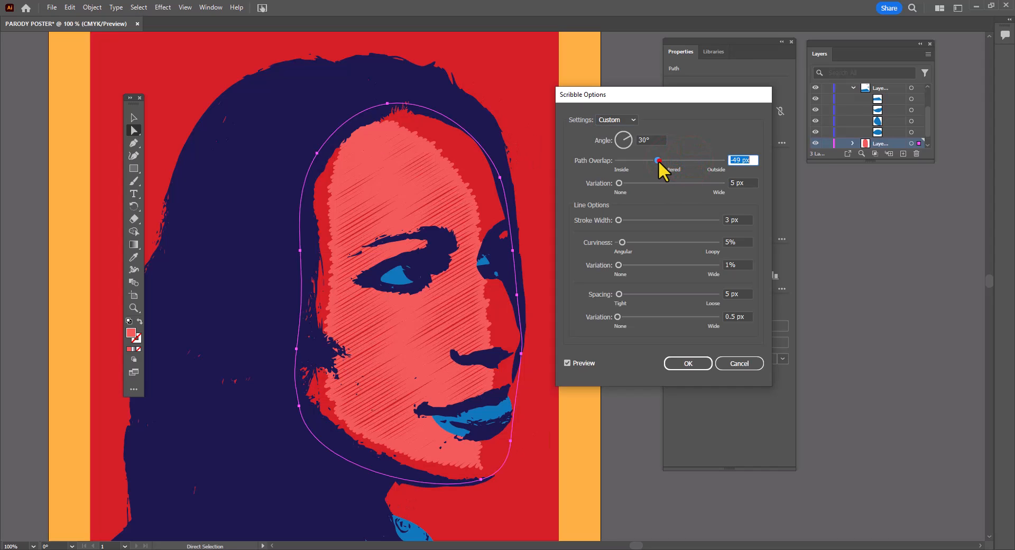
pyautogui.moveTo(657, 159); pyautogui.dragTo(663, 160)
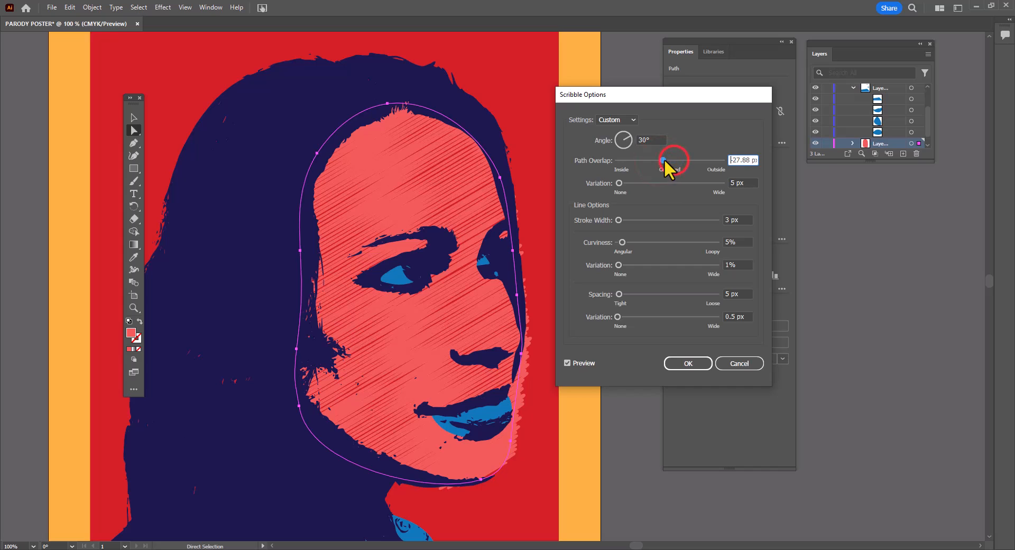
pyautogui.moveTo(662, 160); pyautogui.dragTo(668, 160)
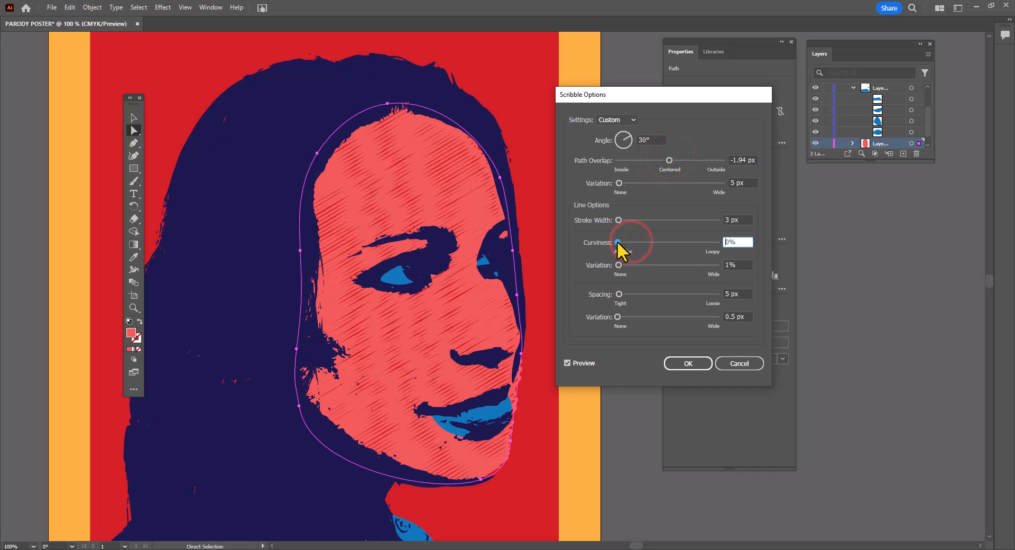
# Step: Adjust the scribble's curviness, line spacing and their variation sliders slightly
pyautogui.moveTo(619, 242); pyautogui.dragTo(625, 242)
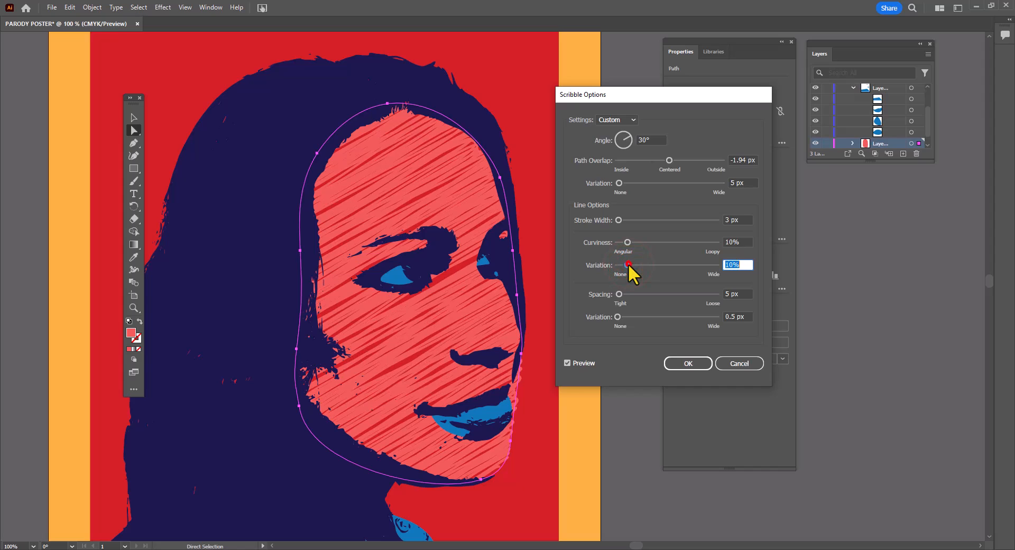
pyautogui.moveTo(628, 265); pyautogui.dragTo(623, 265)
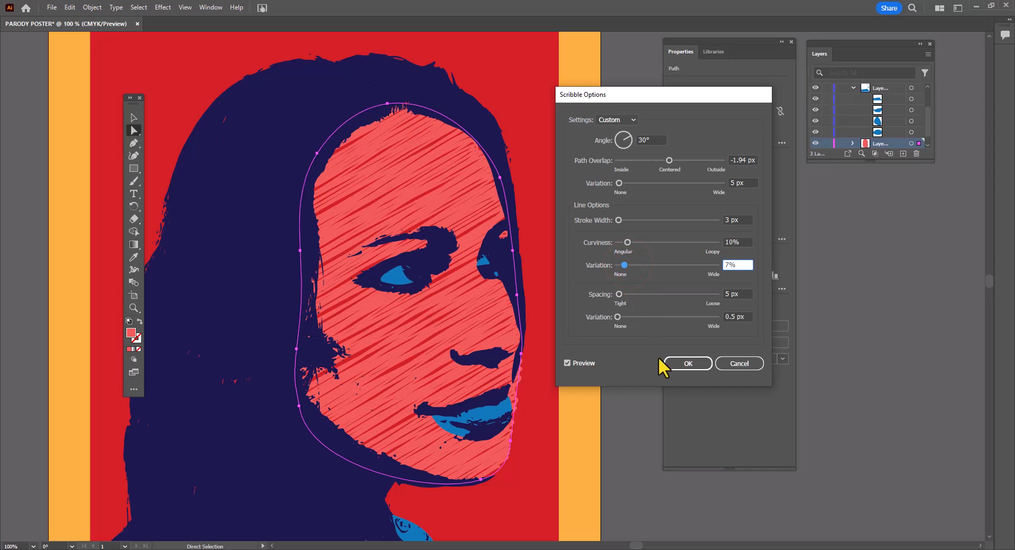
pyautogui.moveTo(618, 293); pyautogui.dragTo(625, 293)
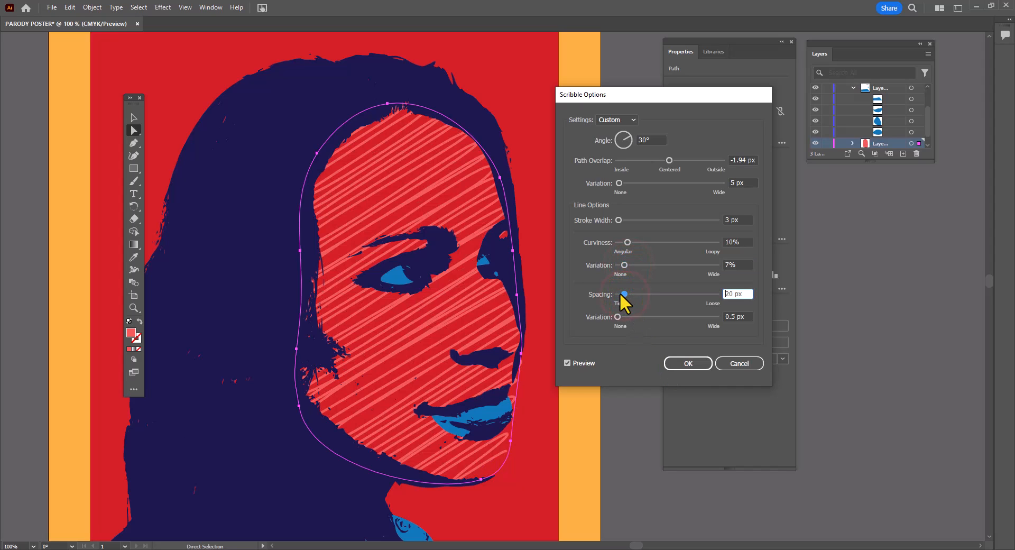
pyautogui.moveTo(625, 293); pyautogui.dragTo(620, 293)
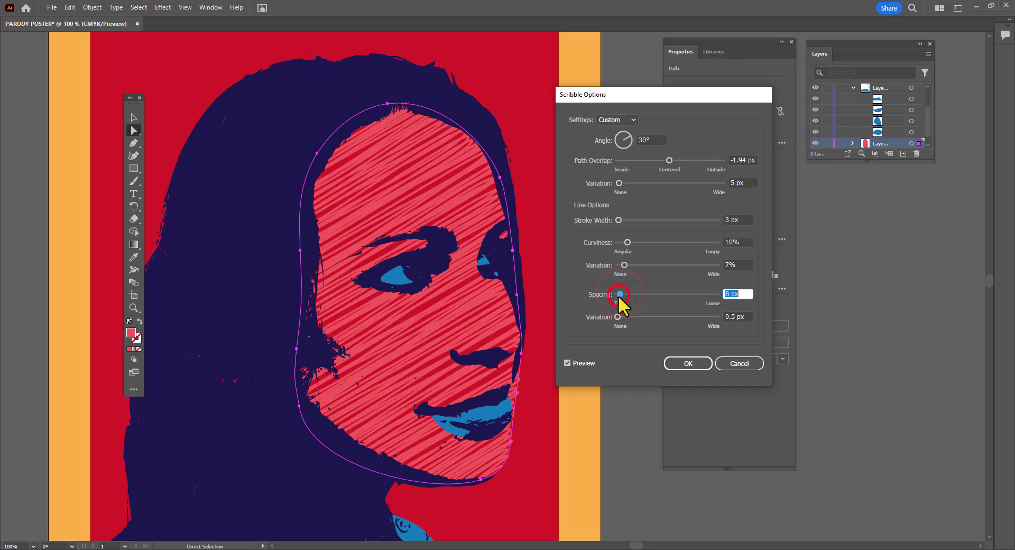
pyautogui.click(621, 317)
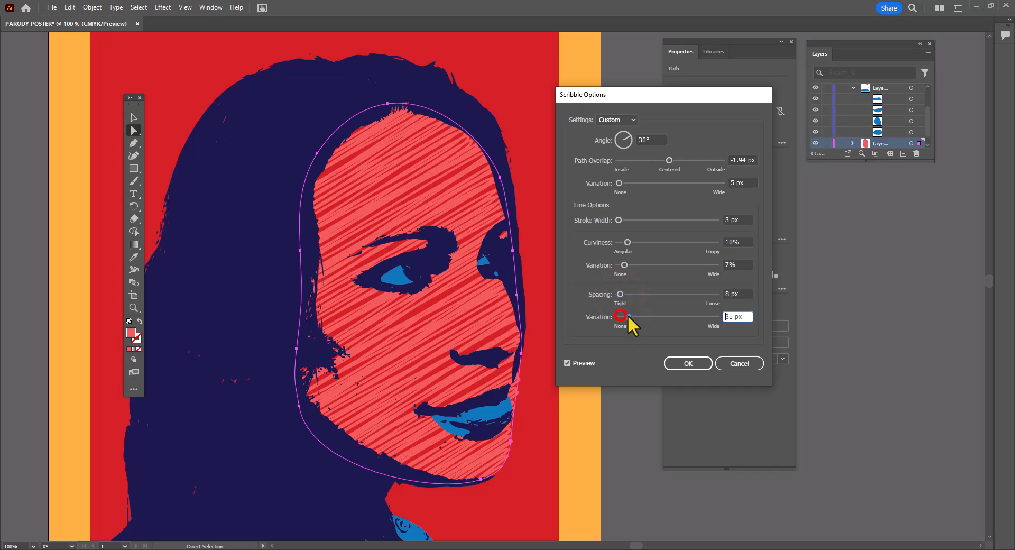
pyautogui.moveTo(622, 316); pyautogui.dragTo(616, 316)
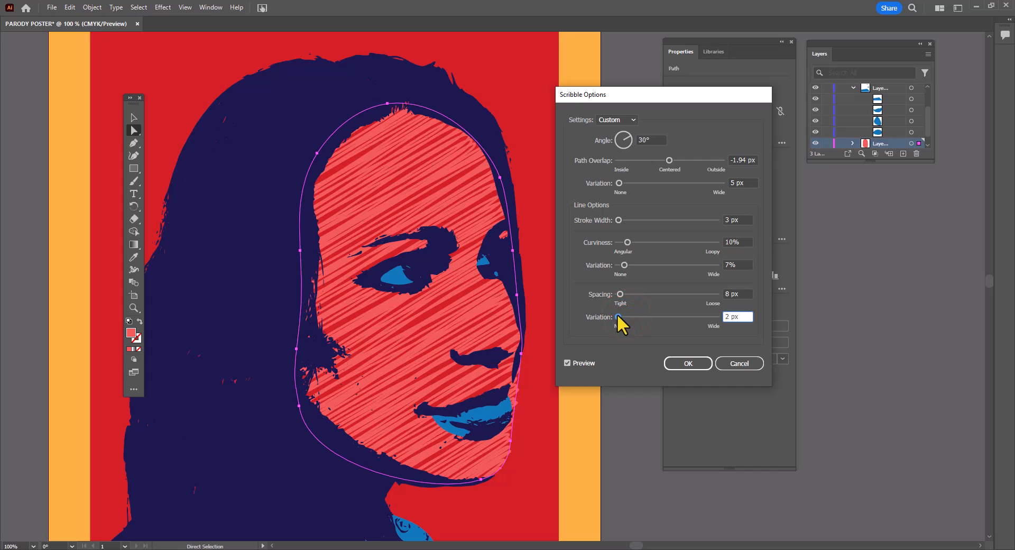
pyautogui.moveTo(617, 317); pyautogui.dragTo(617, 317)
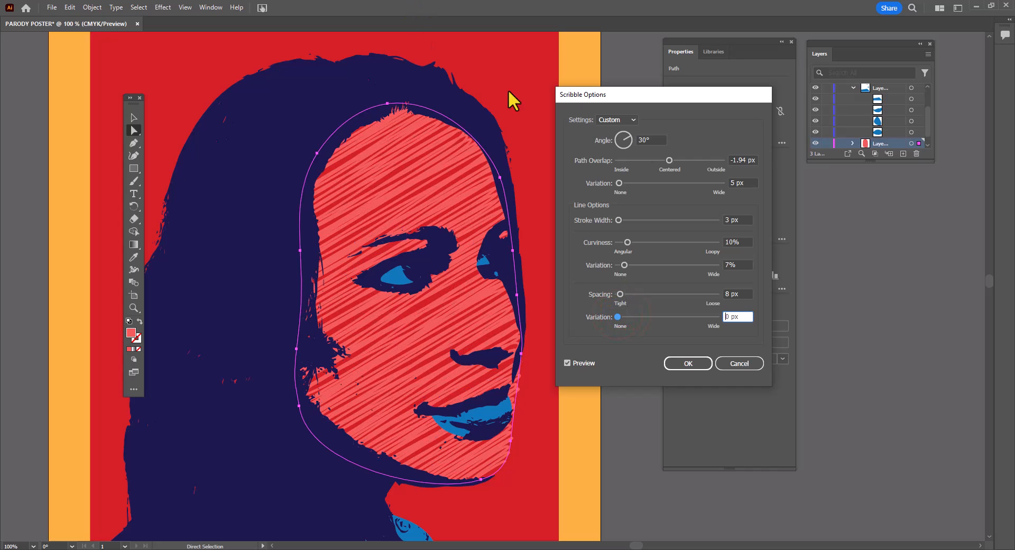
pyautogui.moveTo(671, 161)
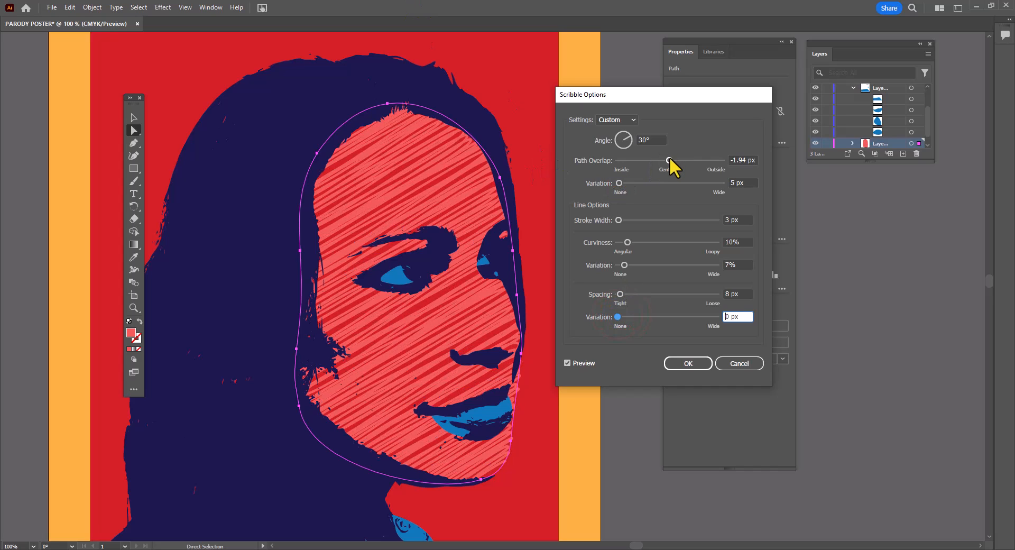
# Step: Set Path Overlap to about -1.94 px with 0 px variation and confirm the scribble
pyautogui.moveTo(669, 160); pyautogui.dragTo(667, 159)
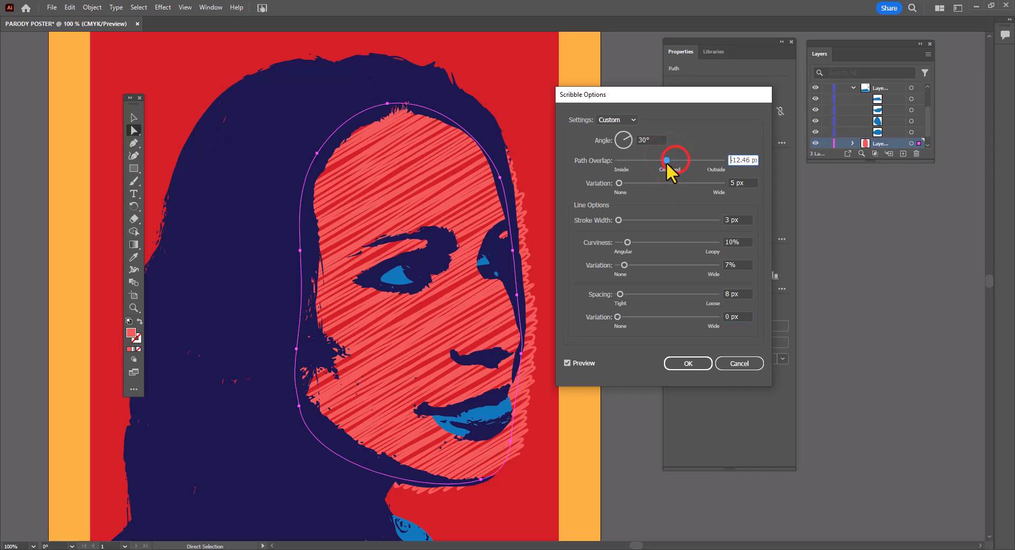
pyautogui.moveTo(667, 160); pyautogui.dragTo(659, 161)
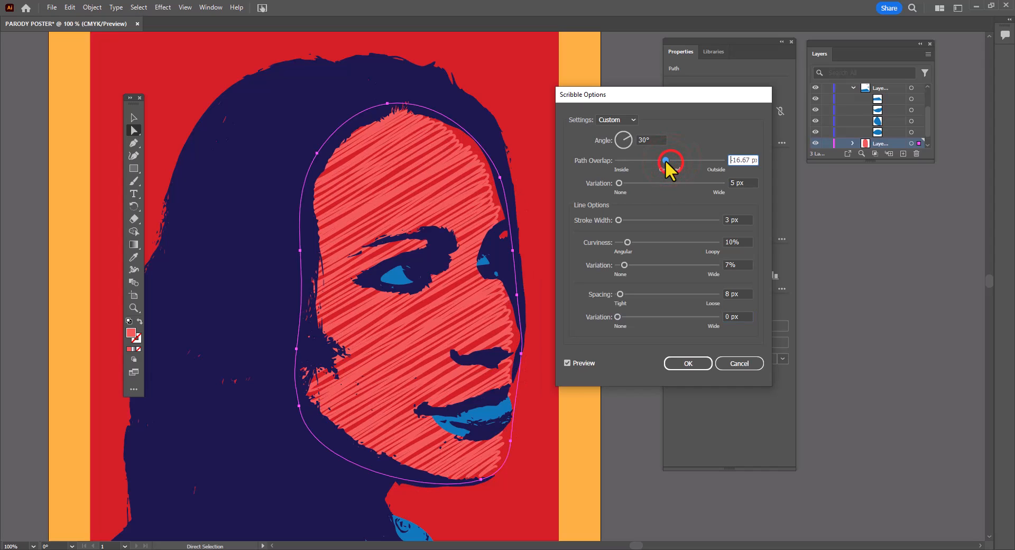
pyautogui.moveTo(659, 161); pyautogui.dragTo(667, 159)
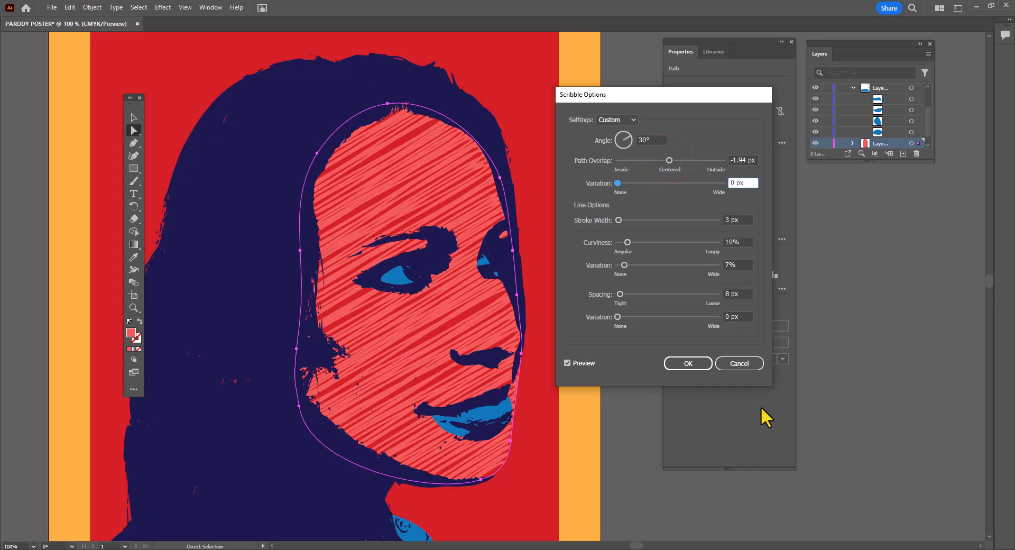
pyautogui.click(688, 364)
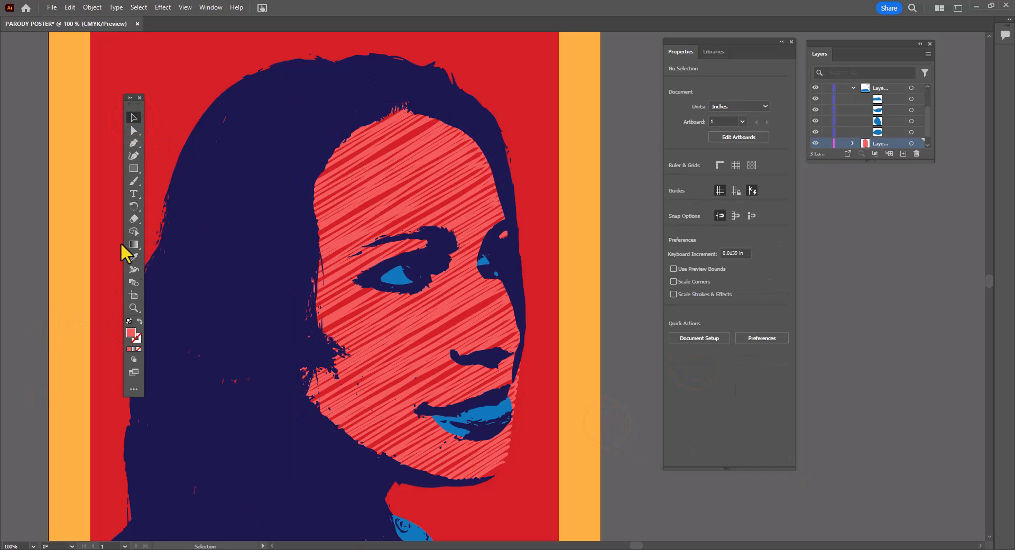
# Step: Select the INSPIRE lettering and apply the Scribble effect with default settings
pyautogui.click(134, 307)
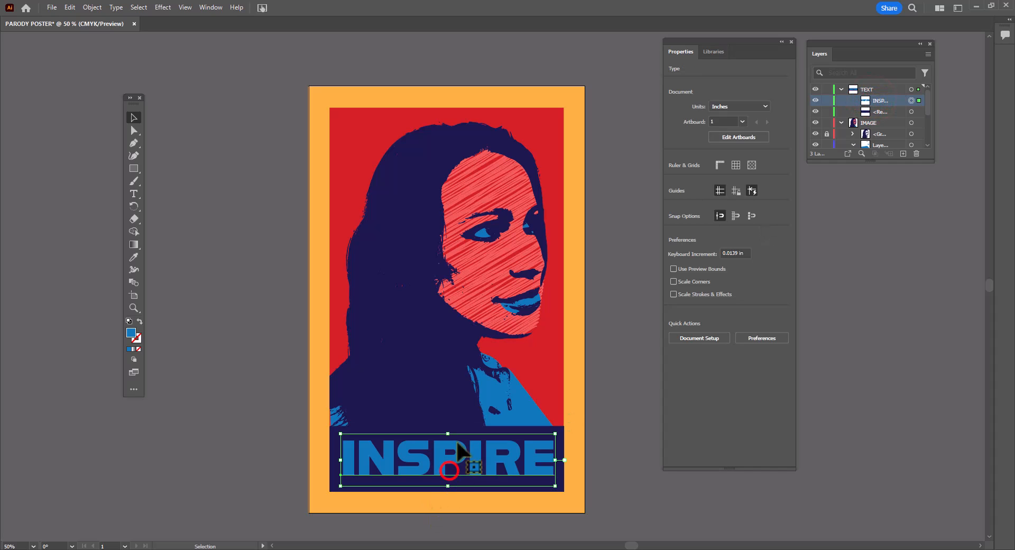
pyautogui.click(461, 454)
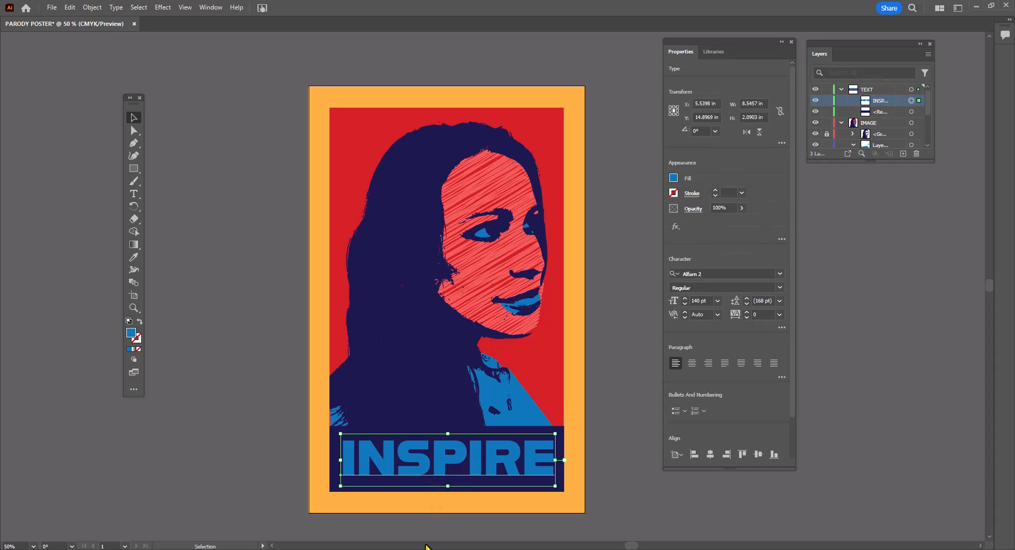
pyautogui.moveTo(182, 55)
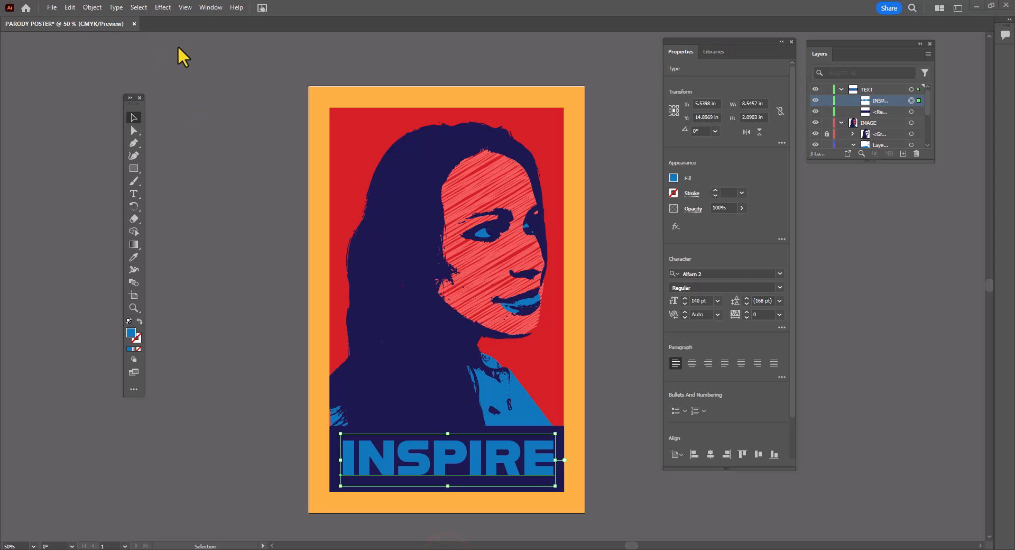
pyautogui.moveTo(125, 48)
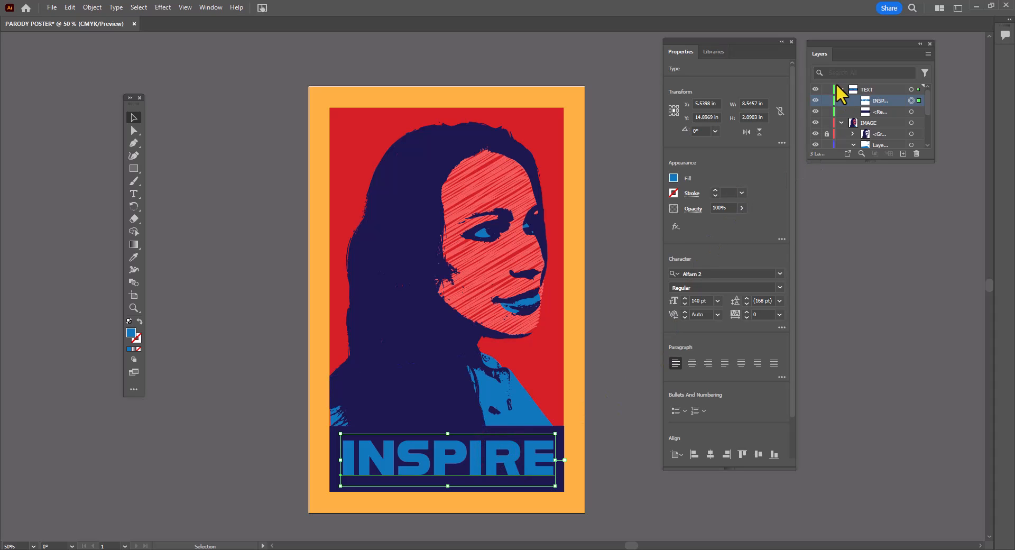
pyautogui.click(676, 226)
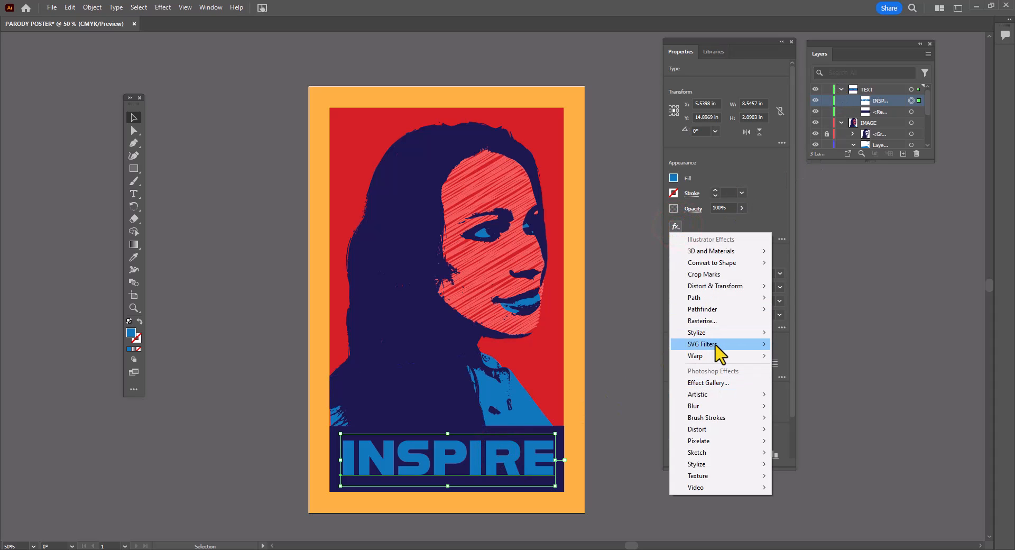
pyautogui.moveTo(696, 332)
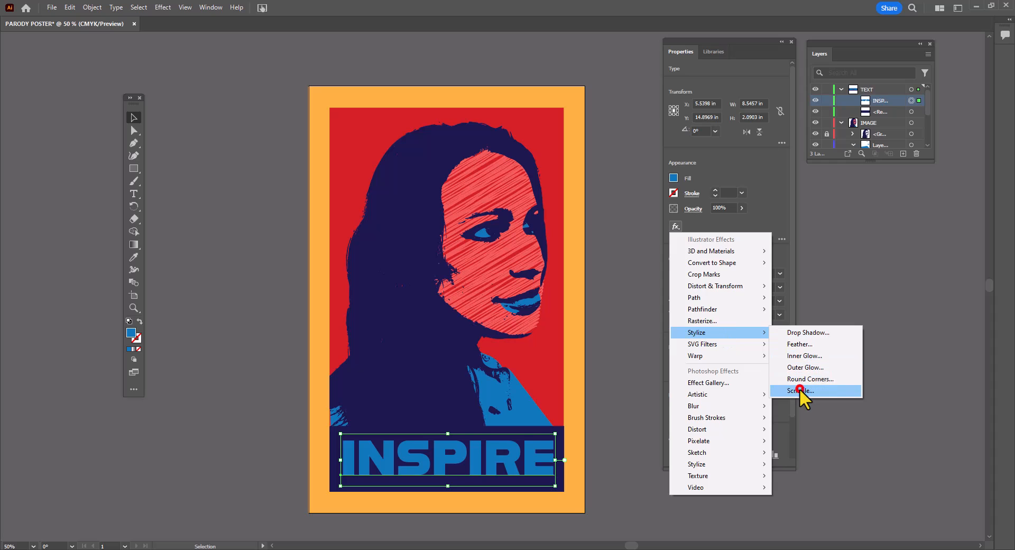
pyautogui.click(799, 390)
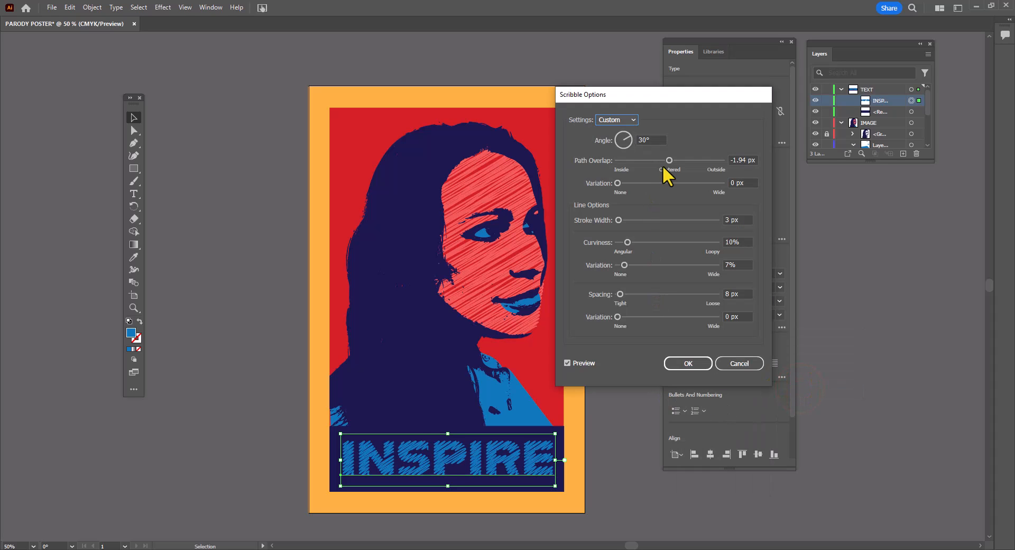
pyautogui.click(41, 8)
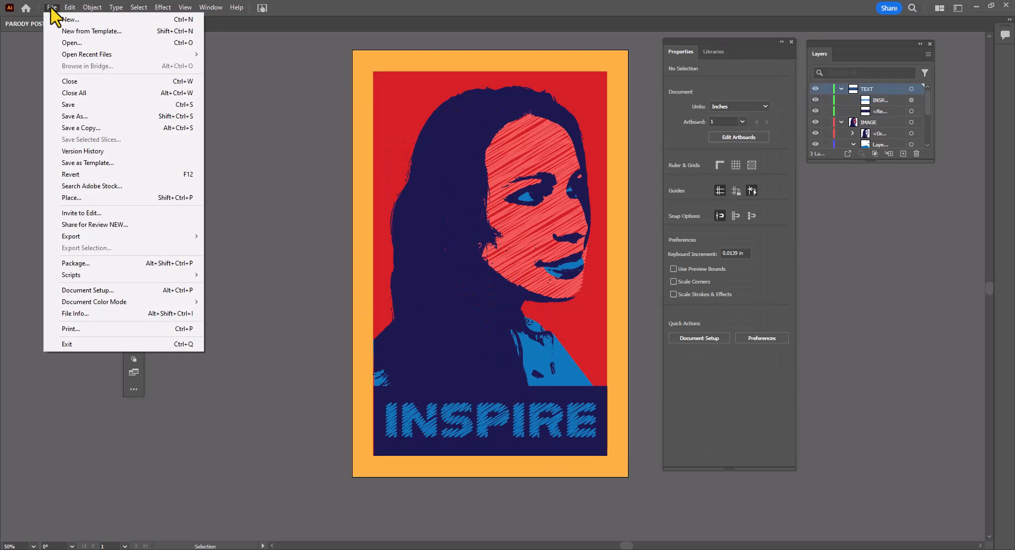
pyautogui.moveTo(71, 236)
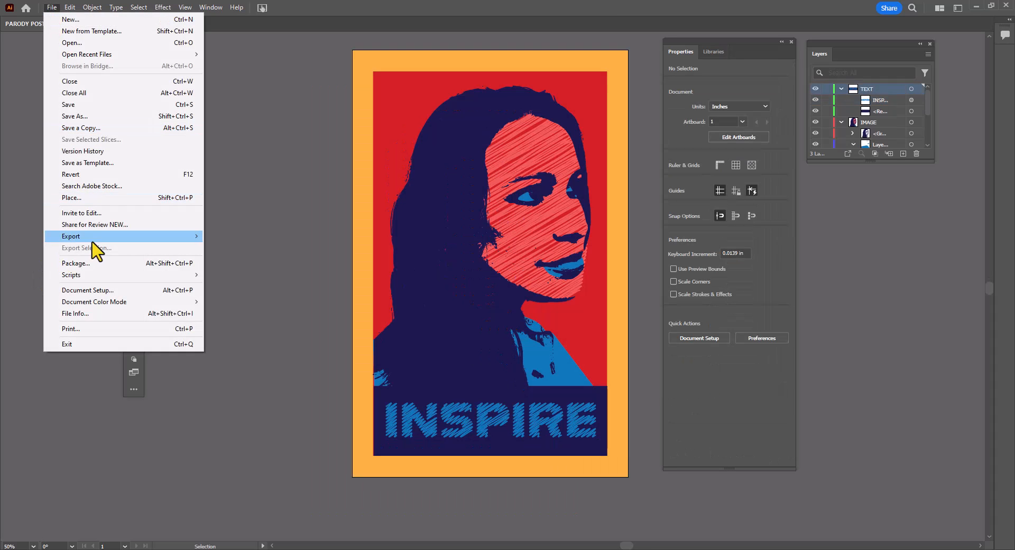
pyautogui.moveTo(69, 235)
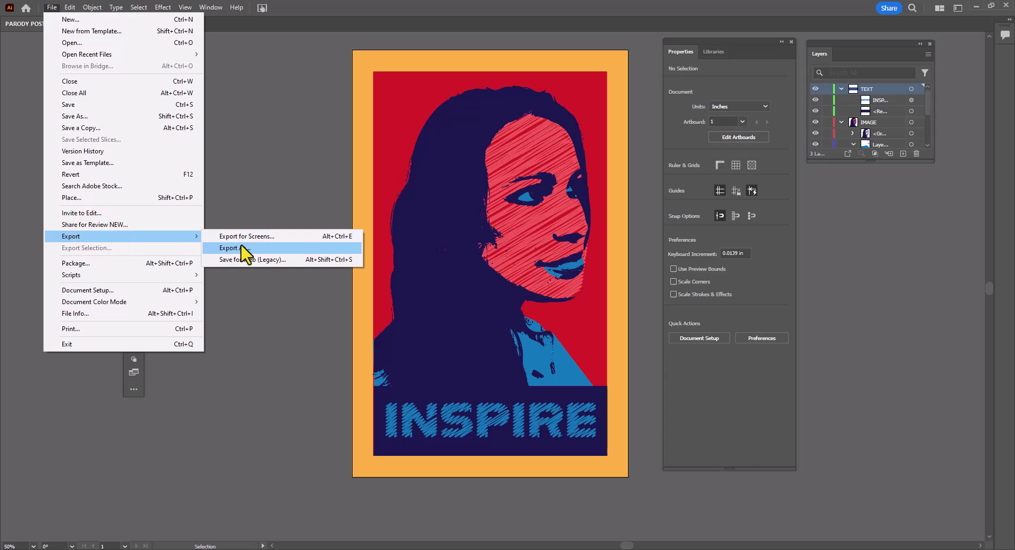
# Step: Export the poster as PNG using the artboard bounds only
pyautogui.click(228, 248)
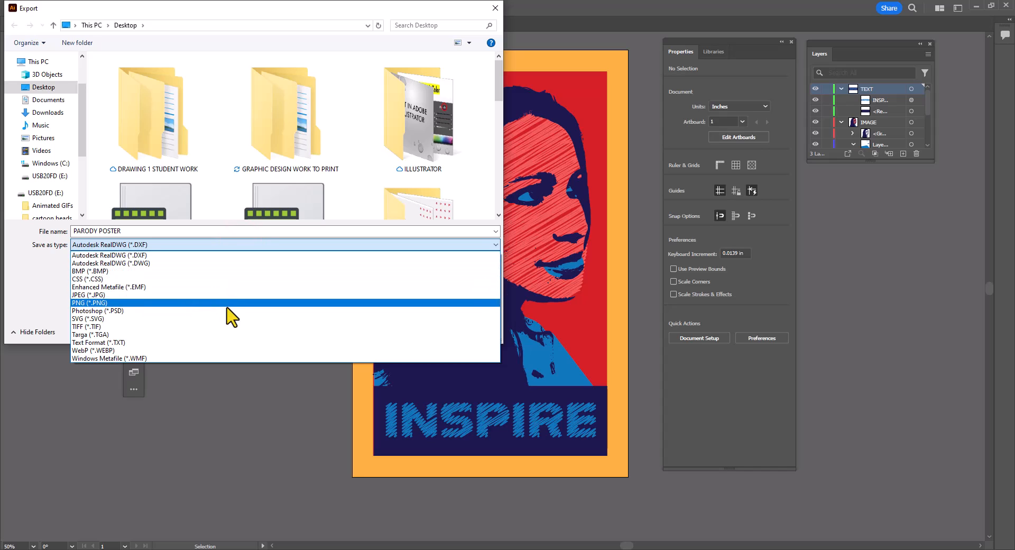
pyautogui.click(89, 302)
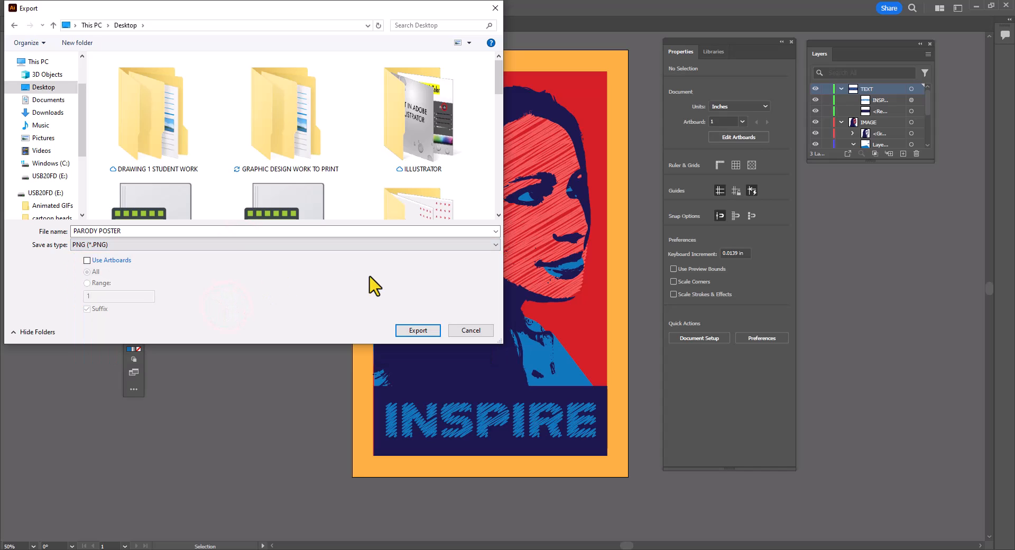
pyautogui.click(417, 331)
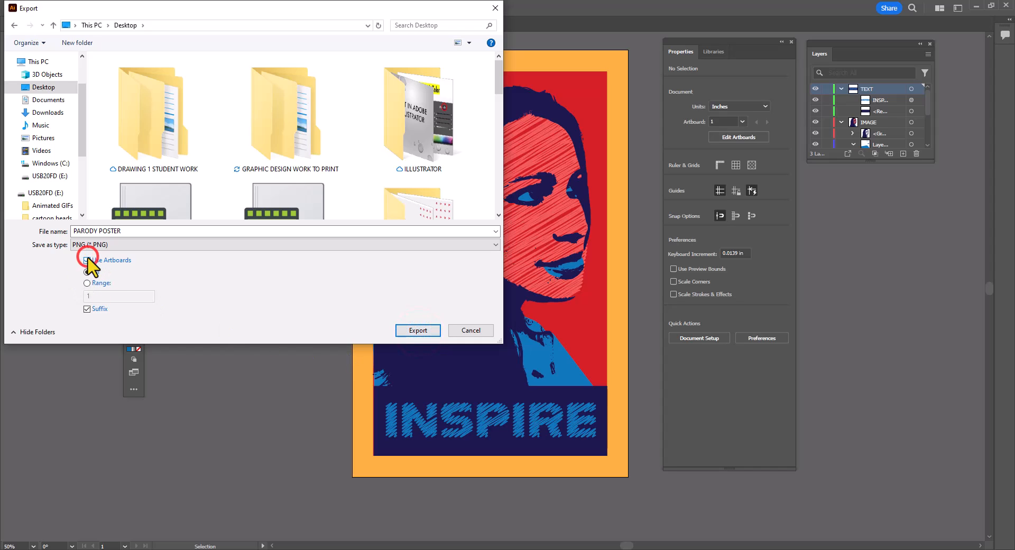
pyautogui.click(87, 260)
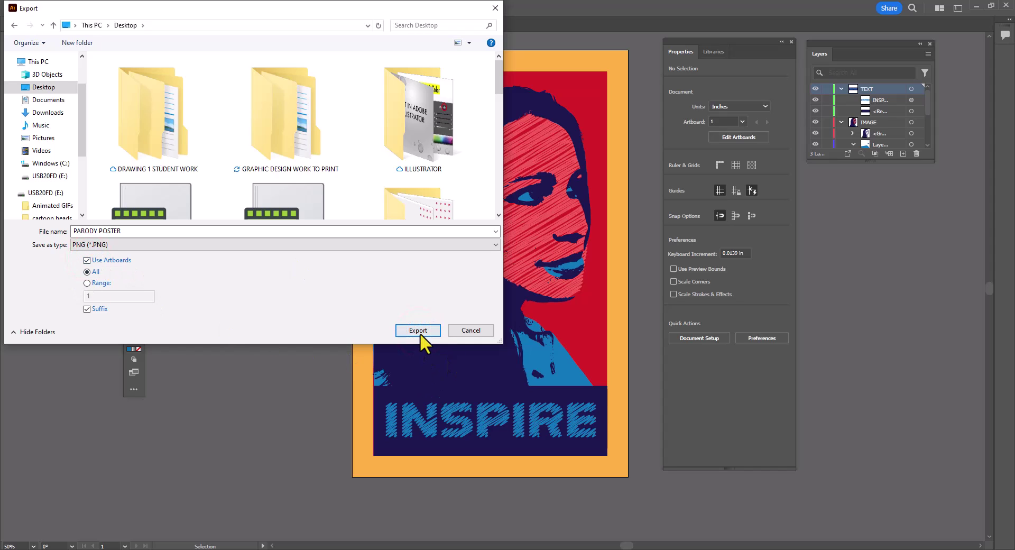
pyautogui.click(417, 330)
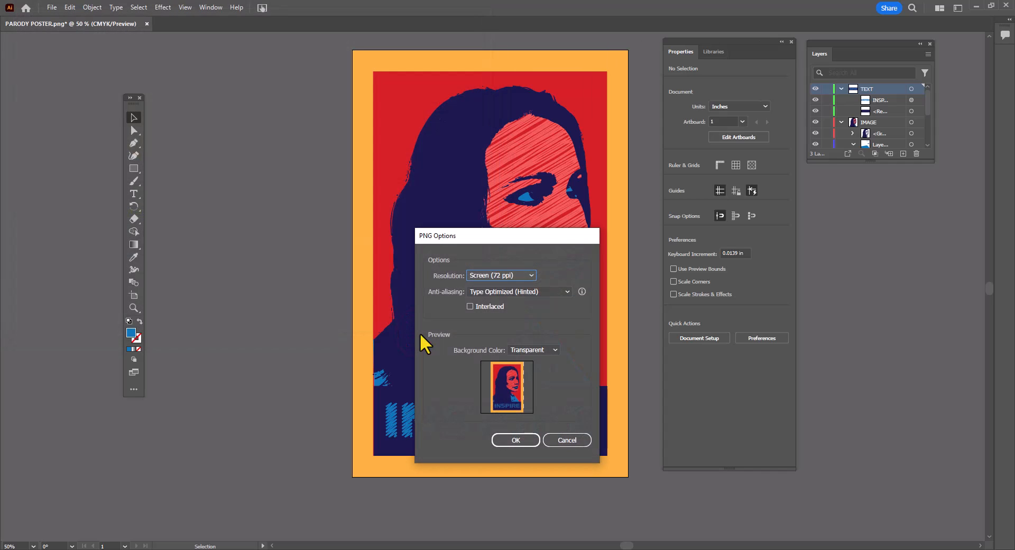
# Step: Set the PNG export resolution to High (300 ppi) and confirm
pyautogui.click(500, 275)
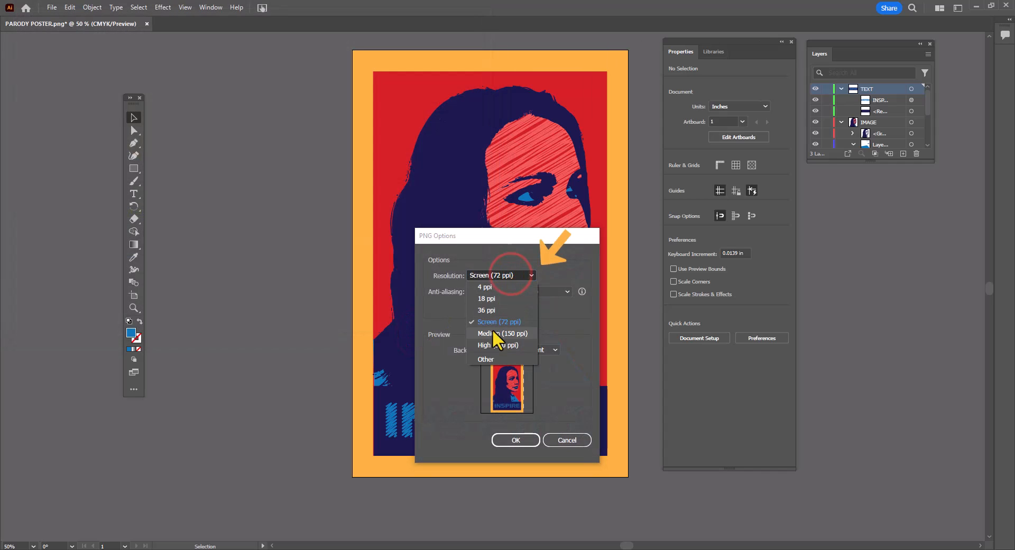
pyautogui.click(497, 345)
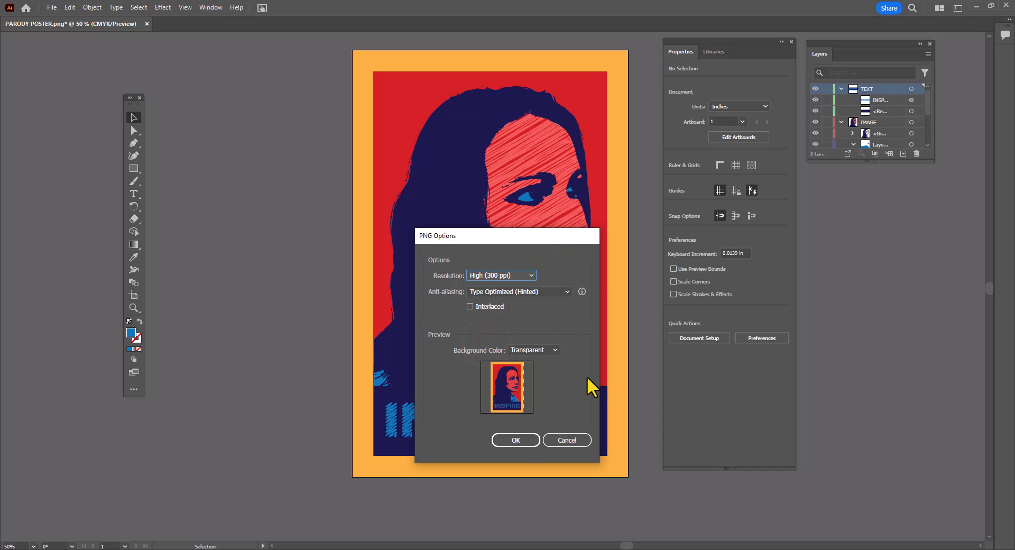
pyautogui.moveTo(516, 440)
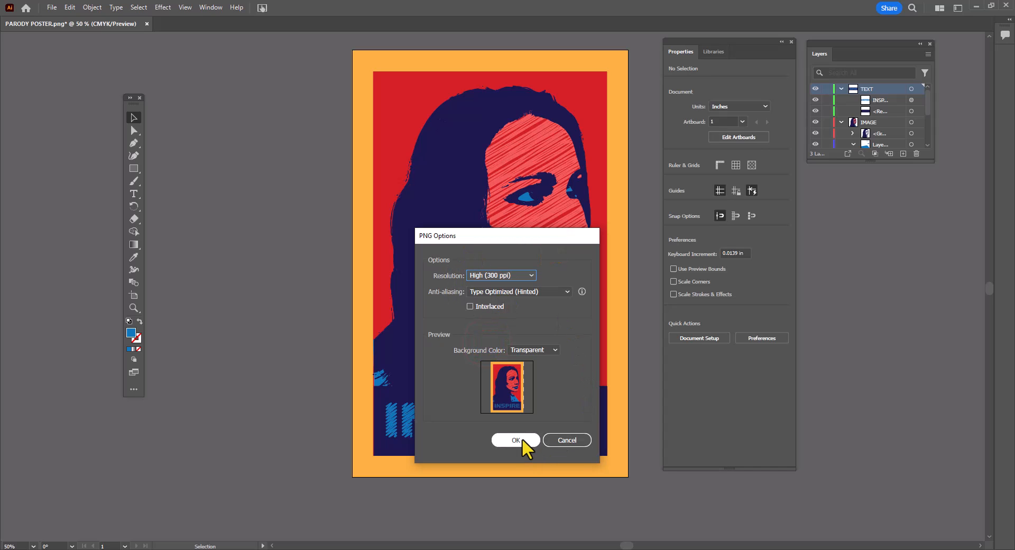
pyautogui.click(516, 440)
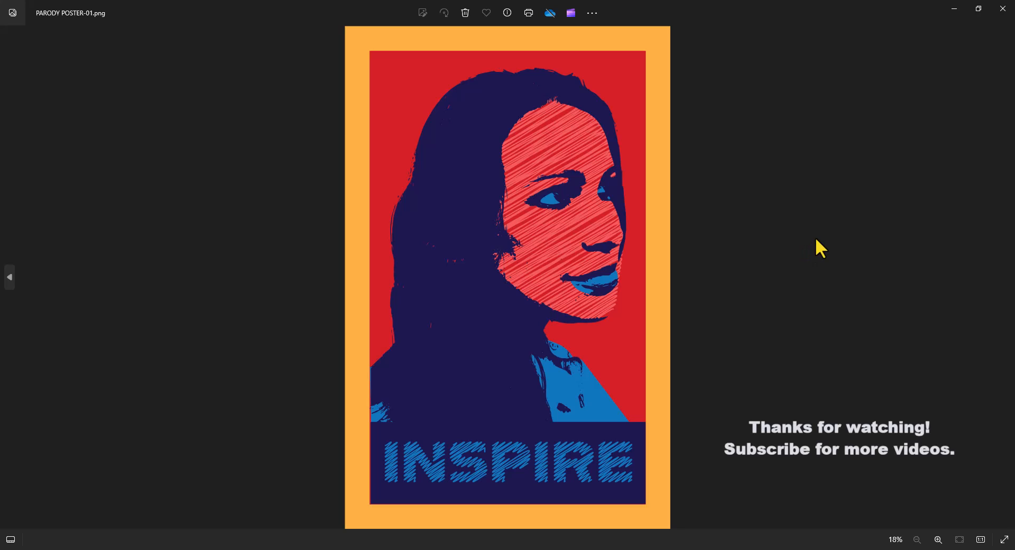
pyautogui.moveTo(971, 320)
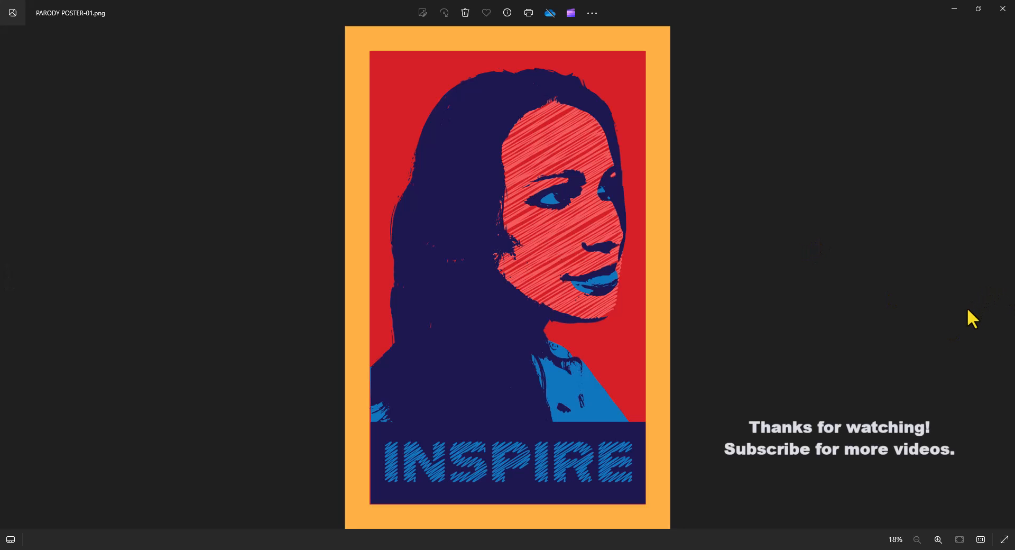